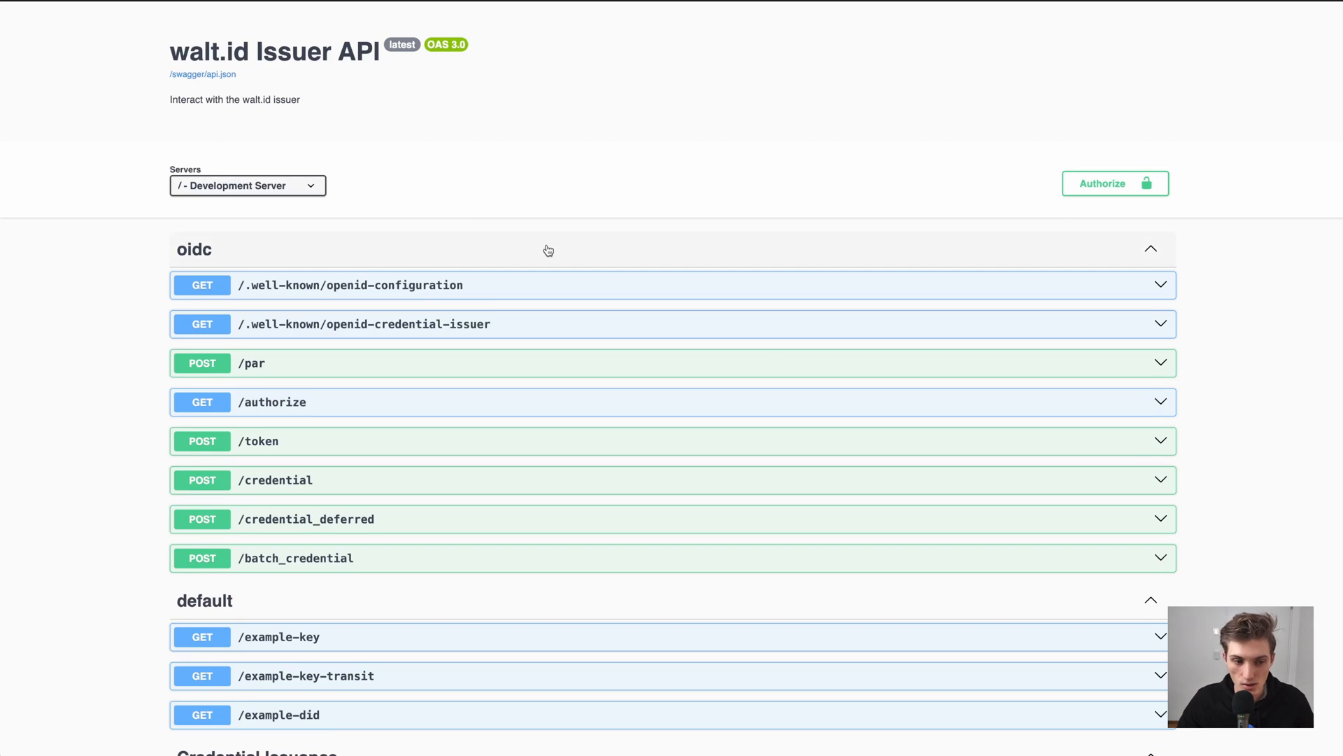
# Expand POST /openid4vc/jwt/issue and load the UniversityDegreeCredential example body, then read through it
pyautogui.scroll(-3)
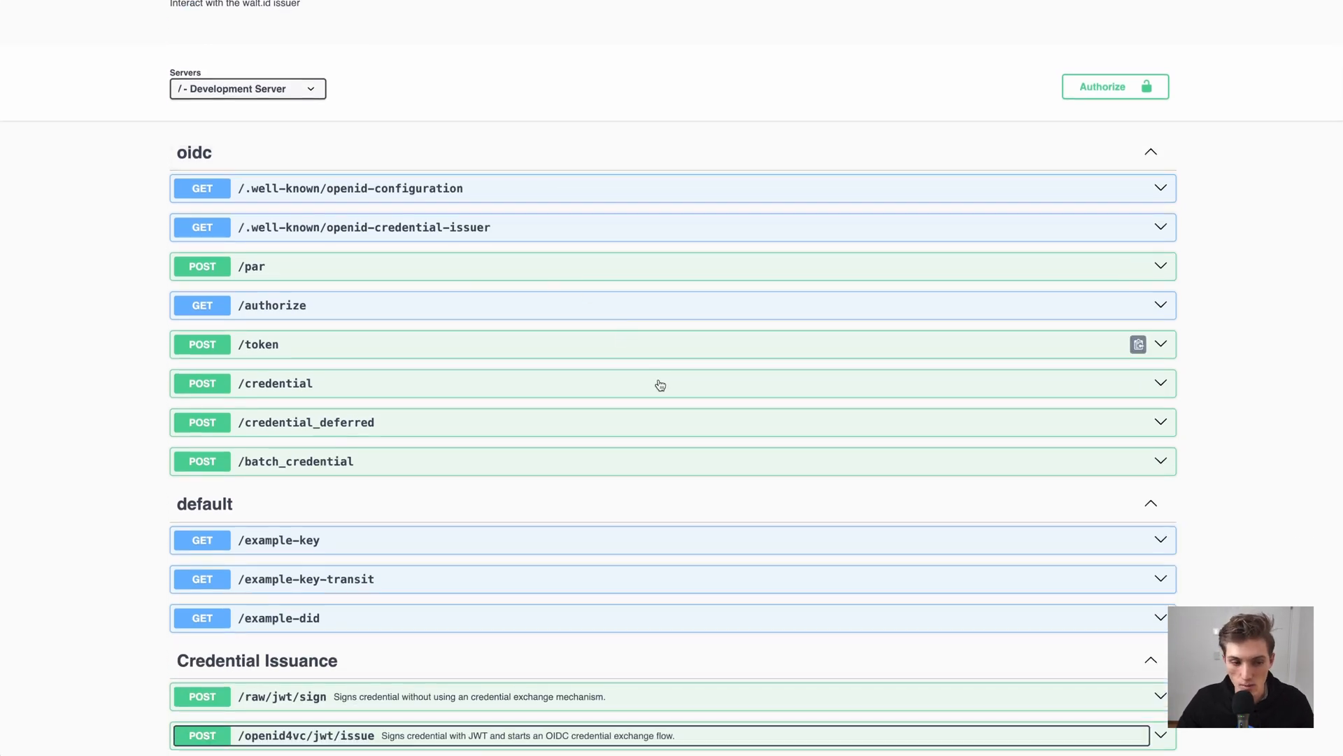
pyautogui.scroll(-3)
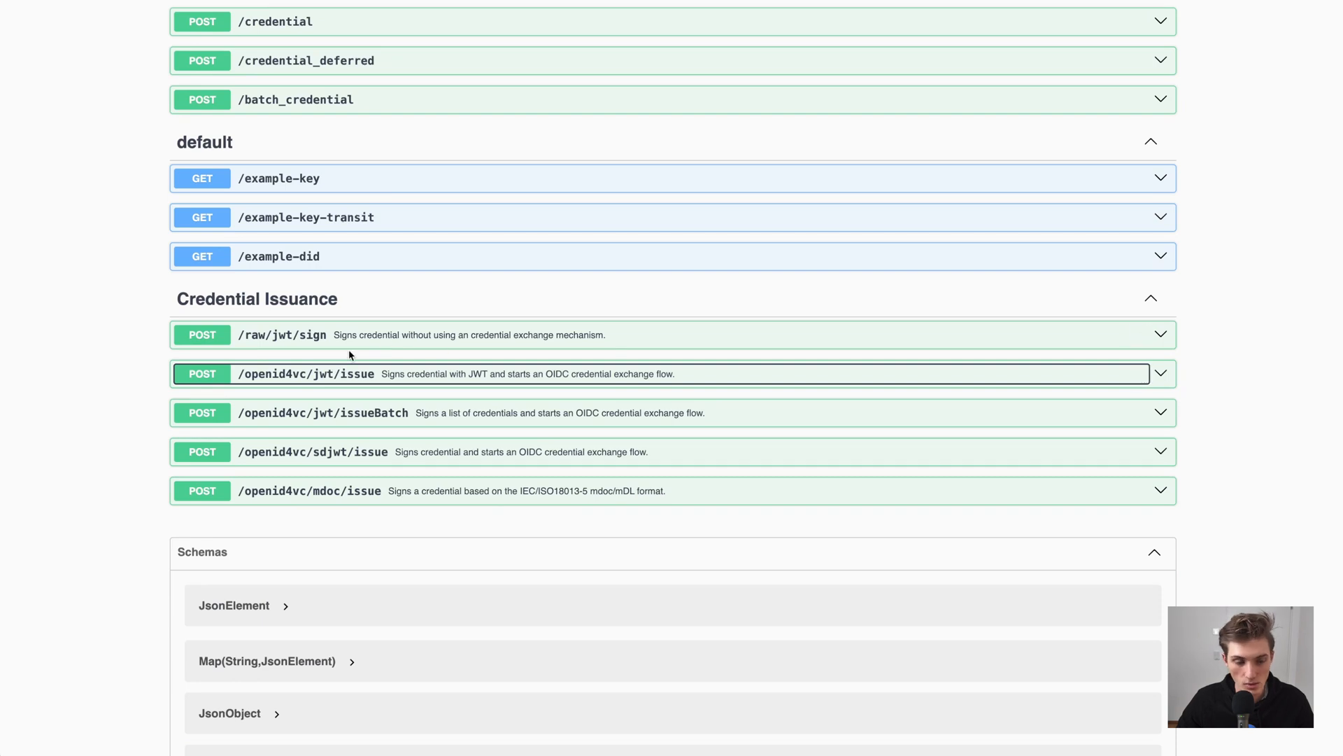
pyautogui.moveTo(361, 338)
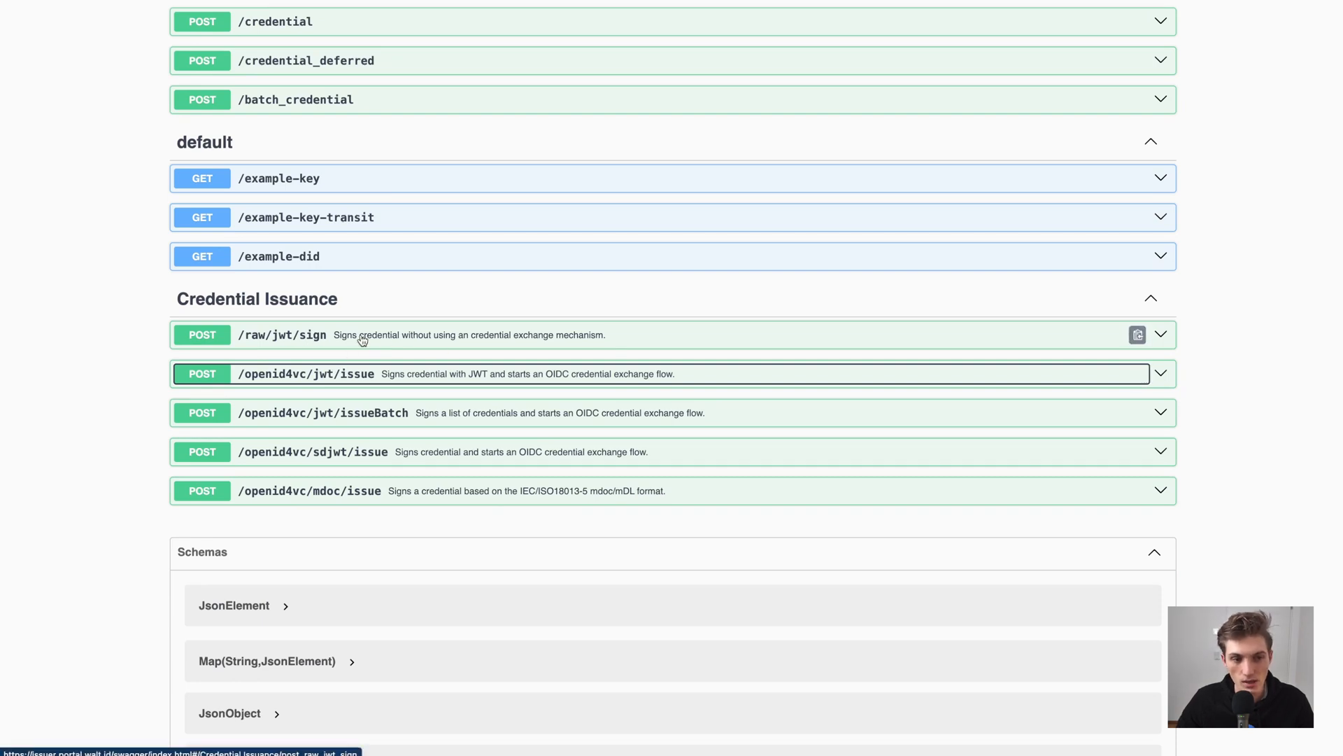
pyautogui.click(283, 334)
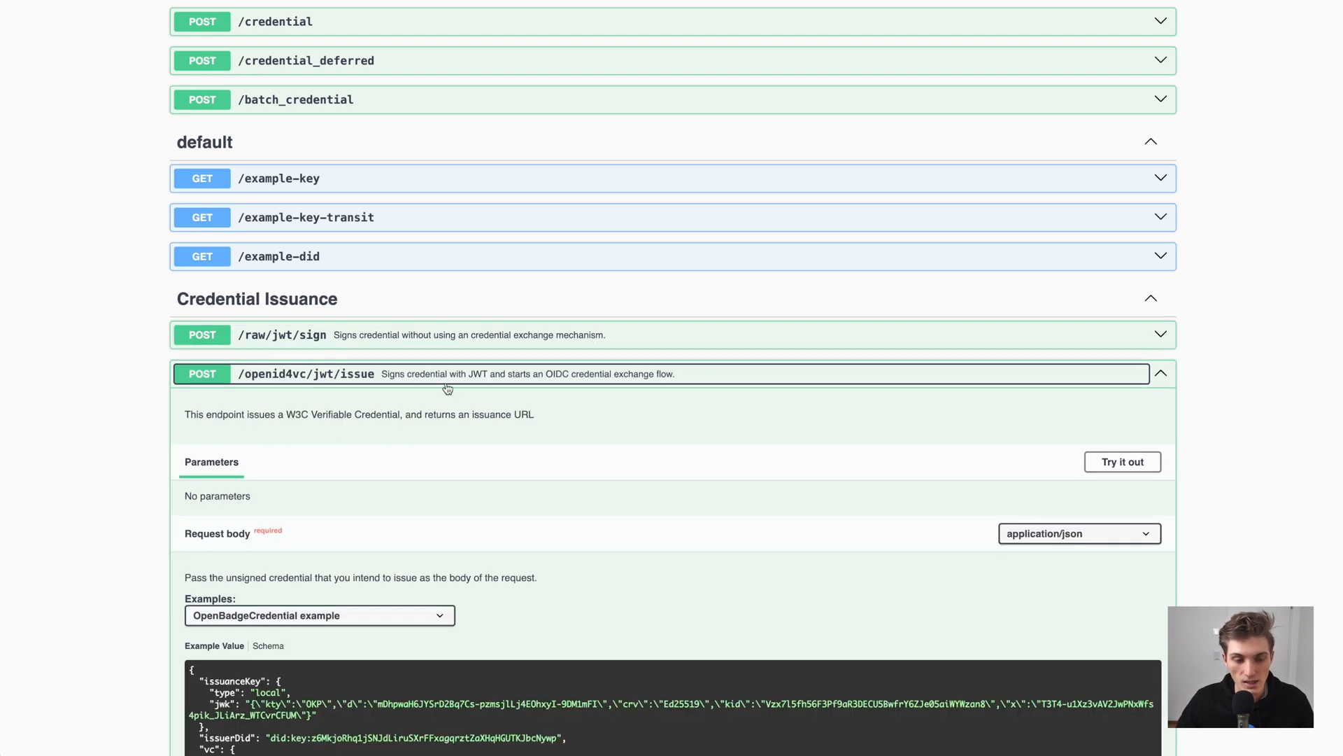
pyautogui.moveTo(370, 444)
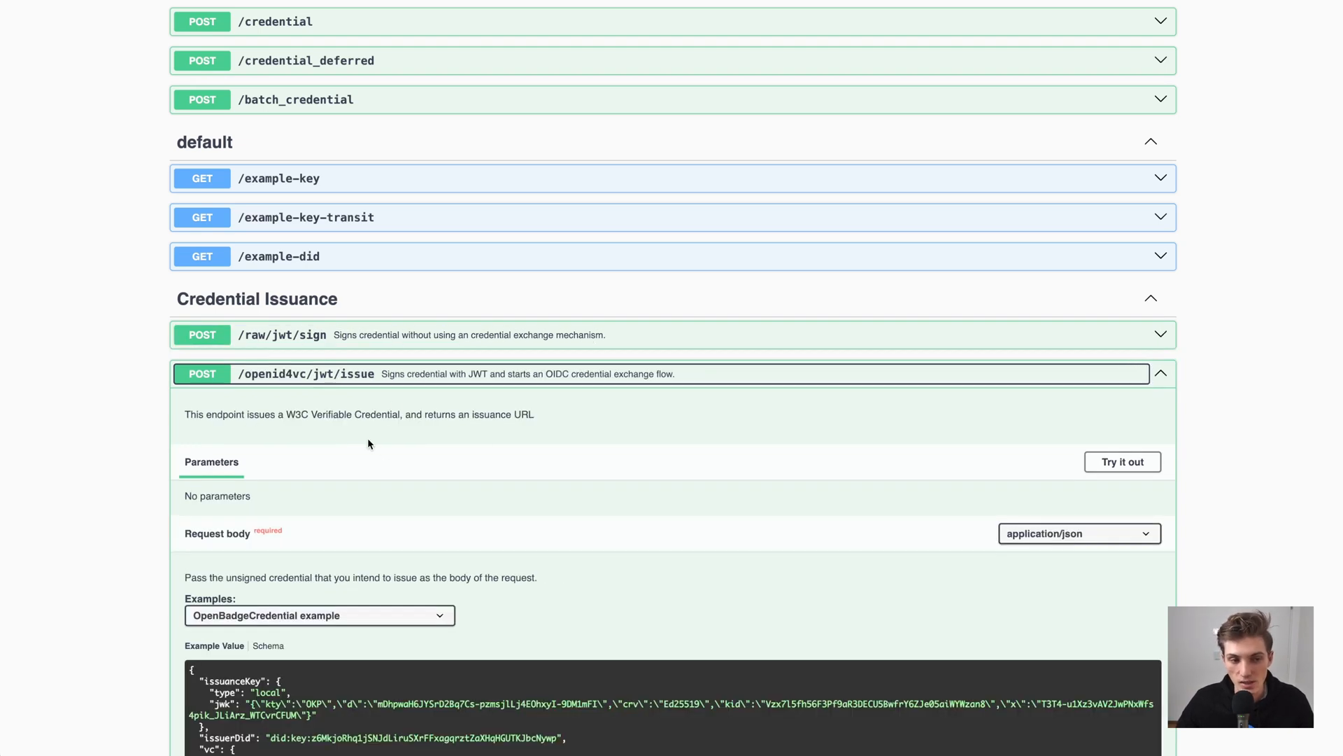
pyautogui.moveTo(367, 425)
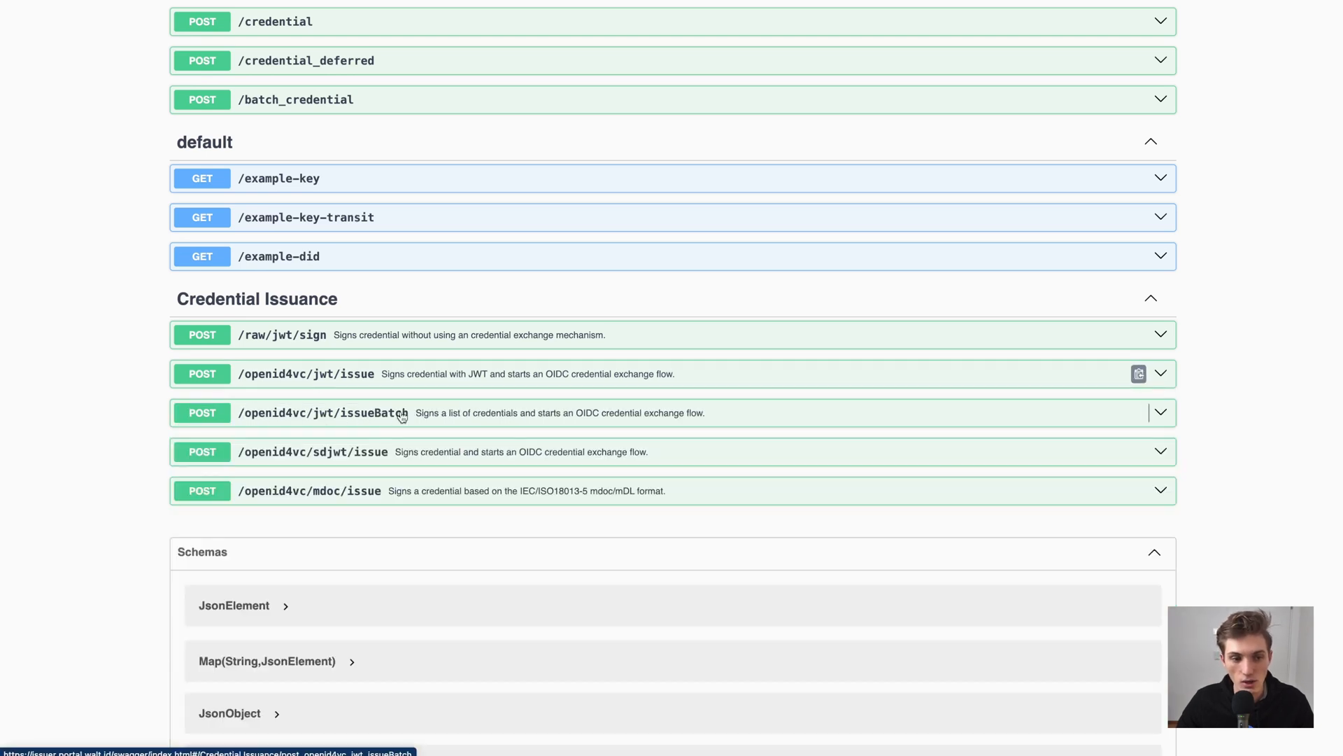
pyautogui.moveTo(318, 490)
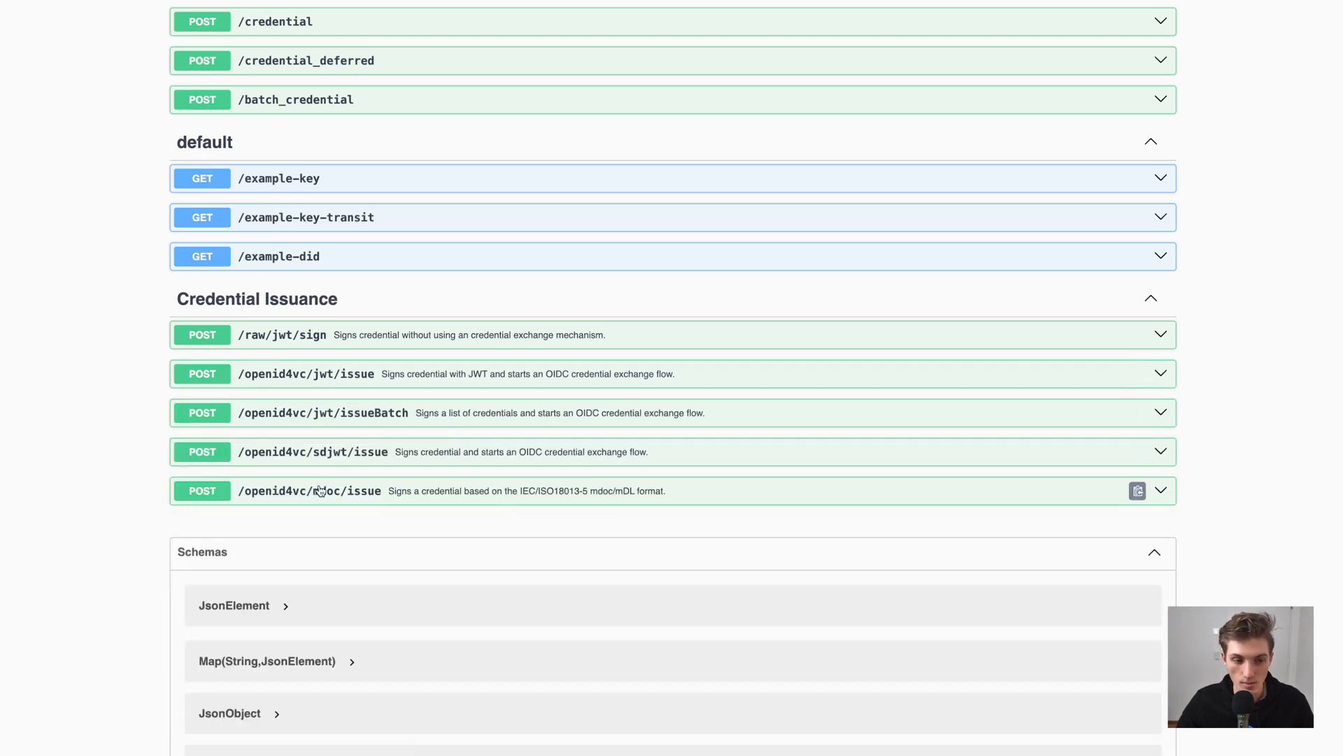
pyautogui.moveTo(343, 391)
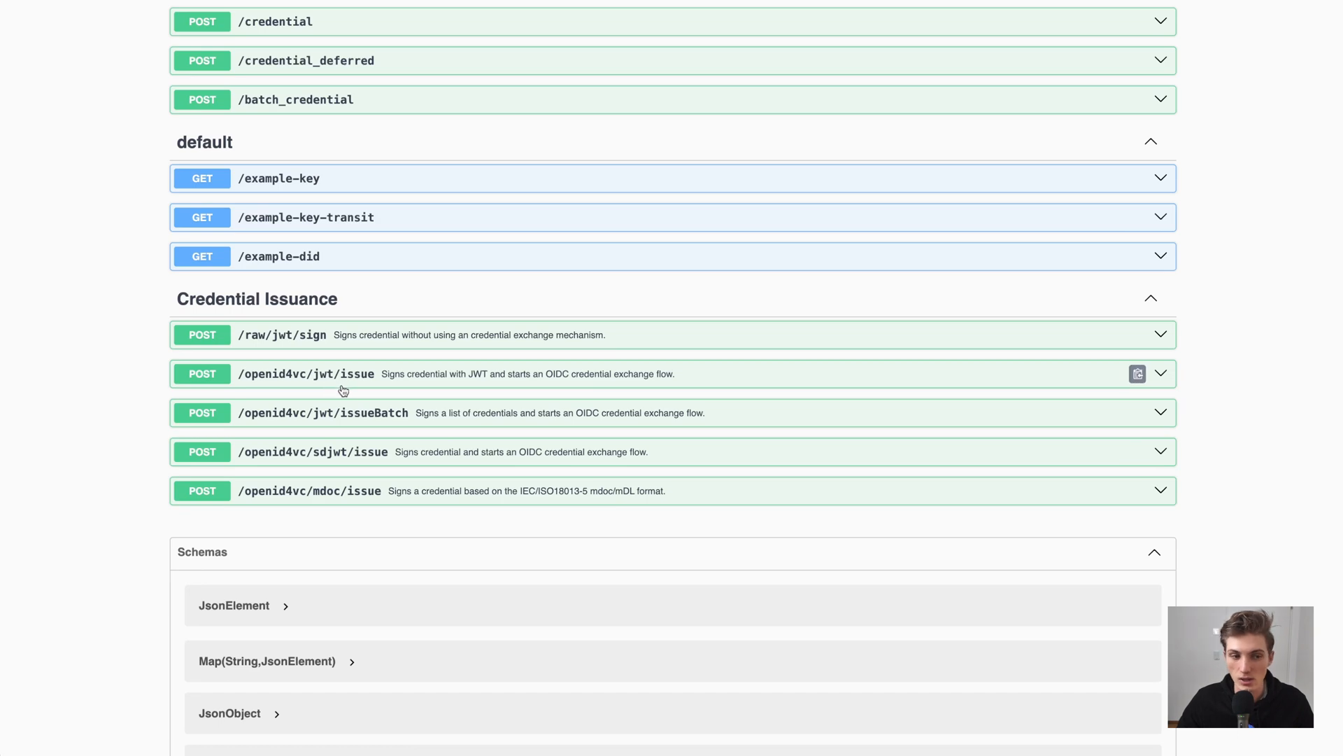
pyautogui.click(304, 374)
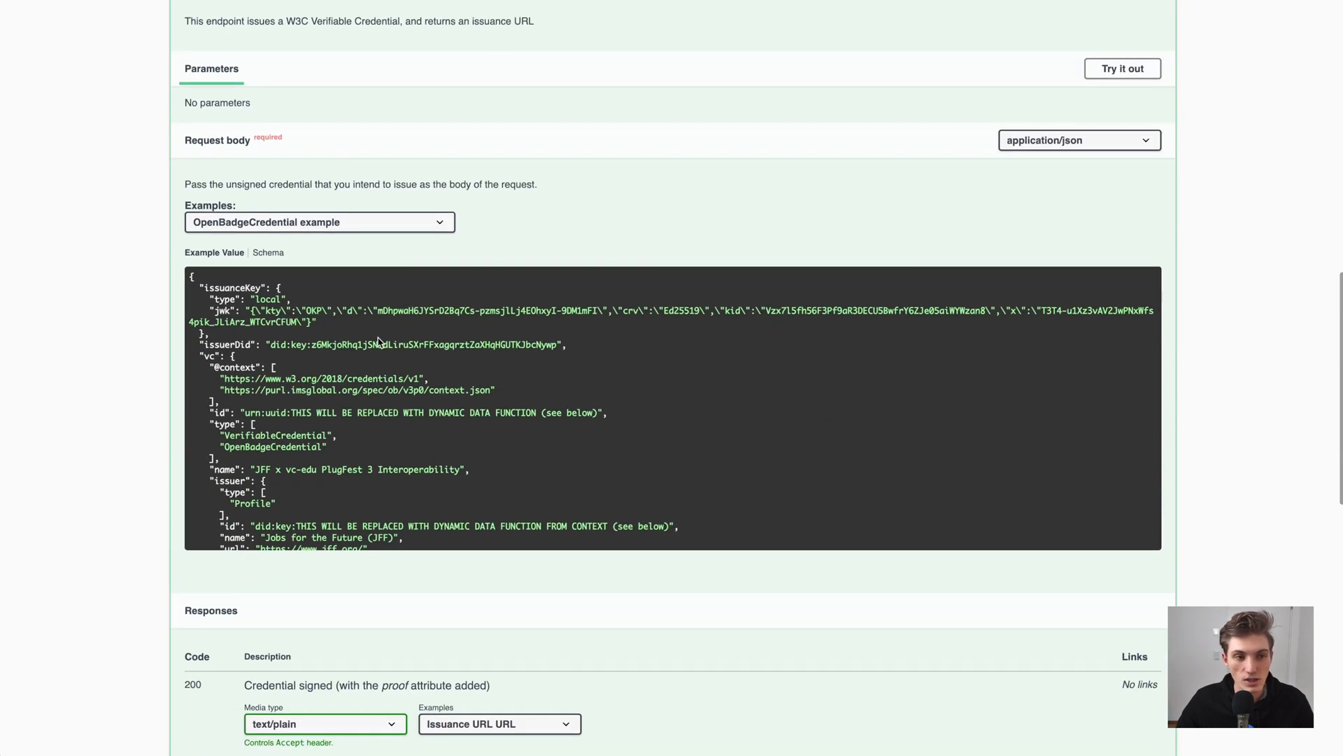
pyautogui.click(319, 222)
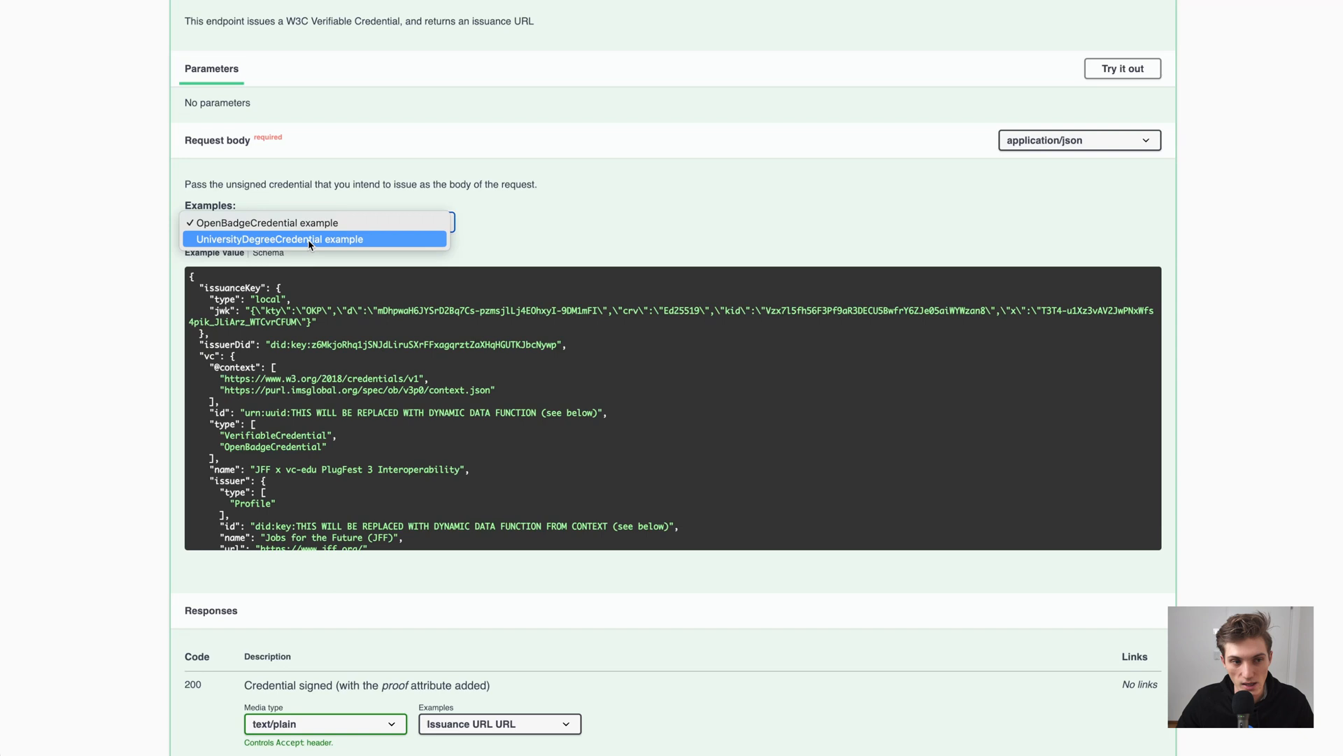
pyautogui.click(278, 239)
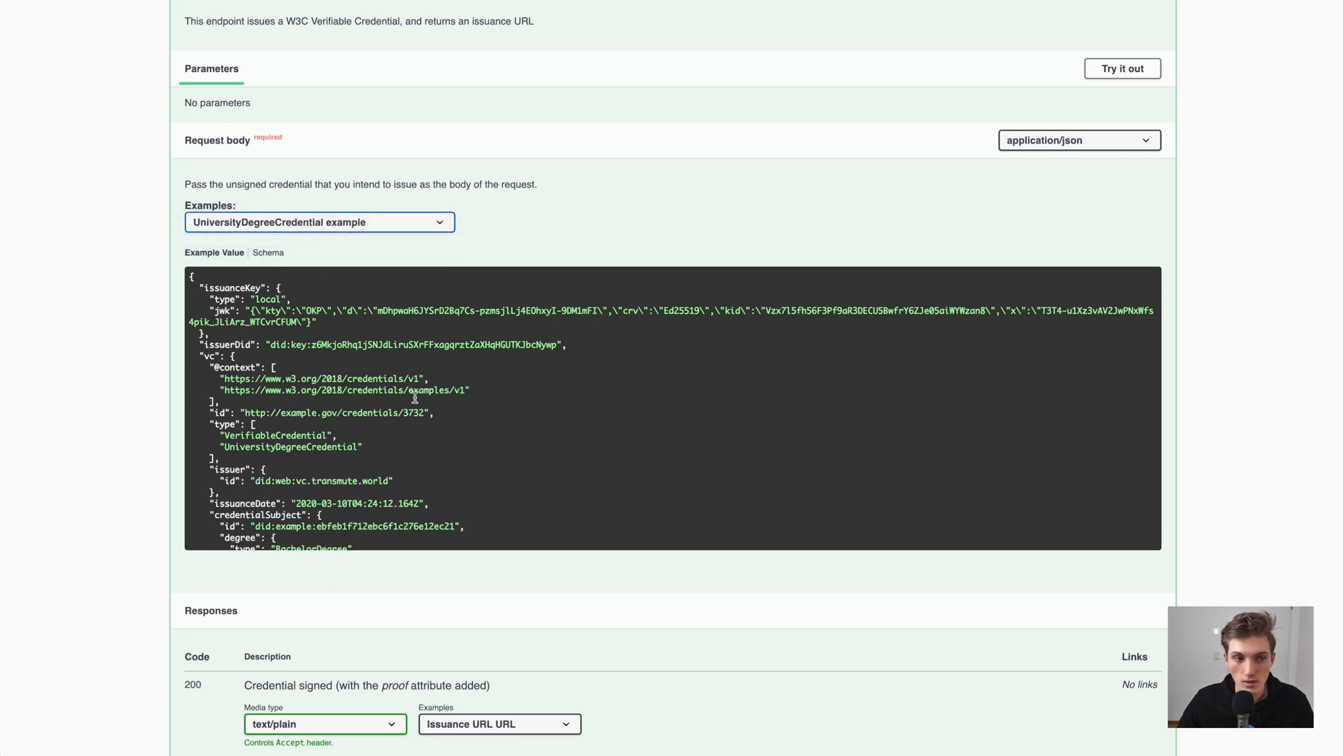
pyautogui.scroll(-3)
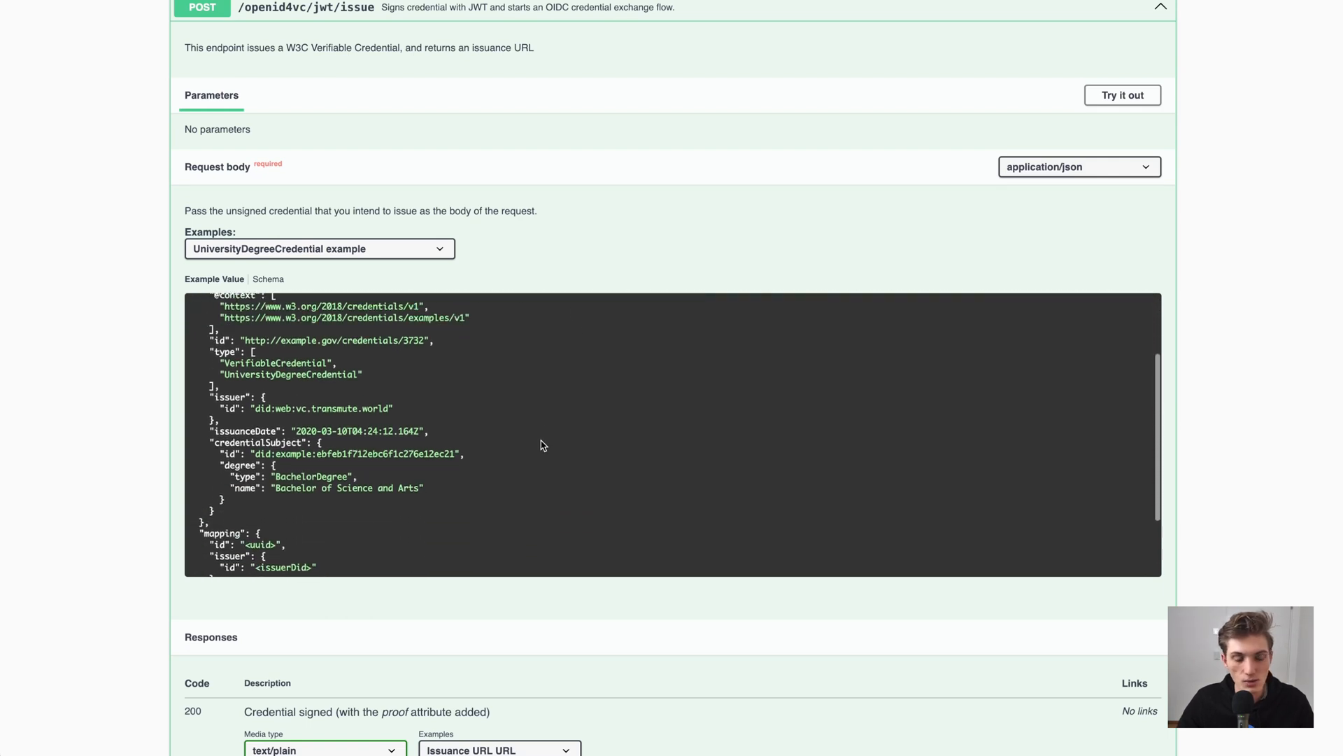
pyautogui.moveTo(537, 451)
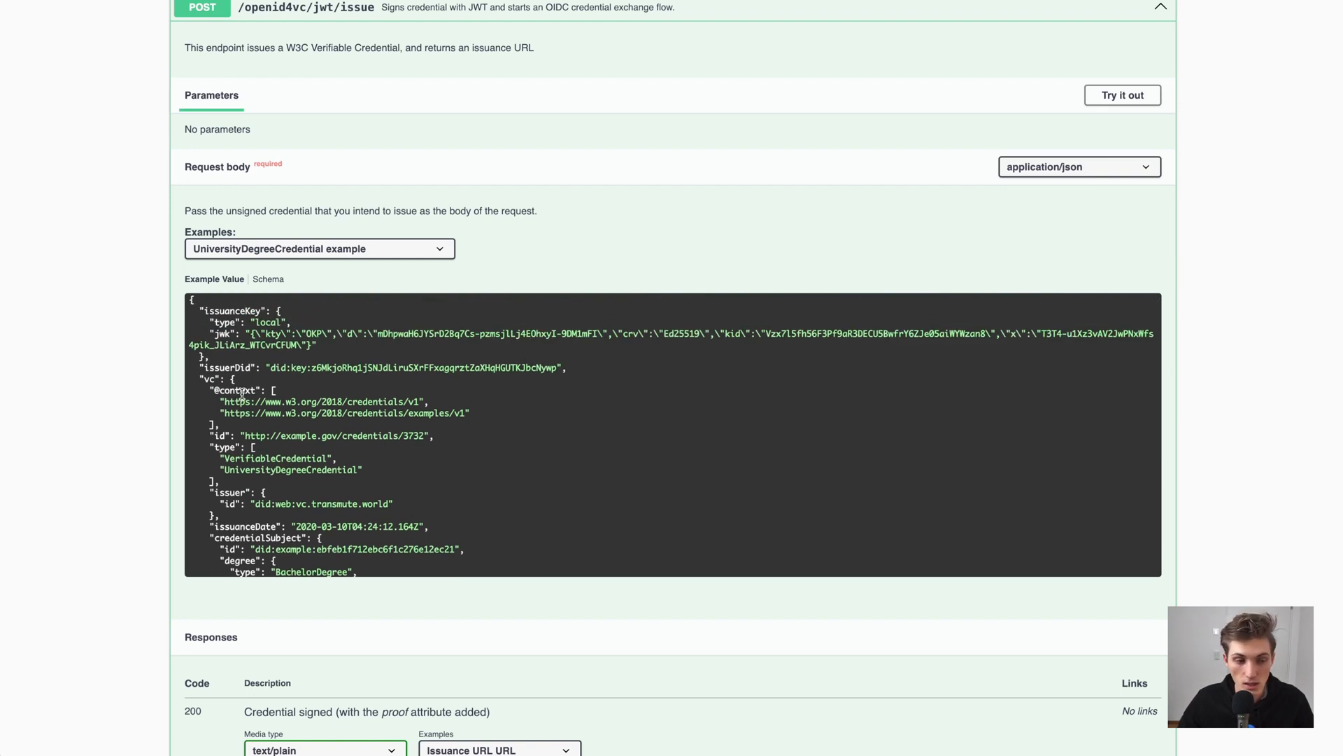
pyautogui.scroll(-3)
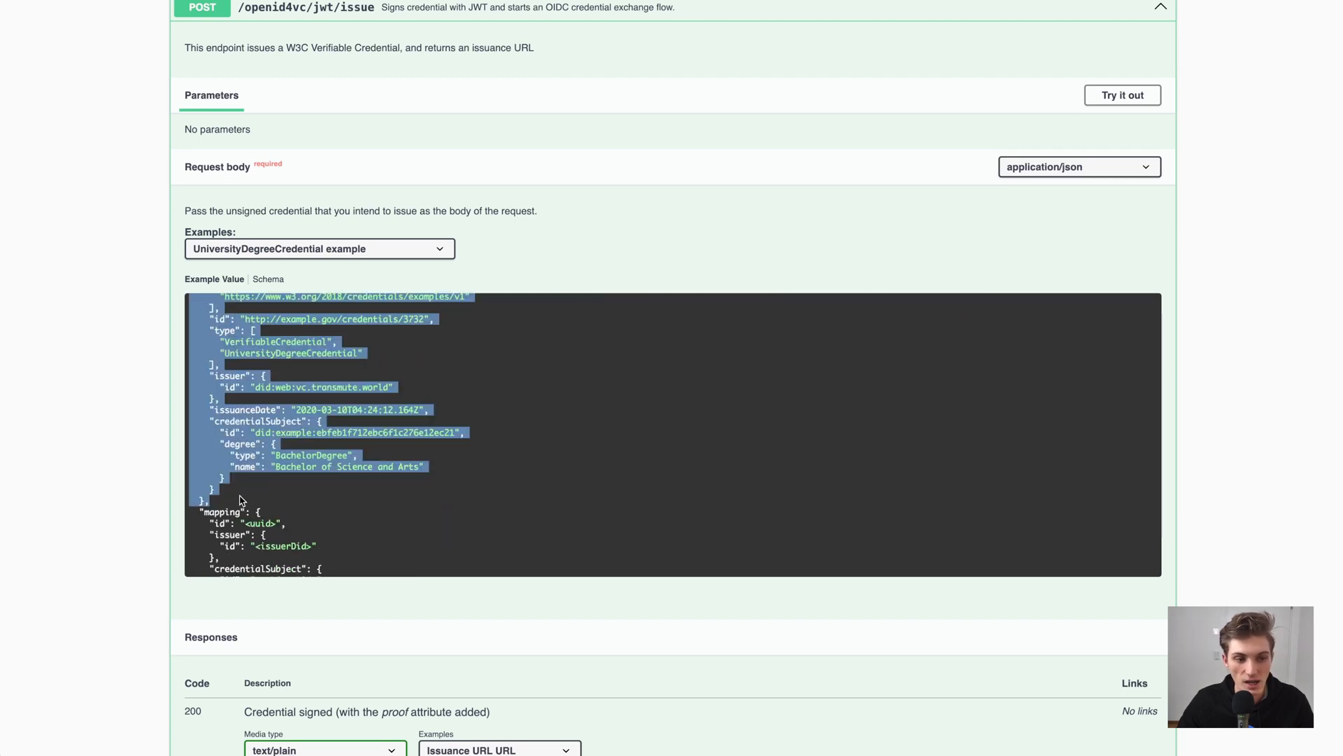
pyautogui.moveTo(277, 500)
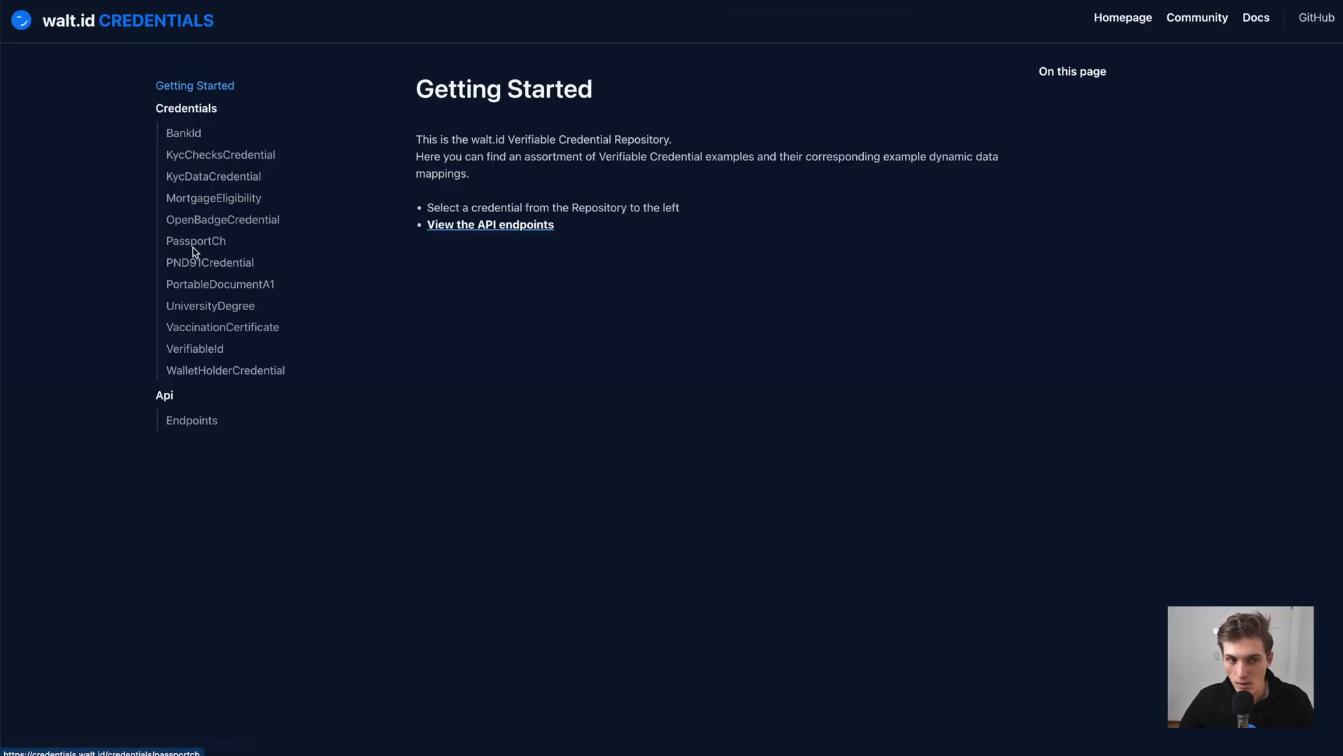
# Browse the BankId and KycDataCredential examples, then read through the VerifiableId credential JSON
pyautogui.click(184, 132)
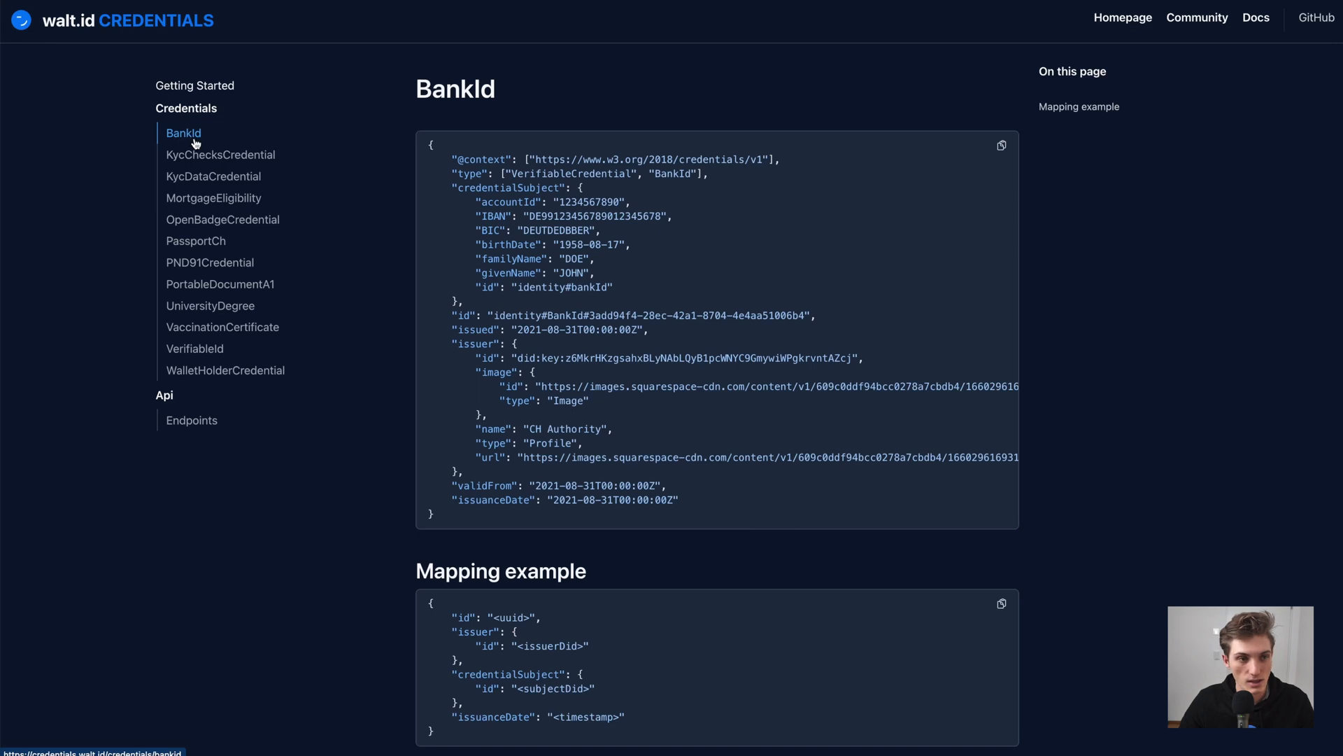
pyautogui.click(213, 177)
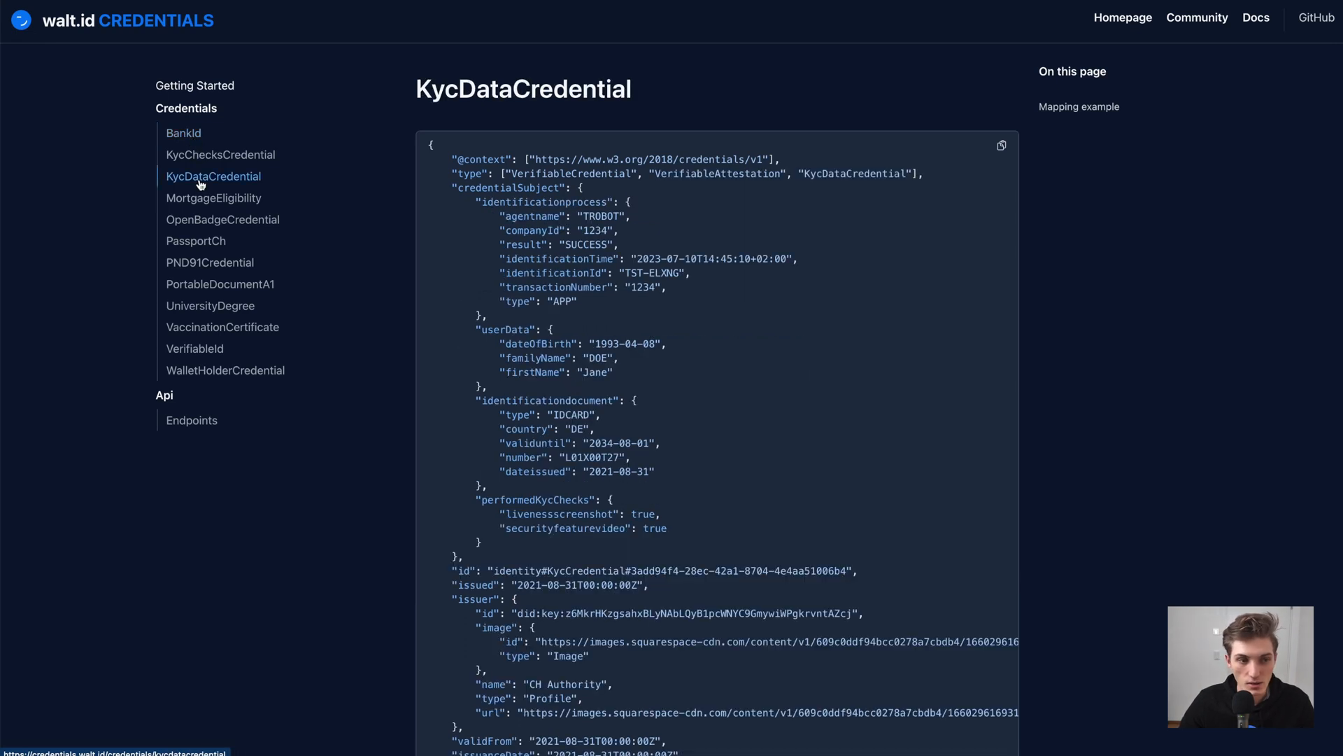
pyautogui.click(195, 349)
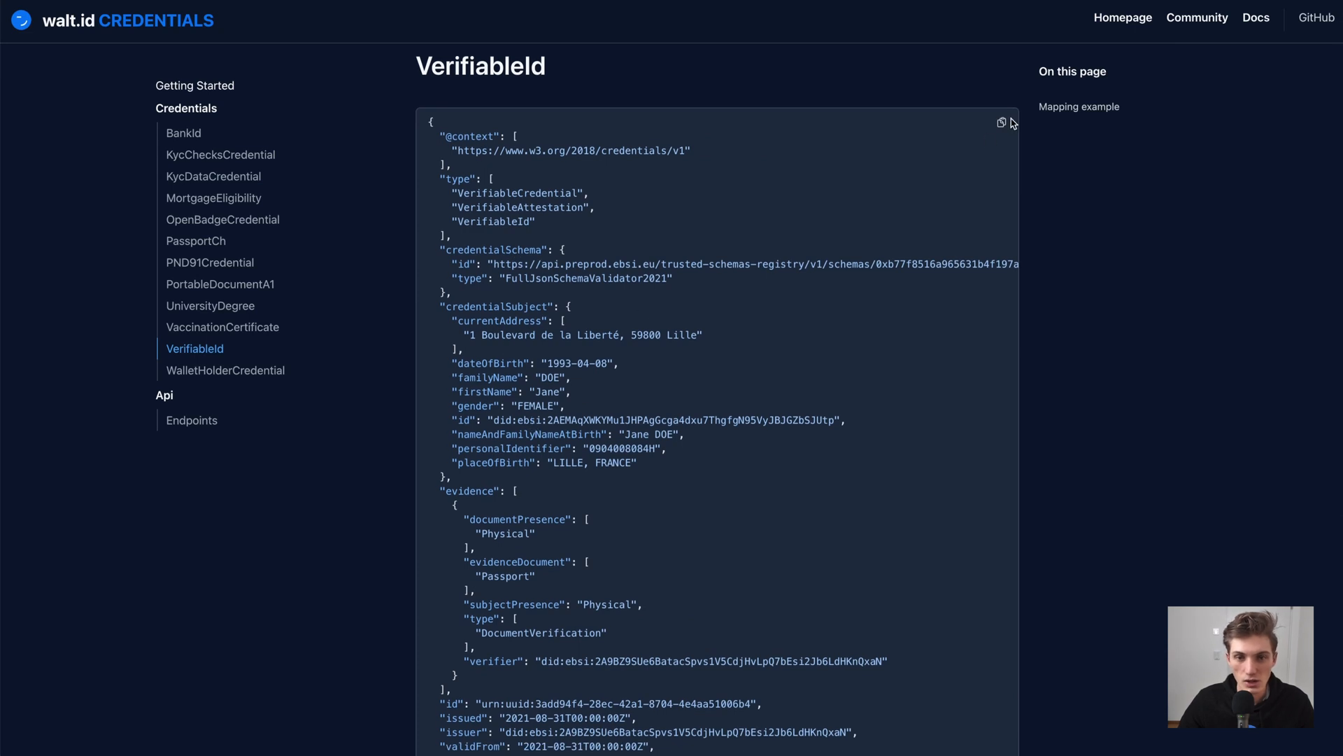
pyautogui.scroll(-3)
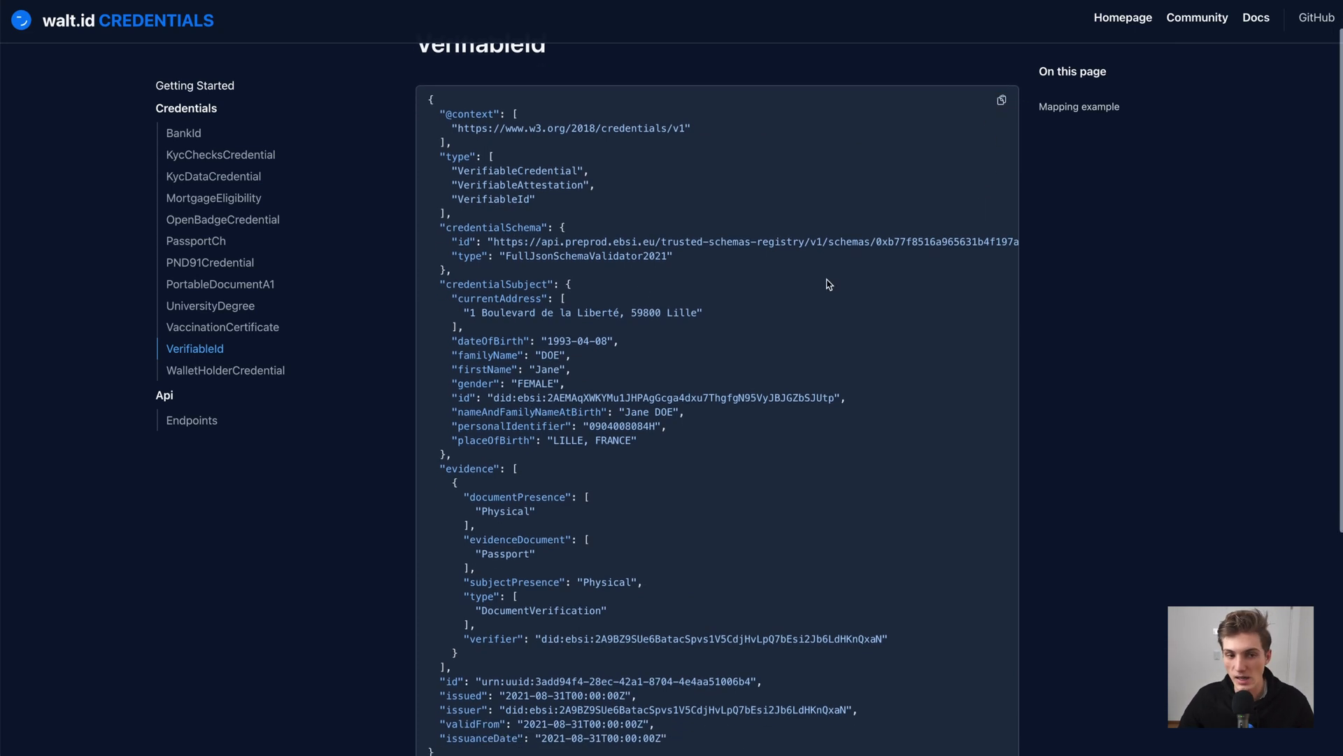
pyautogui.scroll(-3)
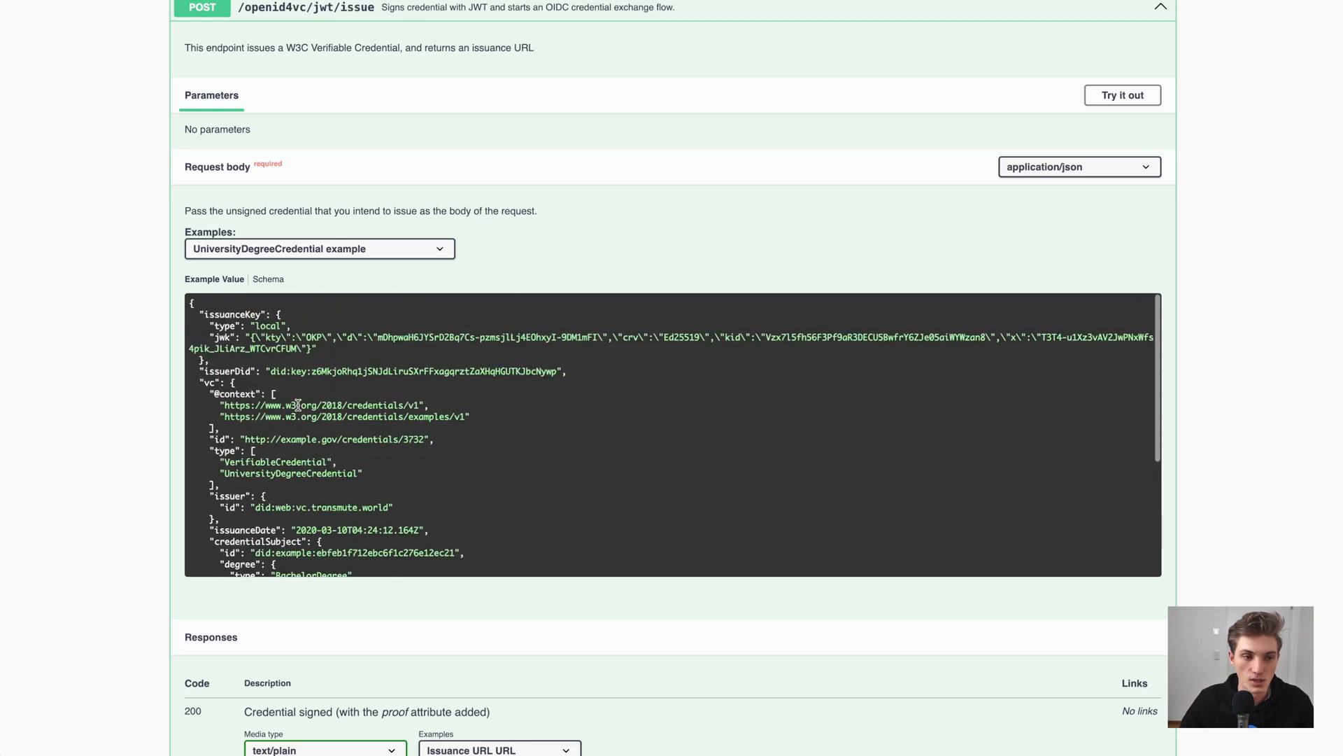
pyautogui.moveTo(330, 436)
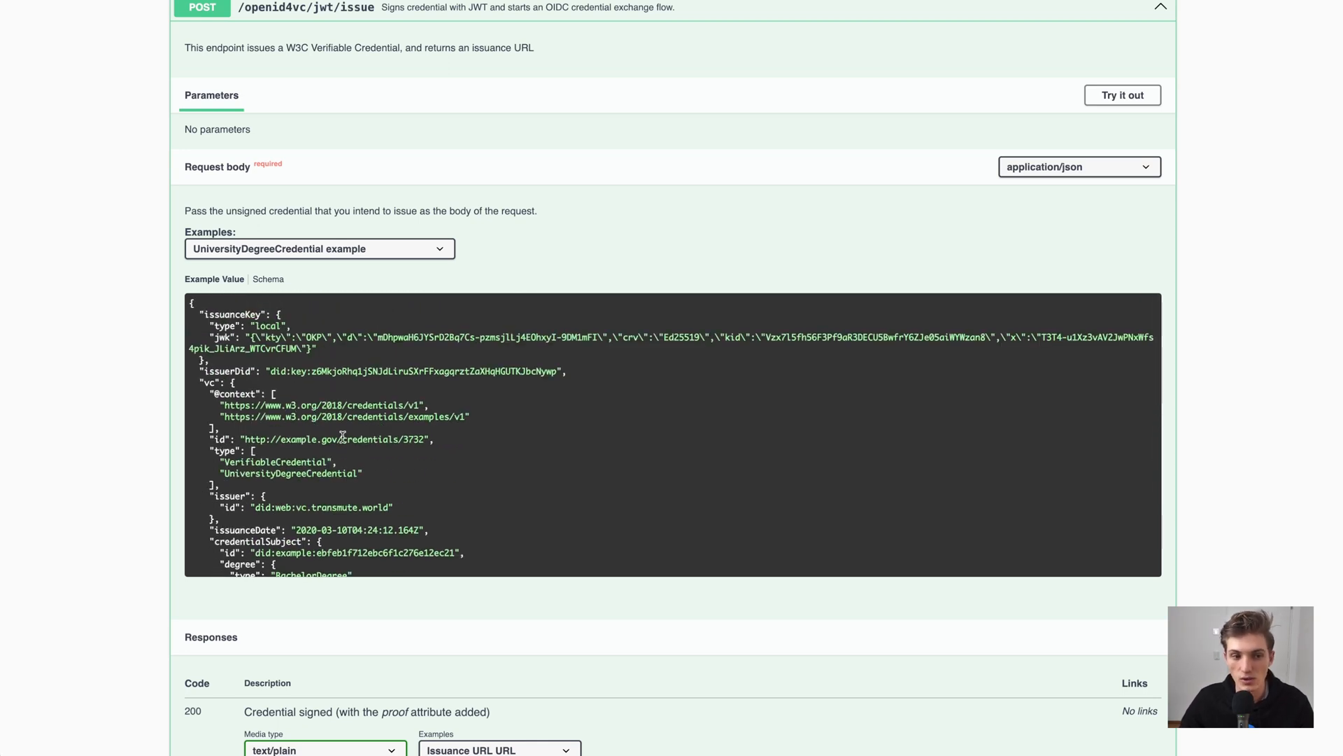
# Scroll the UniversityDegreeCredential body down to its mapping and highlight the uuid function for id
pyautogui.scroll(-3)
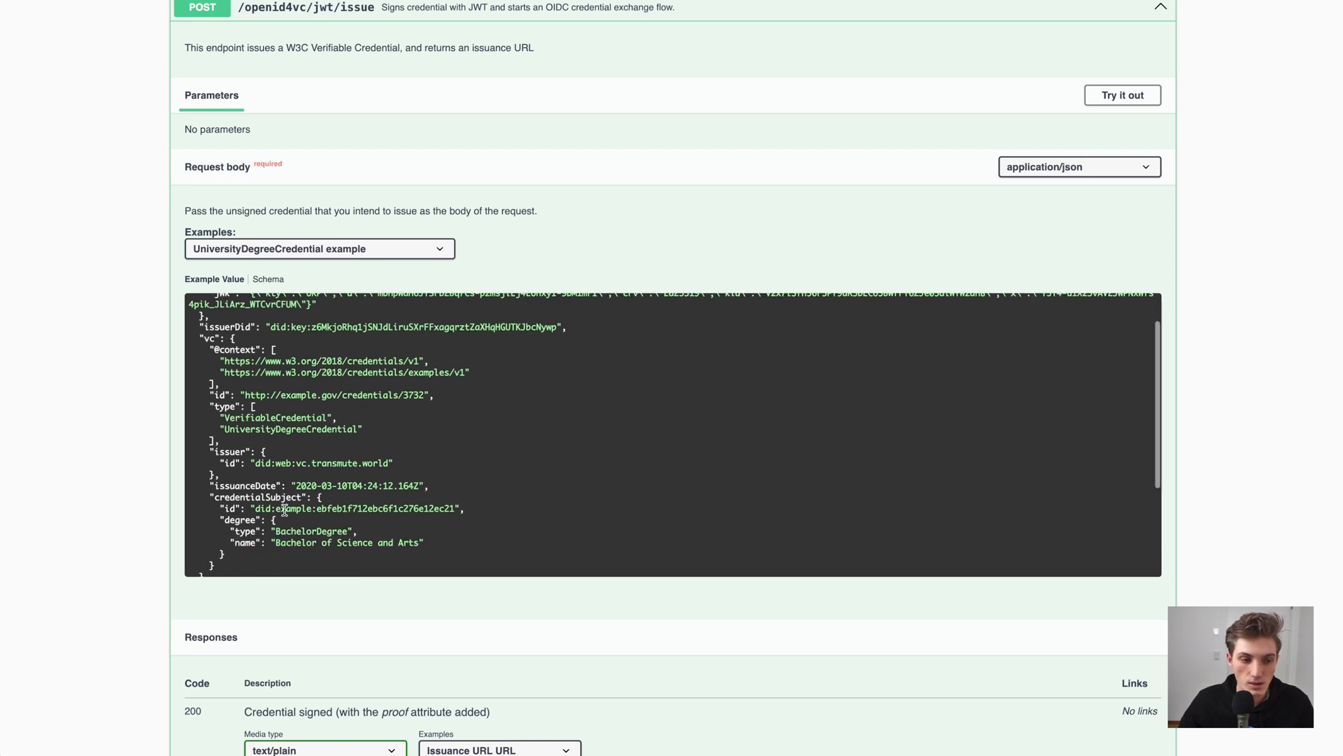
pyautogui.scroll(-3)
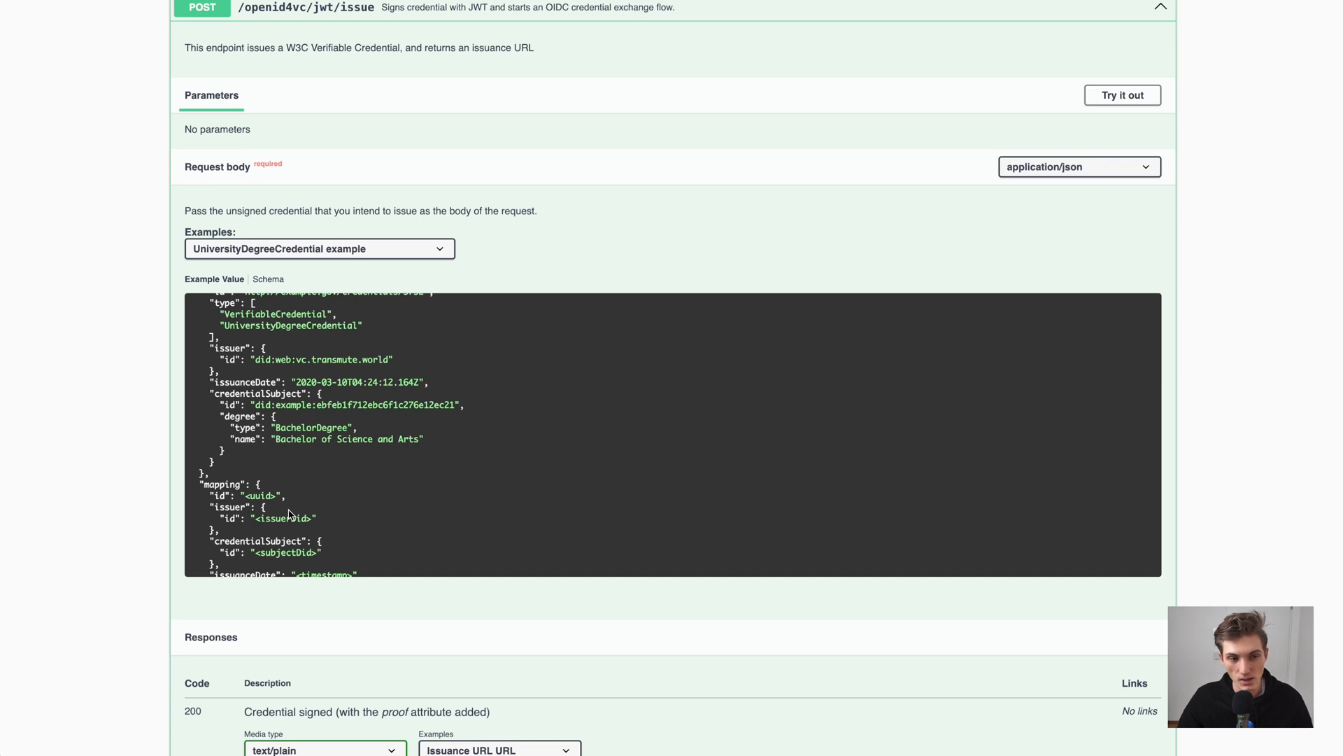
pyautogui.moveTo(336, 503)
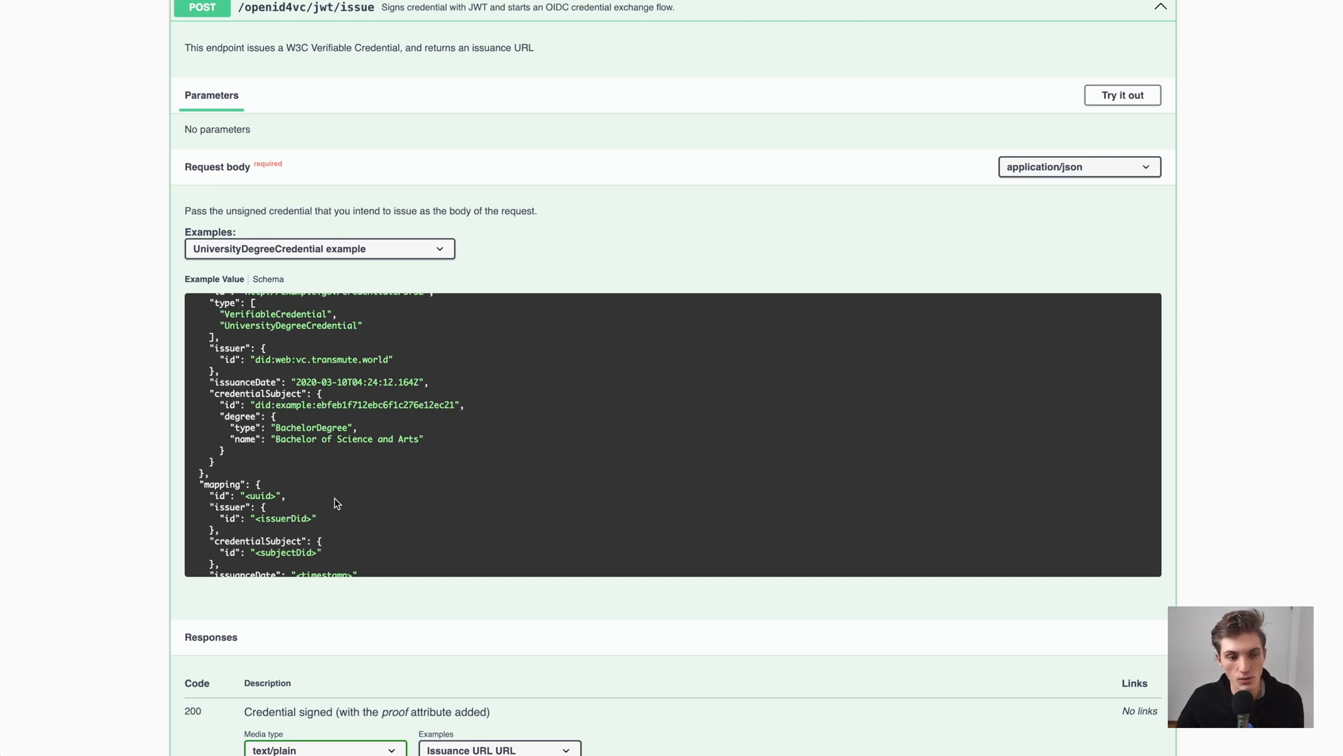
pyautogui.scroll(-3)
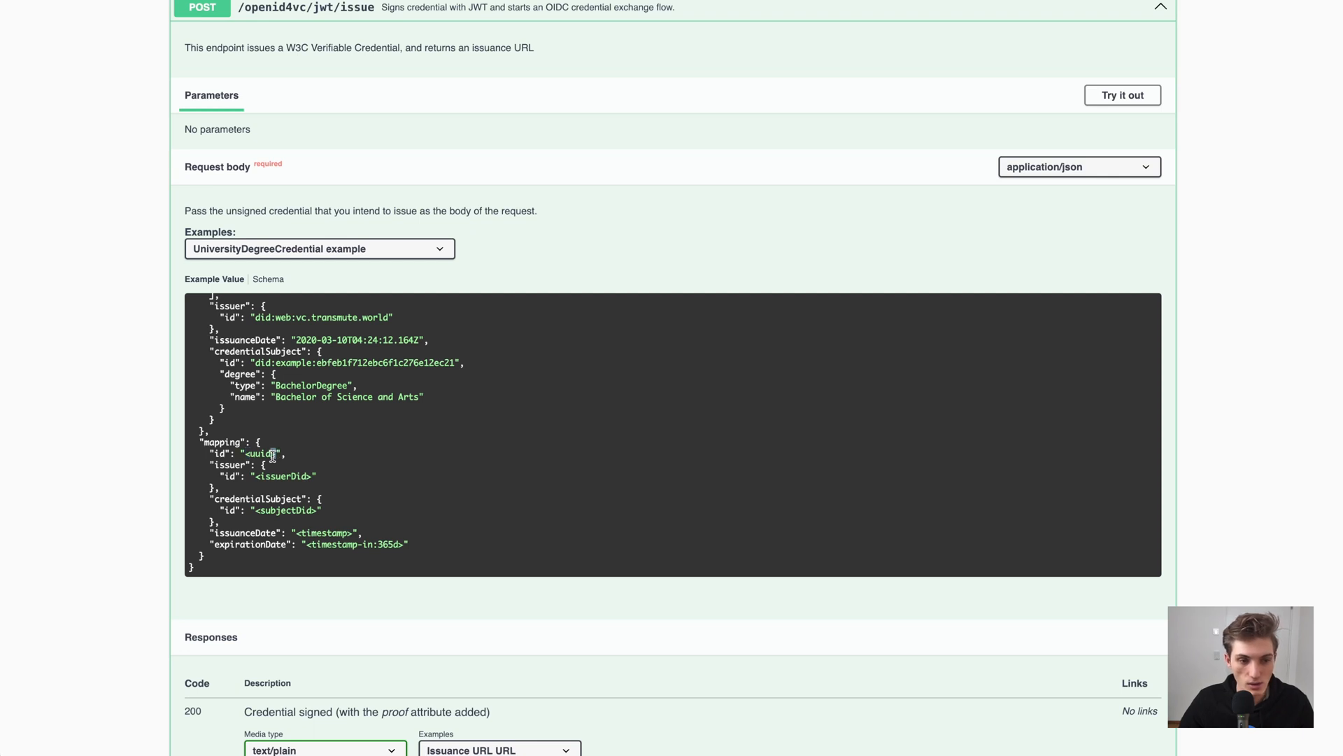
pyautogui.doubleClick(261, 453)
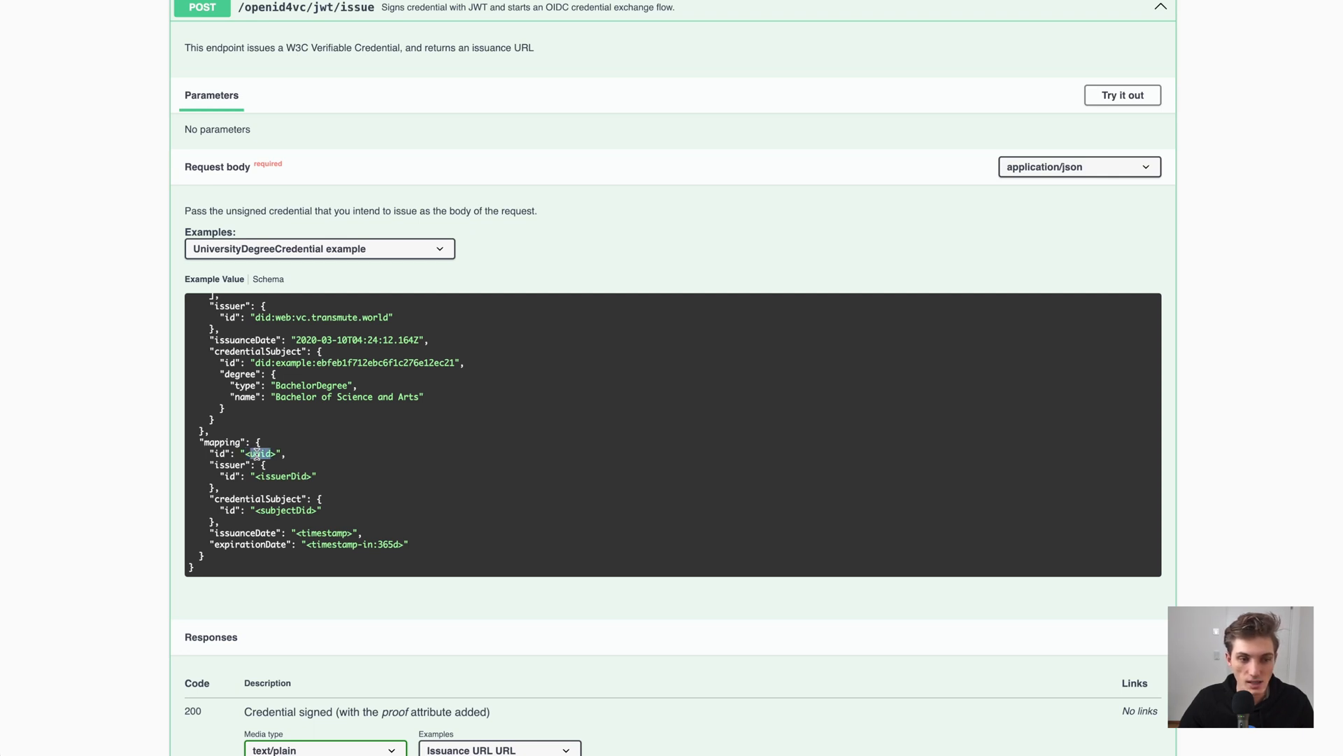
pyautogui.doubleClick(284, 477)
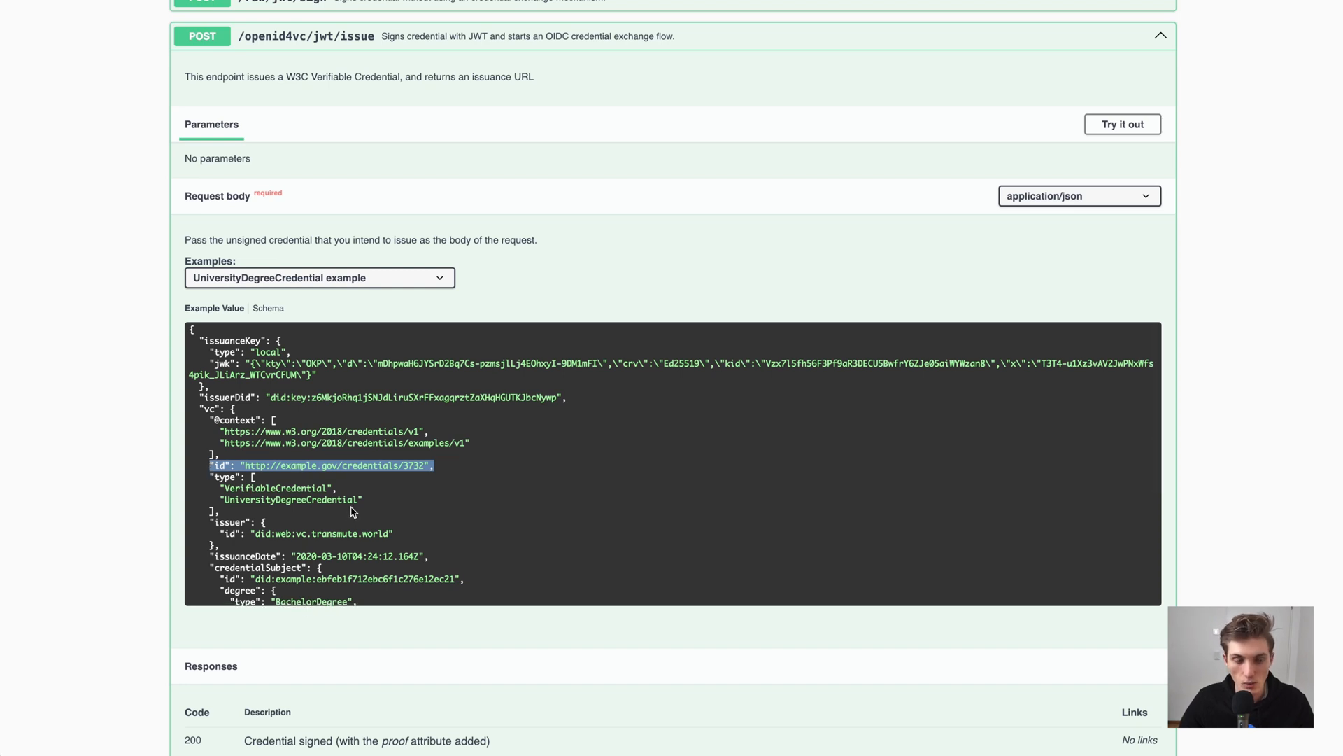
pyautogui.scroll(-3)
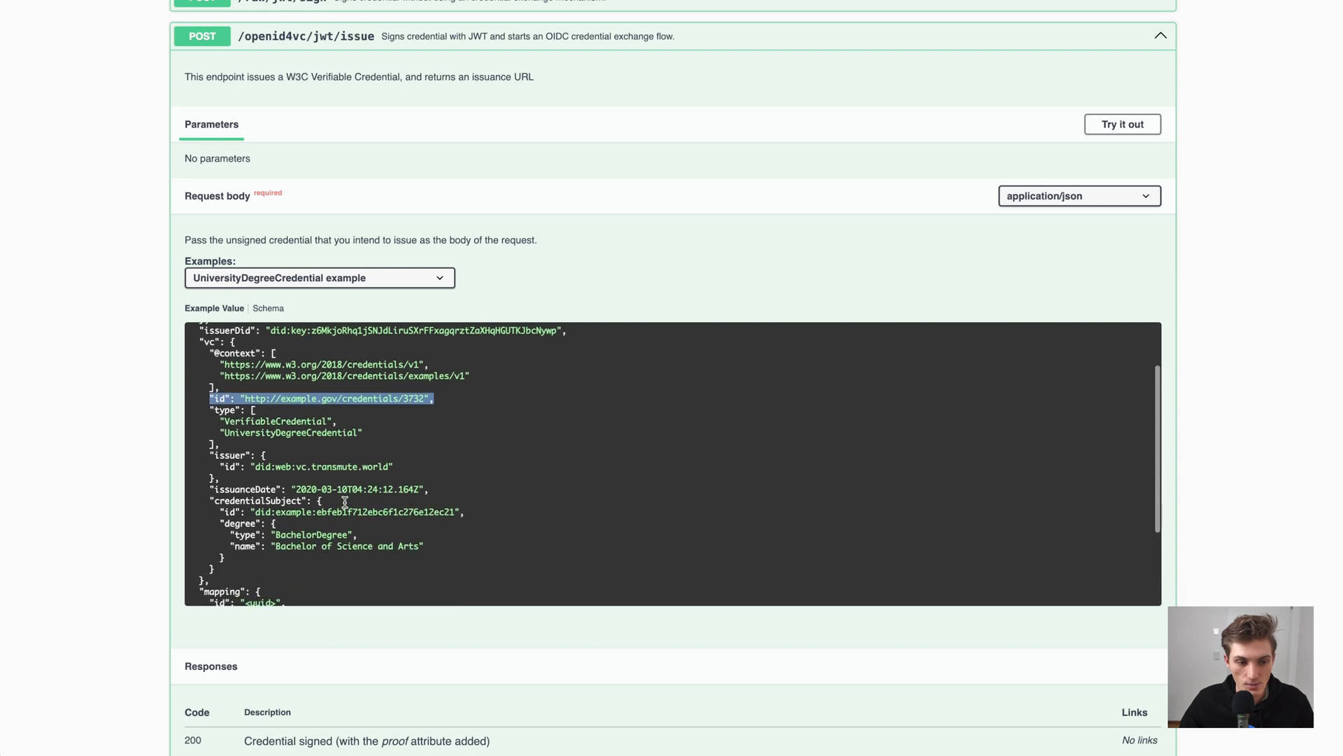
pyautogui.scroll(-3)
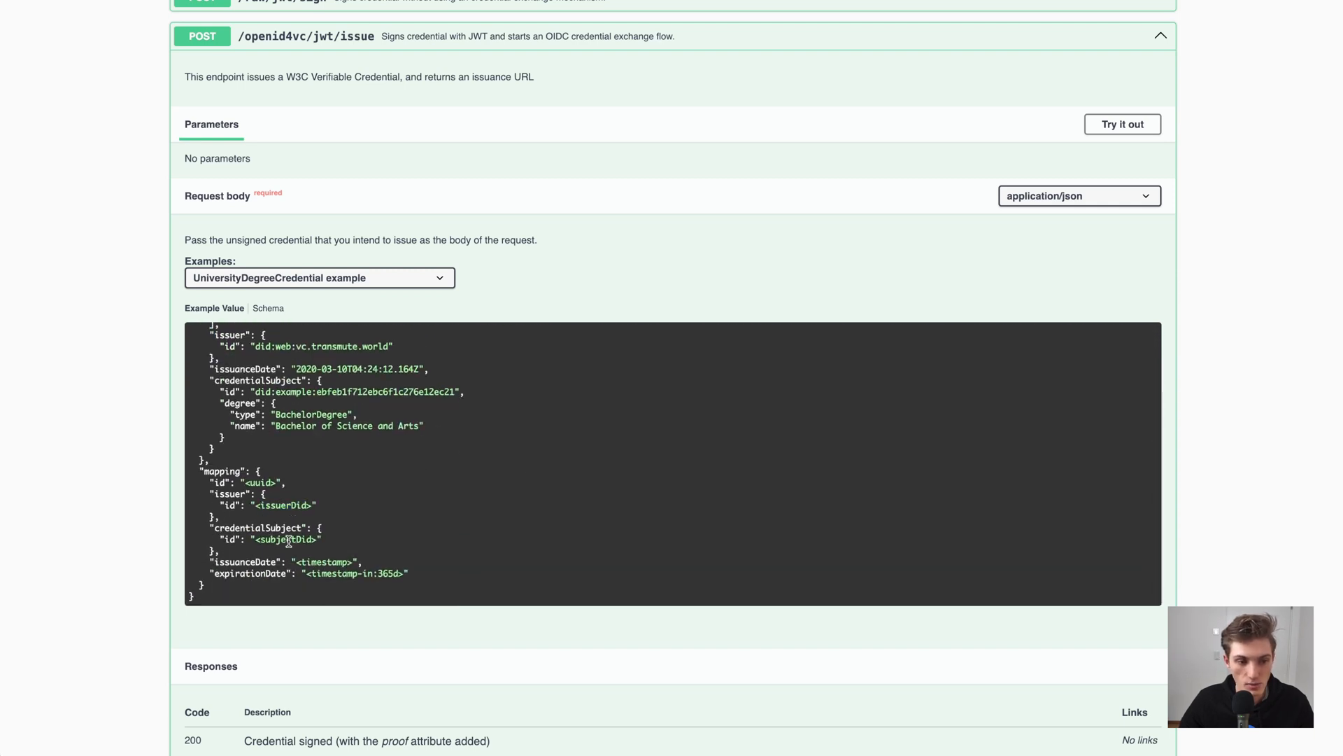
pyautogui.doubleClick(279, 540)
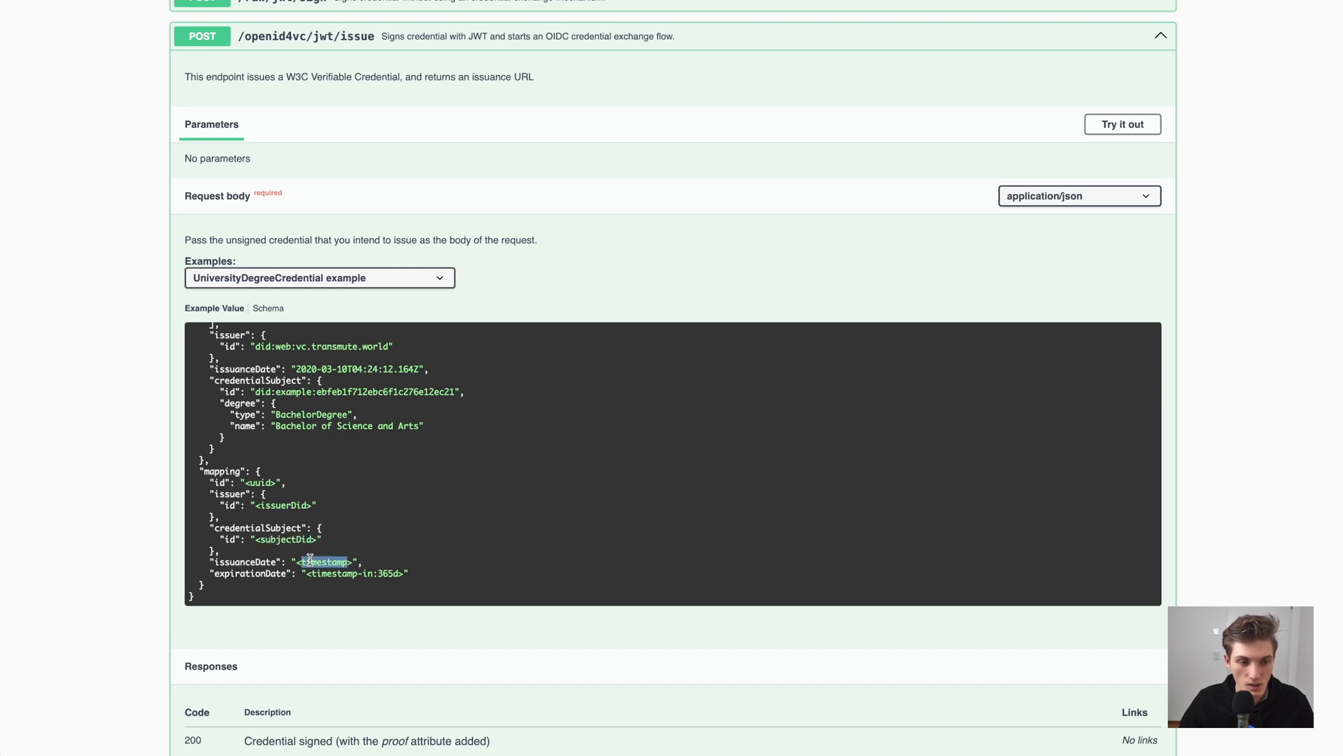
pyautogui.moveTo(310, 577)
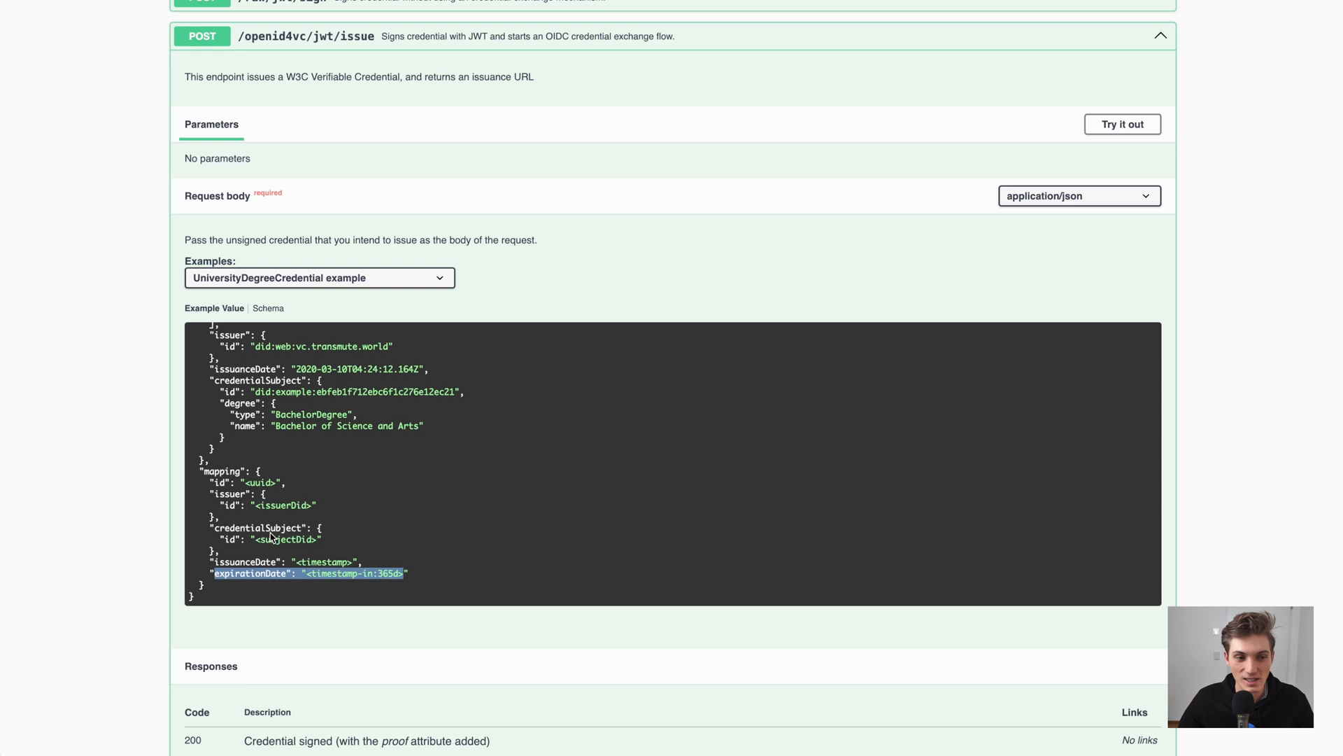
pyautogui.moveTo(585, 160)
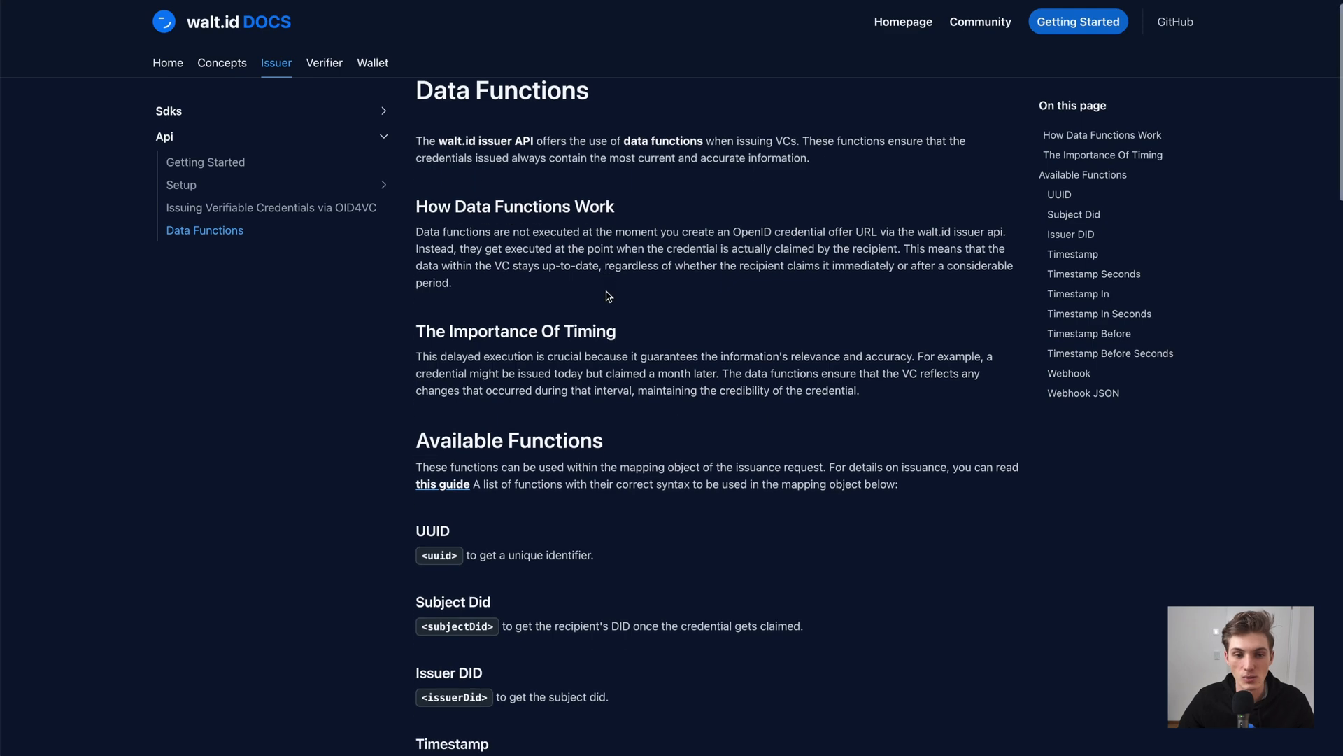
pyautogui.moveTo(605, 326)
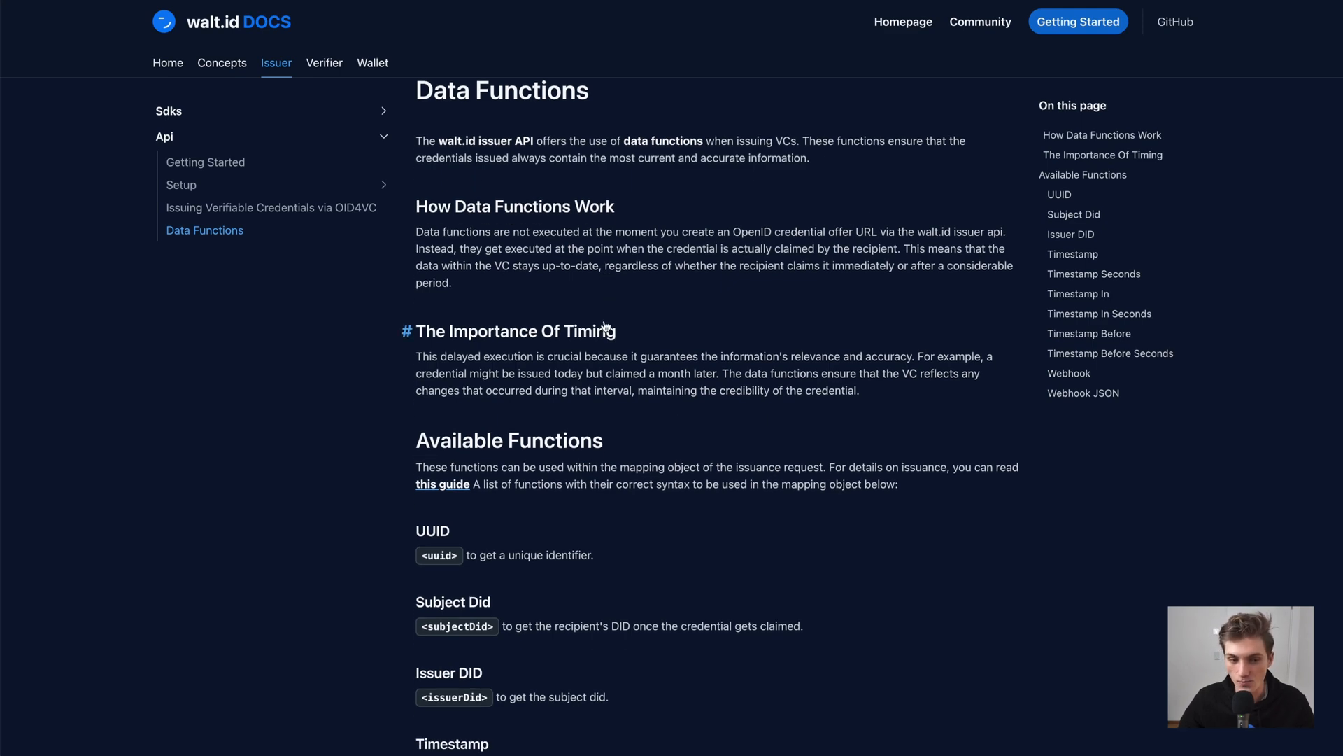
# Scroll the Data Functions page to the Webhook function and highlight its syntax
pyautogui.scroll(-3)
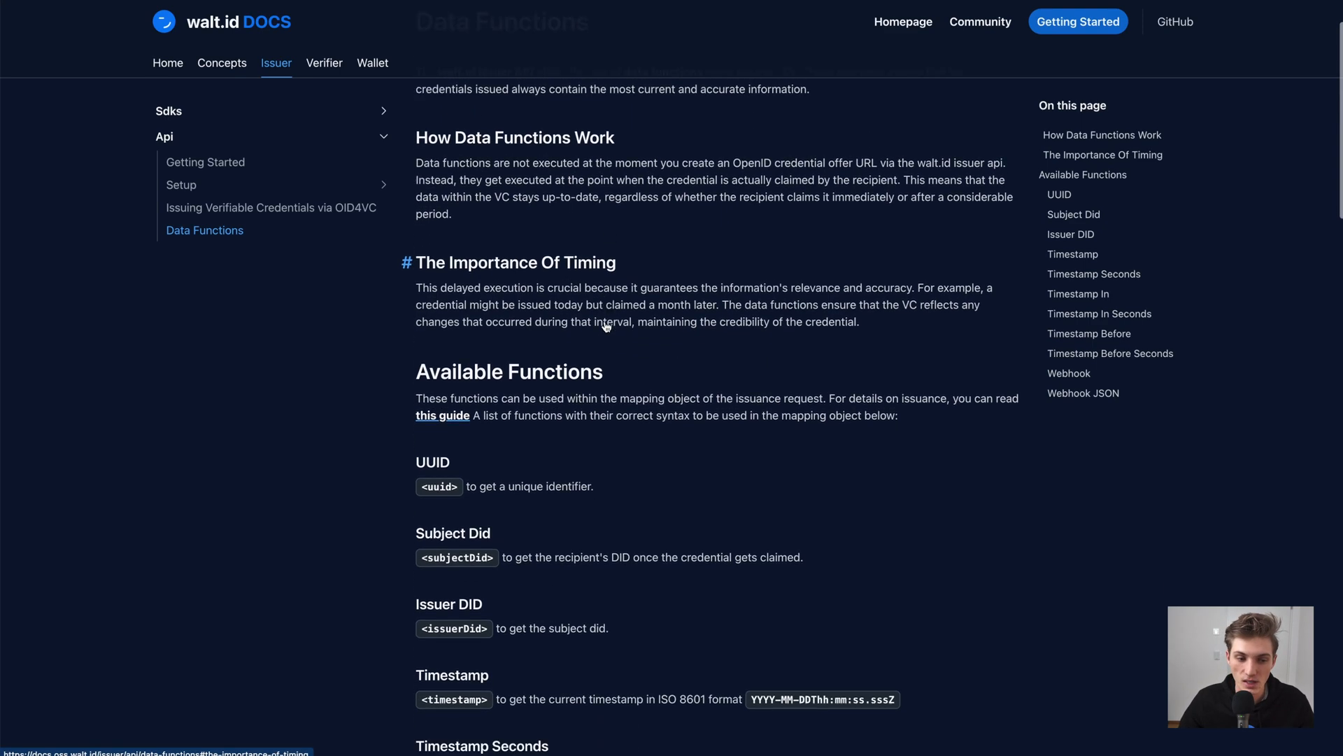
pyautogui.scroll(-3)
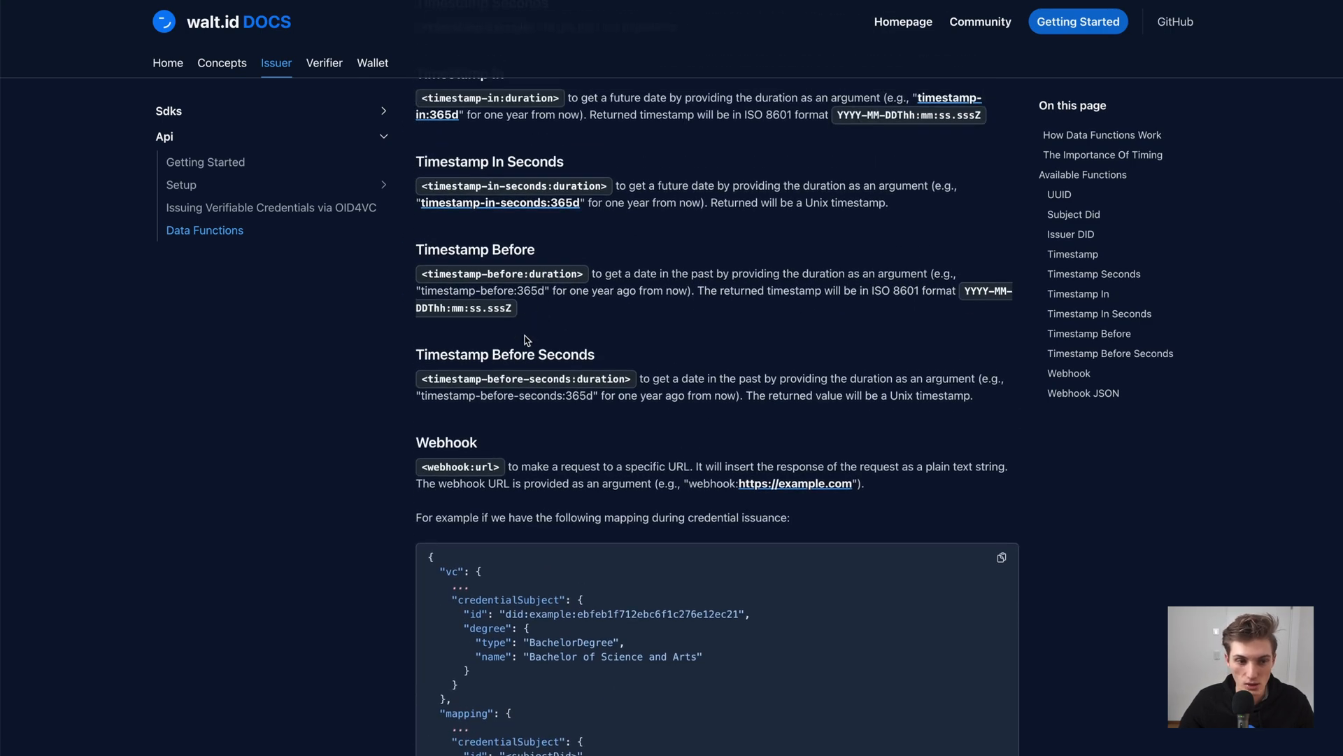
pyautogui.scroll(-3)
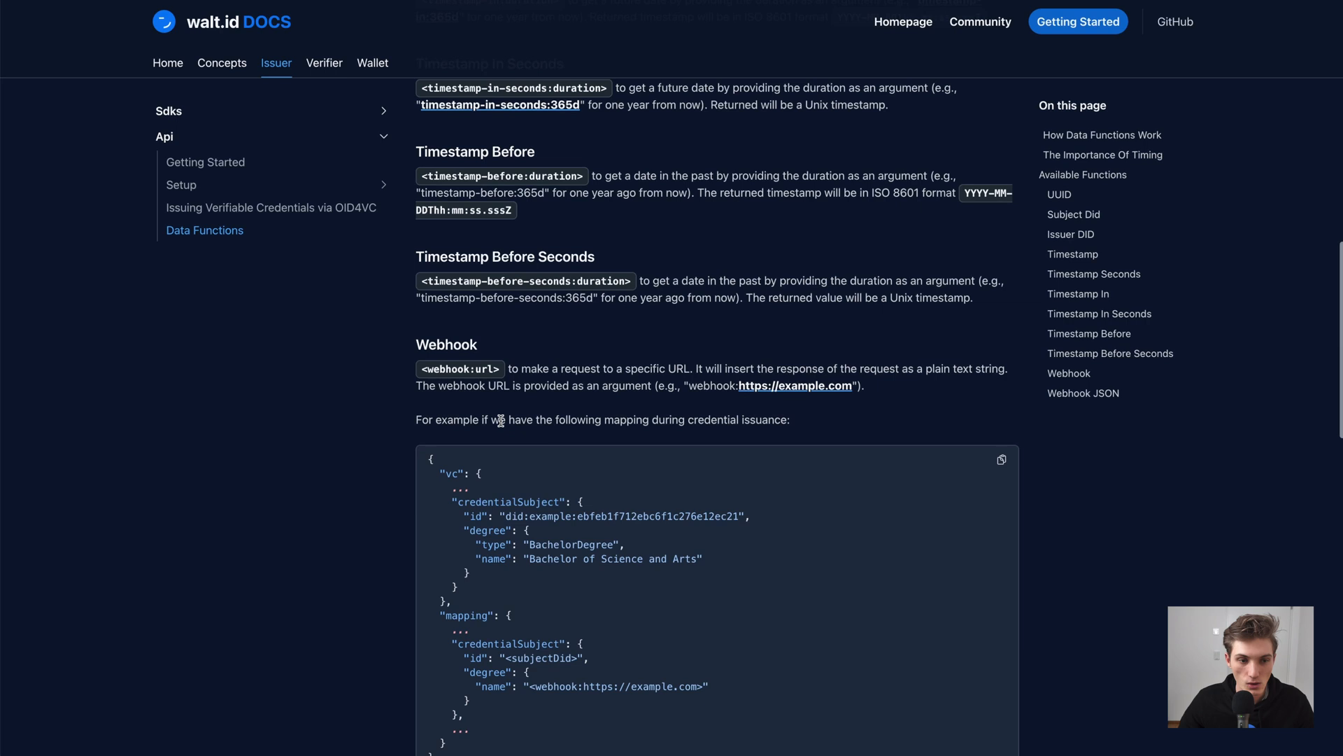
pyautogui.doubleClick(460, 369)
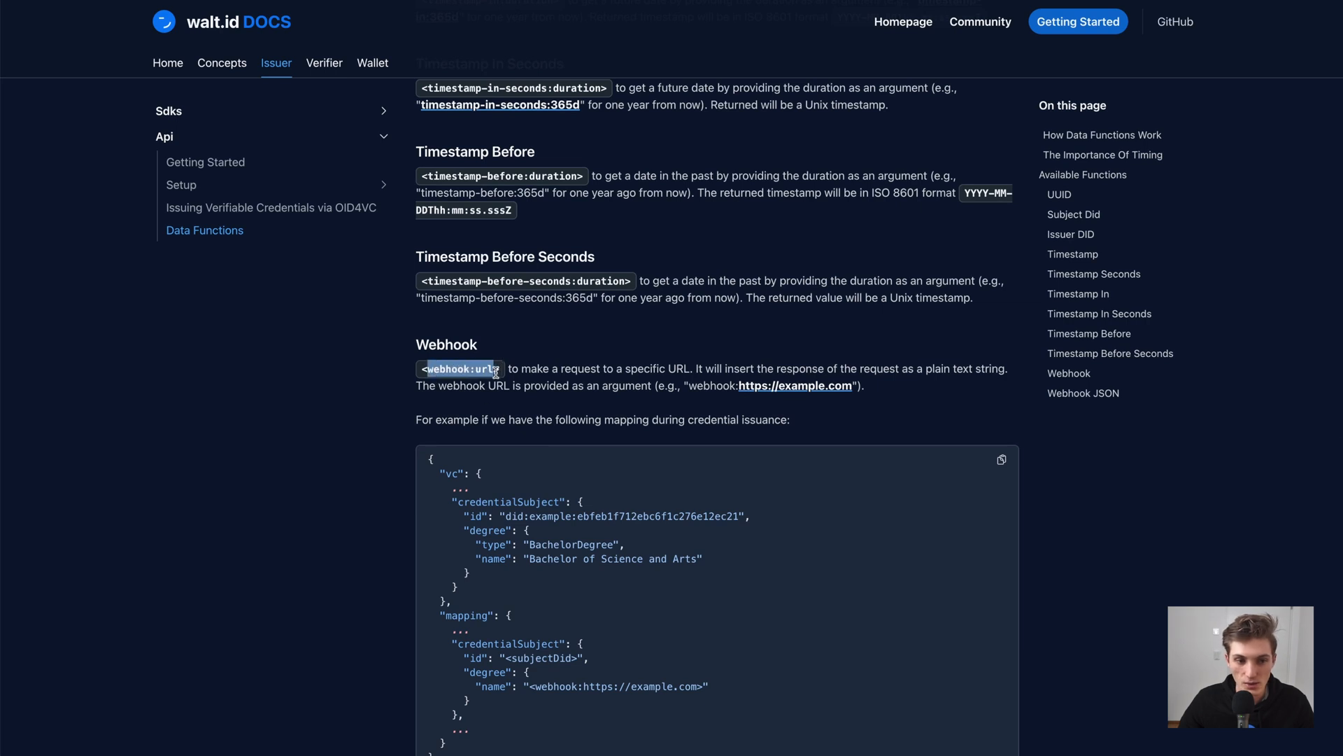
# Highlight the example webhook URL, then read on through the Webhook JSON example
pyautogui.scroll(-3)
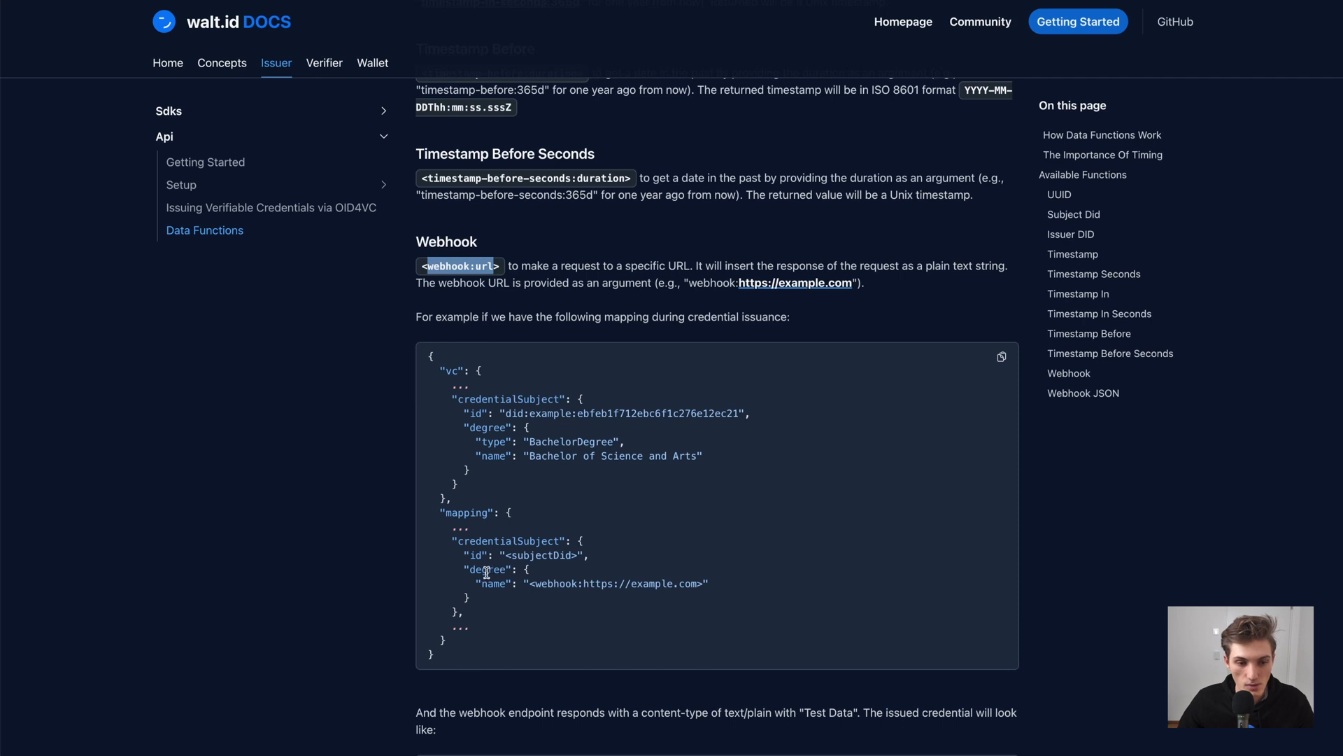
pyautogui.doubleClick(484, 569)
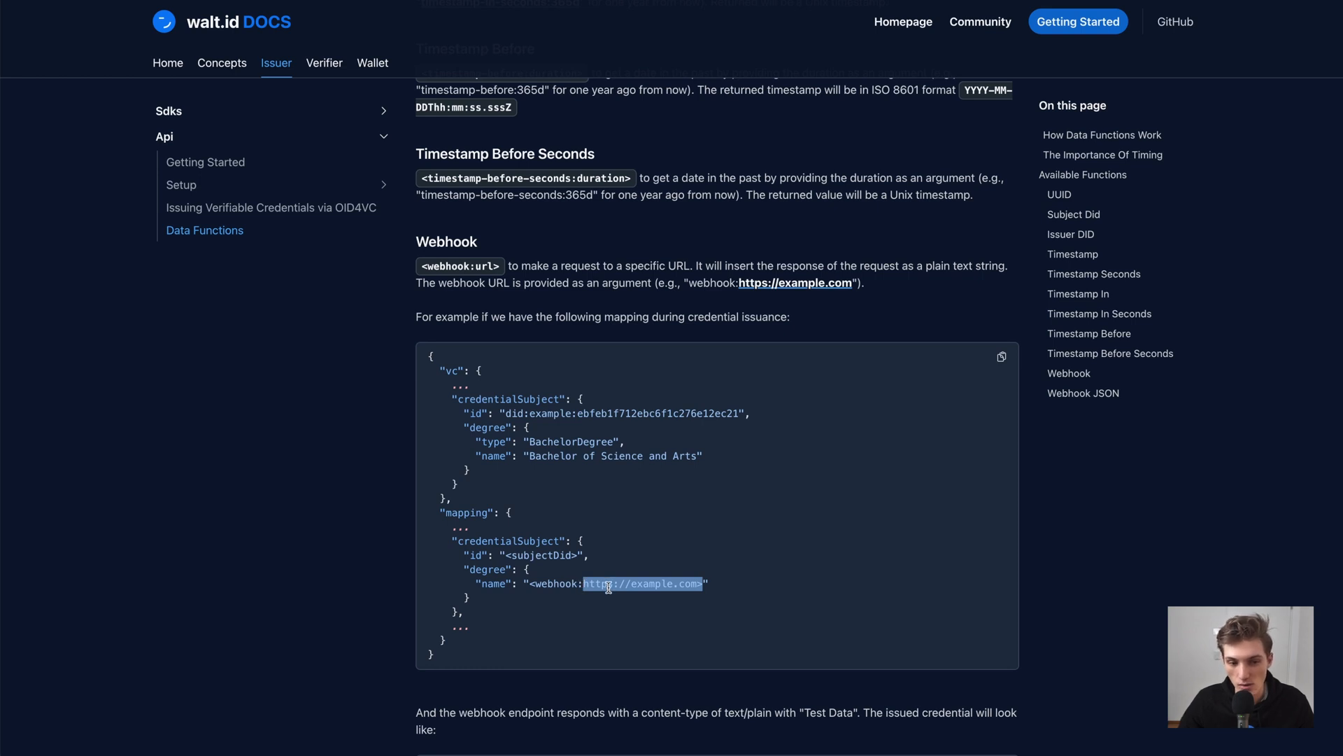
pyautogui.click(537, 584)
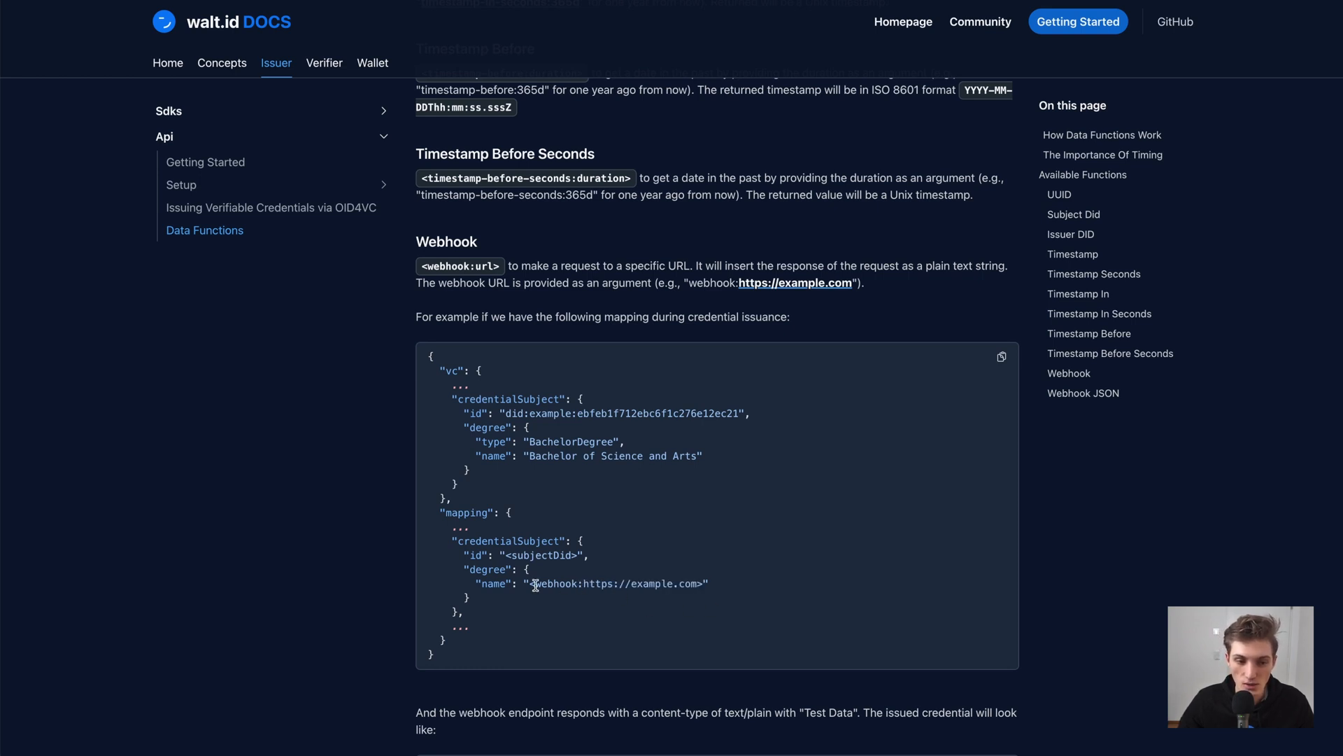
pyautogui.scroll(-3)
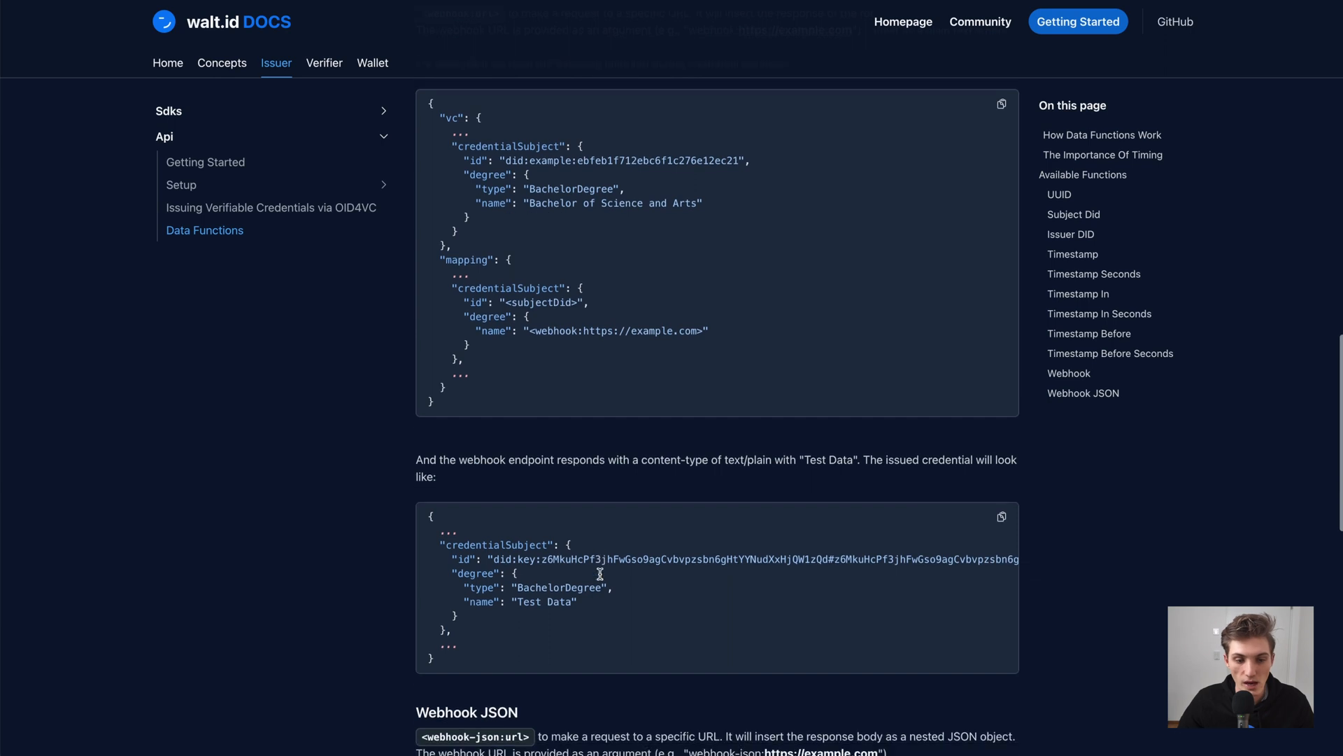
pyautogui.scroll(-3)
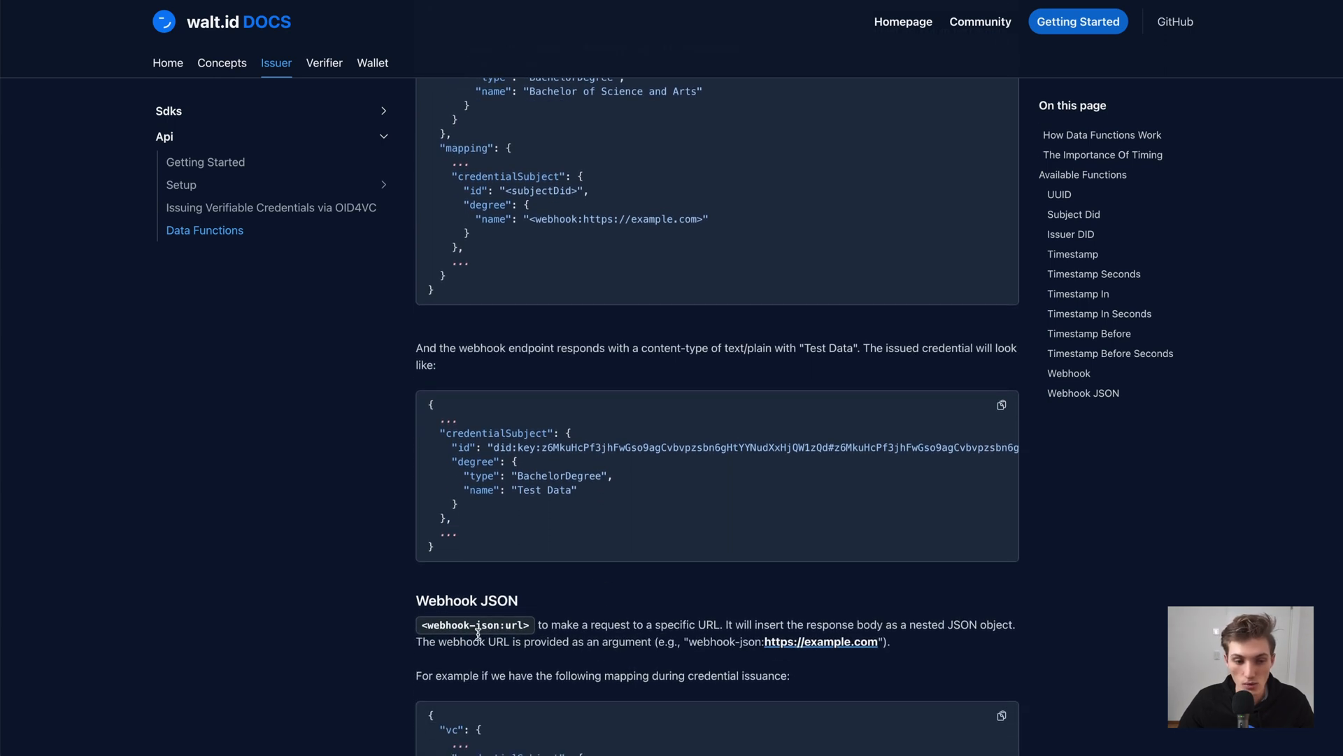
pyautogui.scroll(-3)
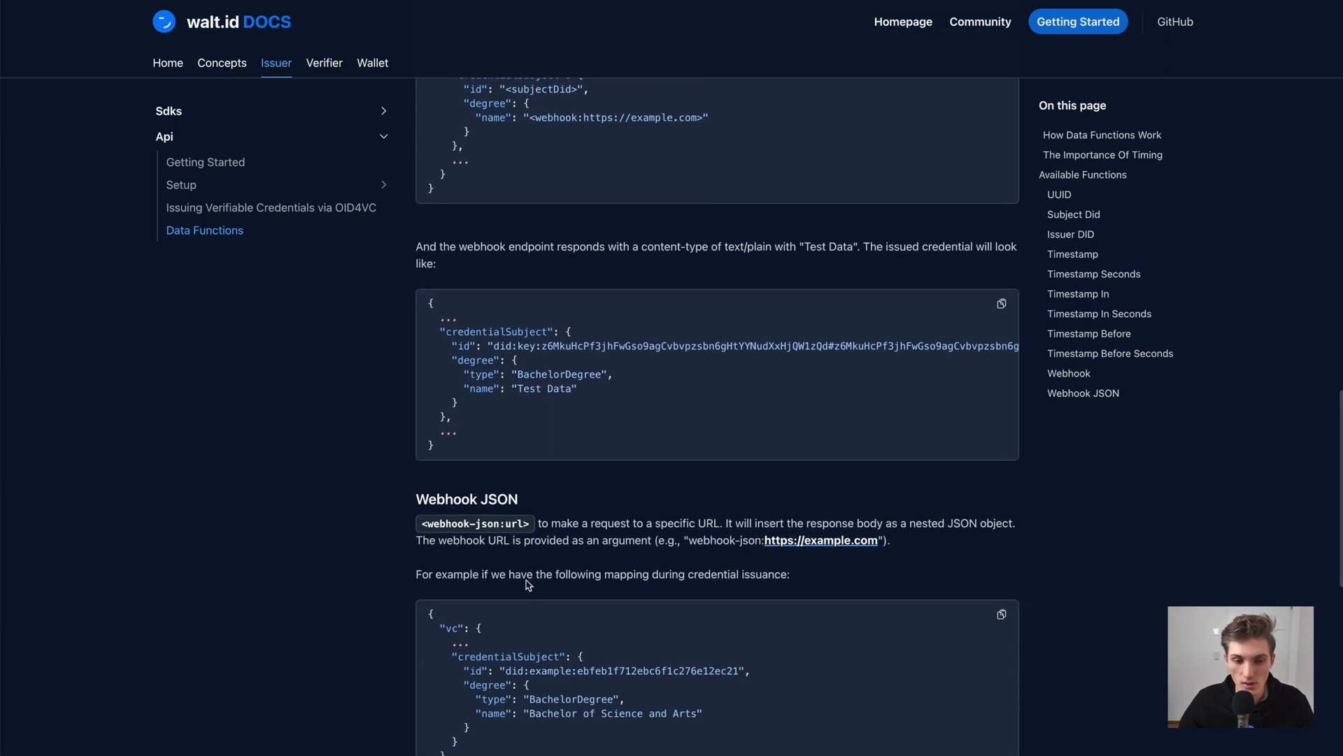
pyautogui.moveTo(632, 554)
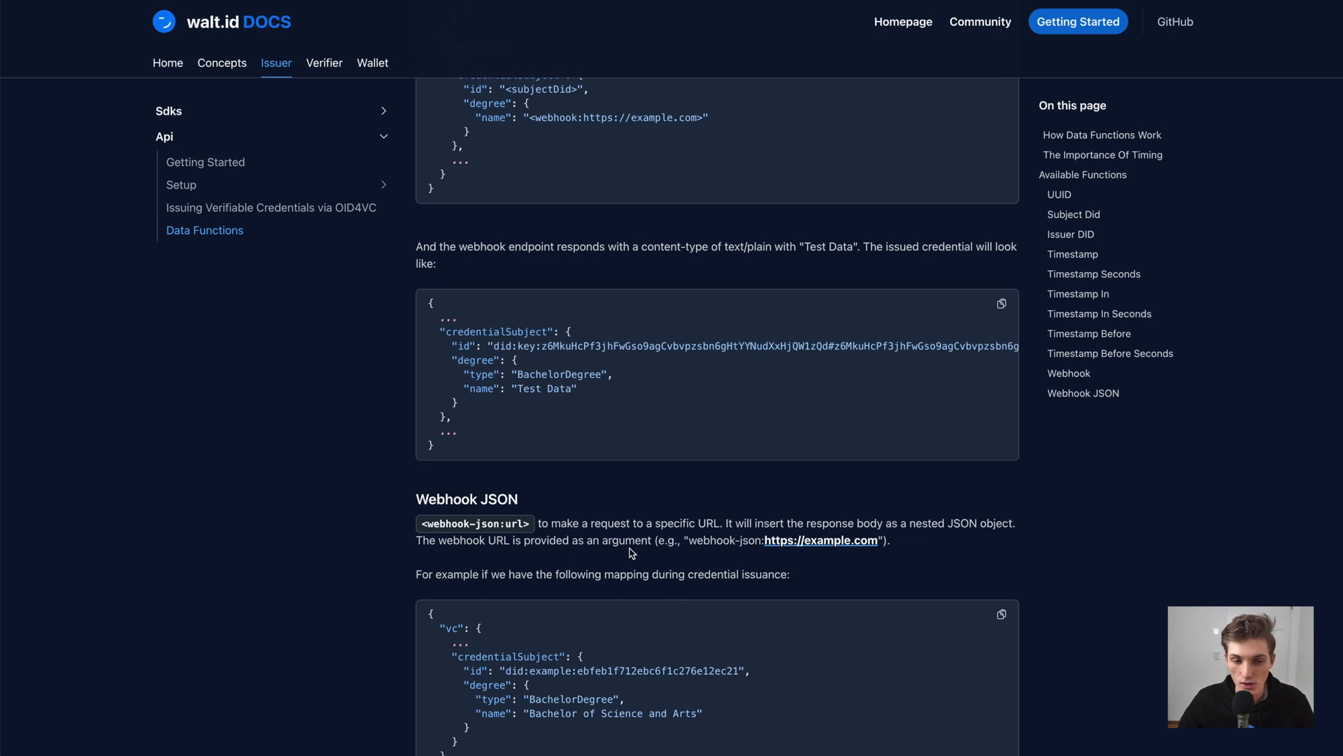
pyautogui.scroll(-3)
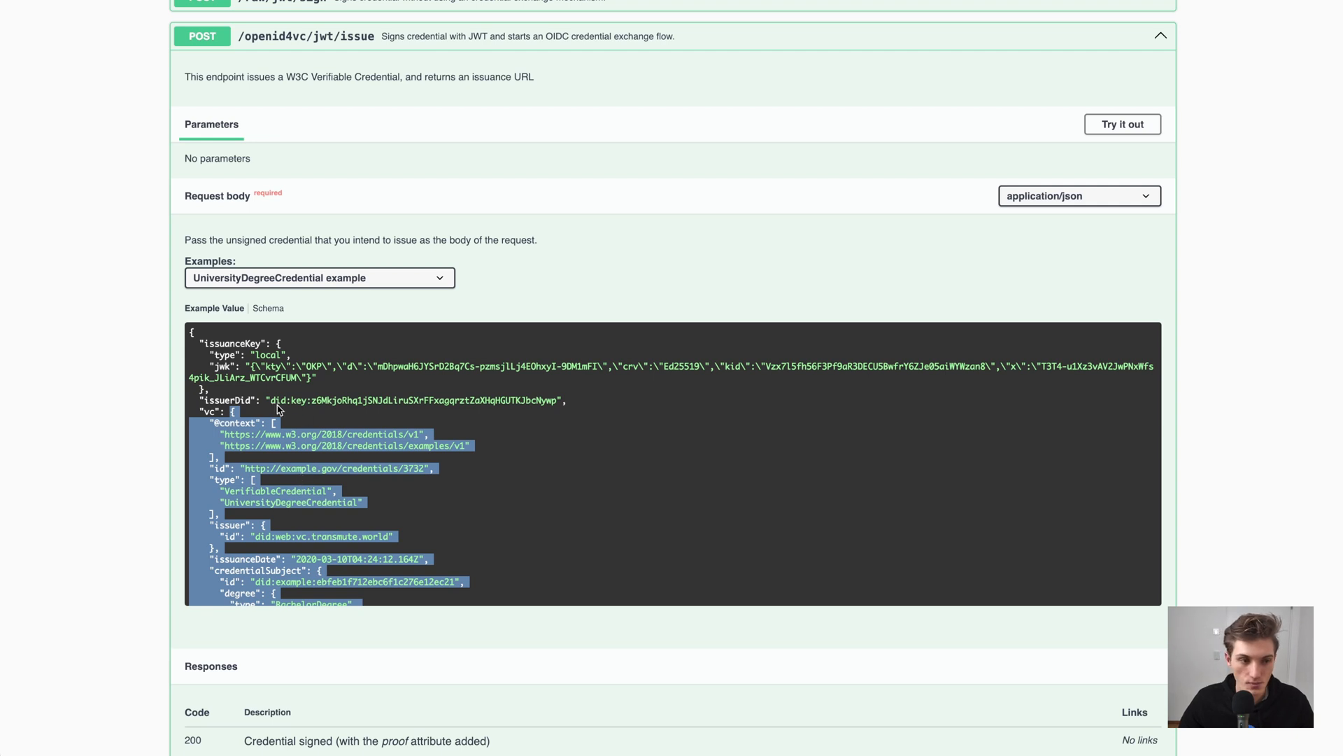
# Inspect the request's issuanceKey field and highlight its local key type value
pyautogui.doubleClick(231, 343)
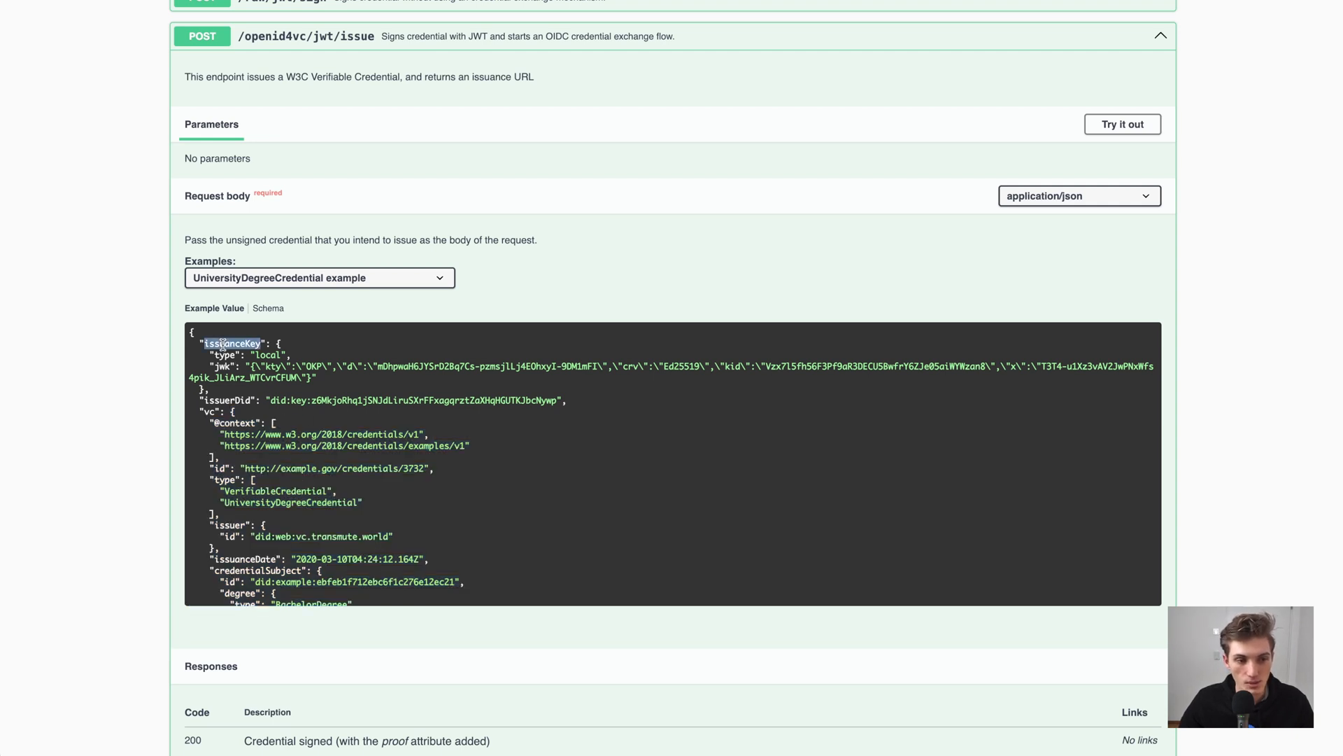
pyautogui.moveTo(462, 331)
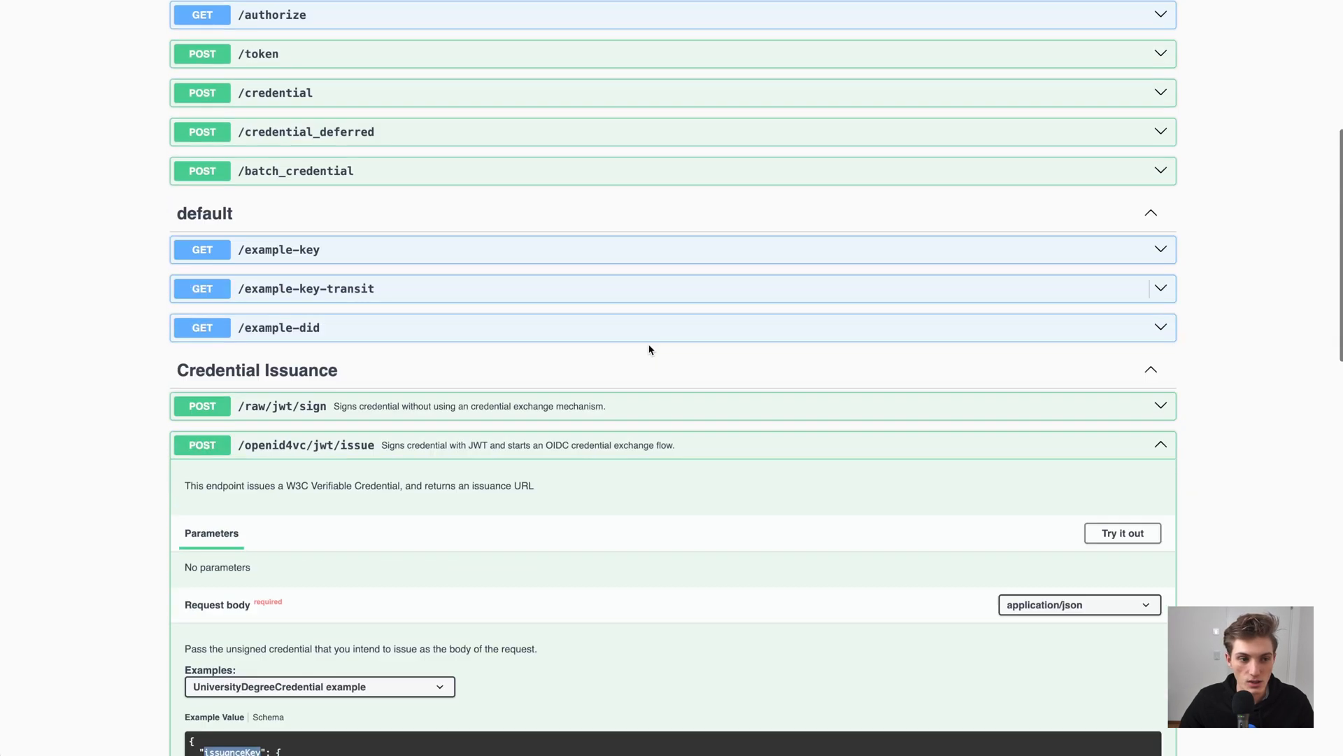
pyautogui.scroll(-3)
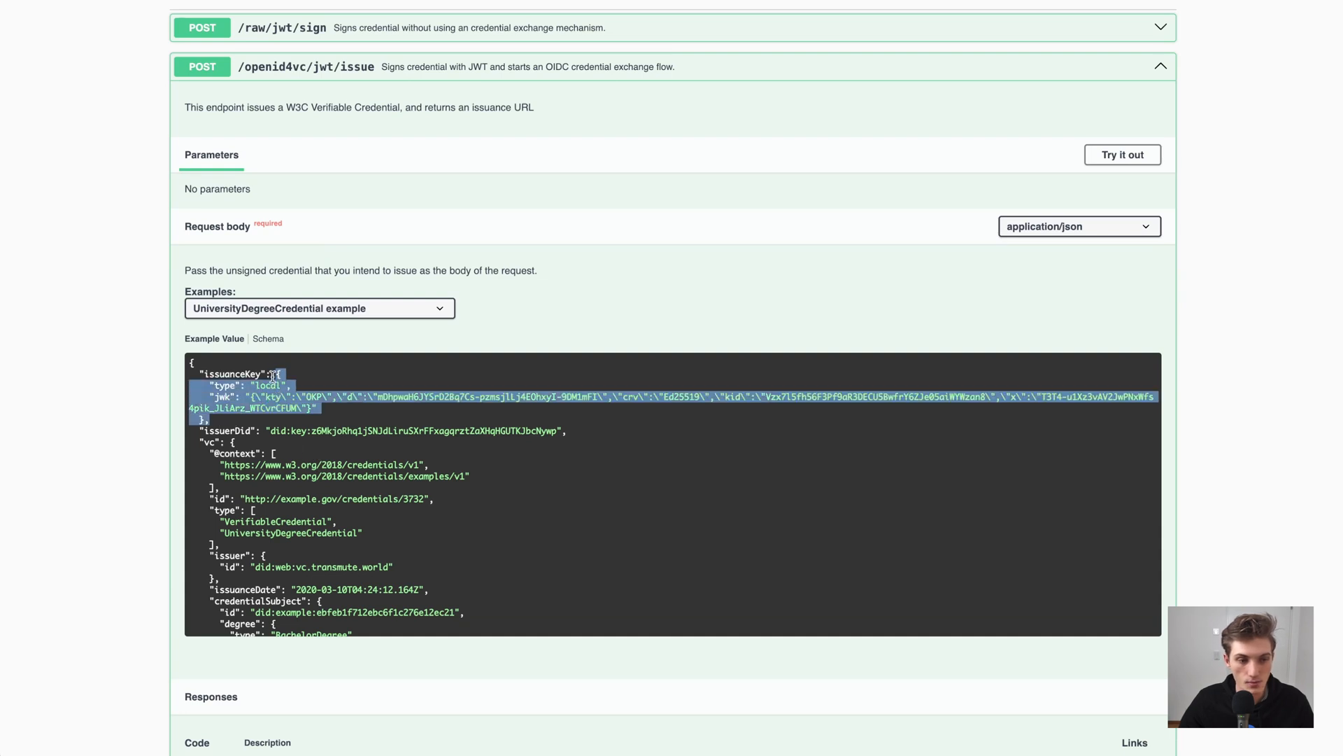
pyautogui.moveTo(451, 372)
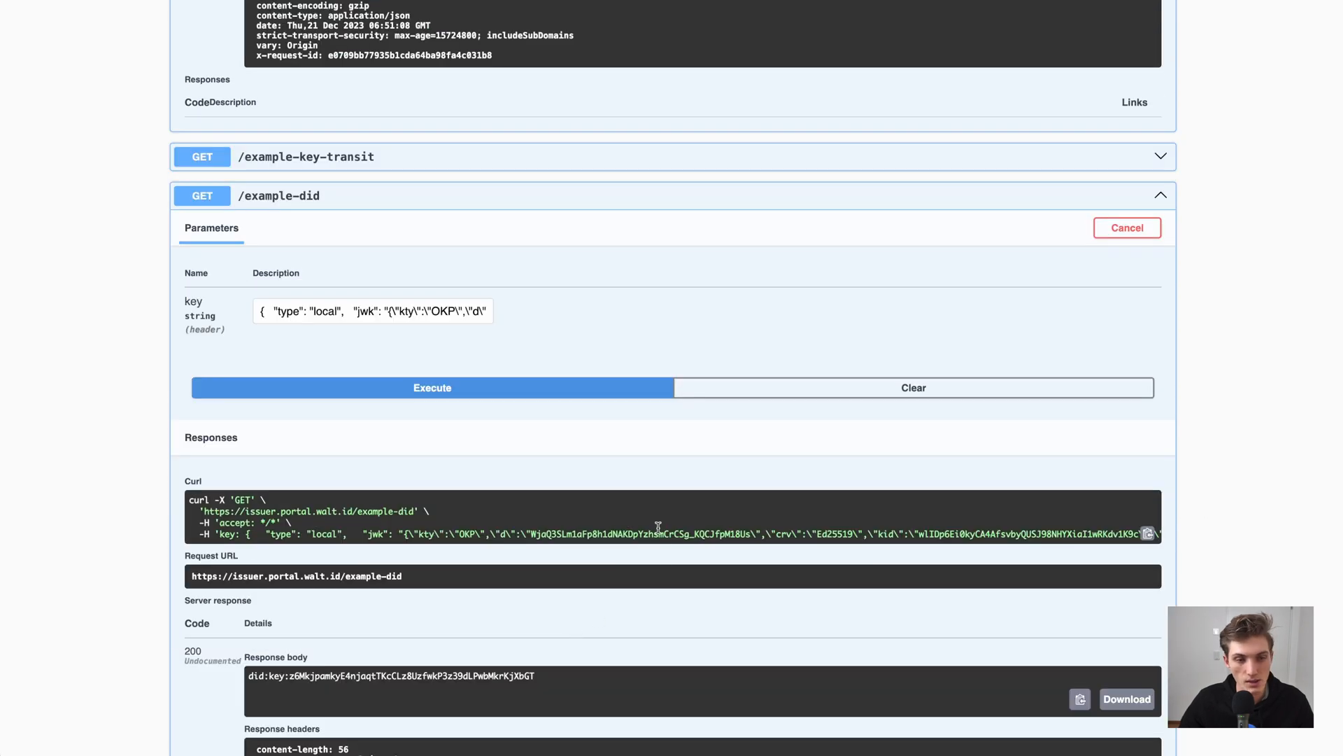
pyautogui.scroll(3)
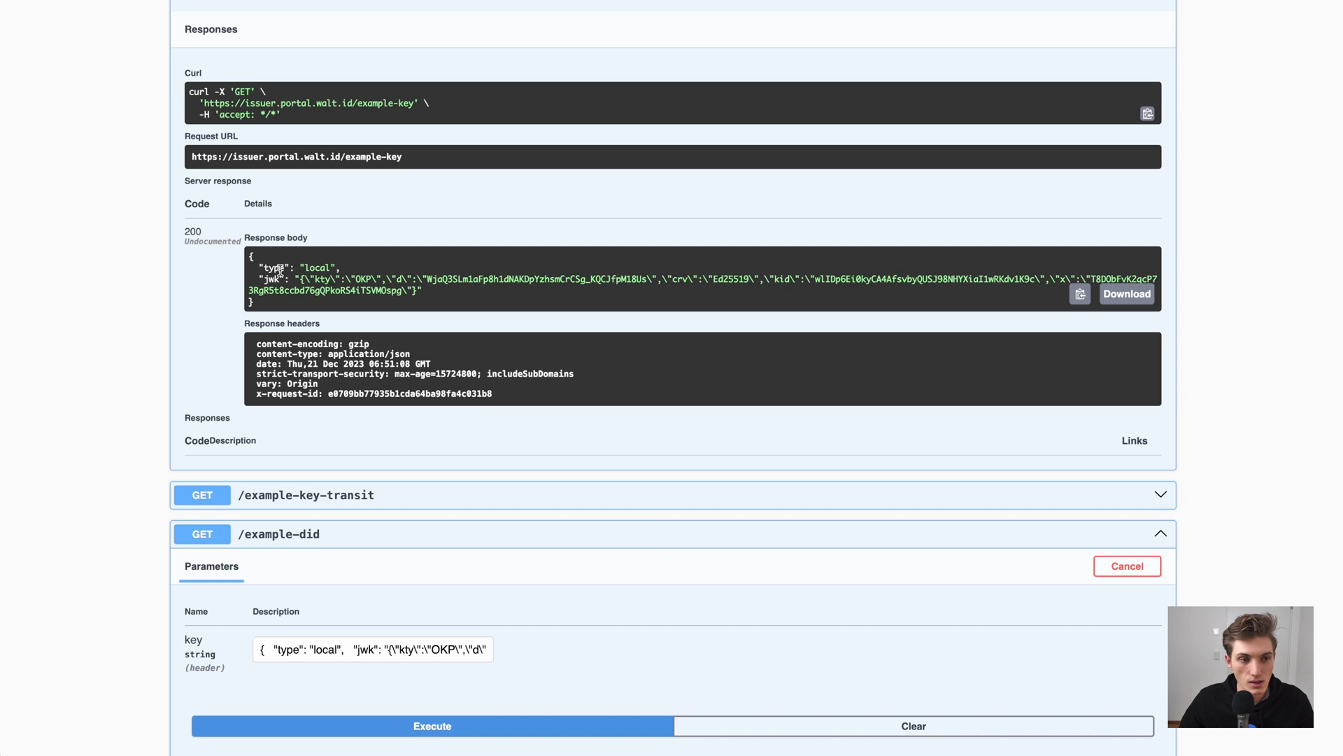
pyautogui.doubleClick(320, 267)
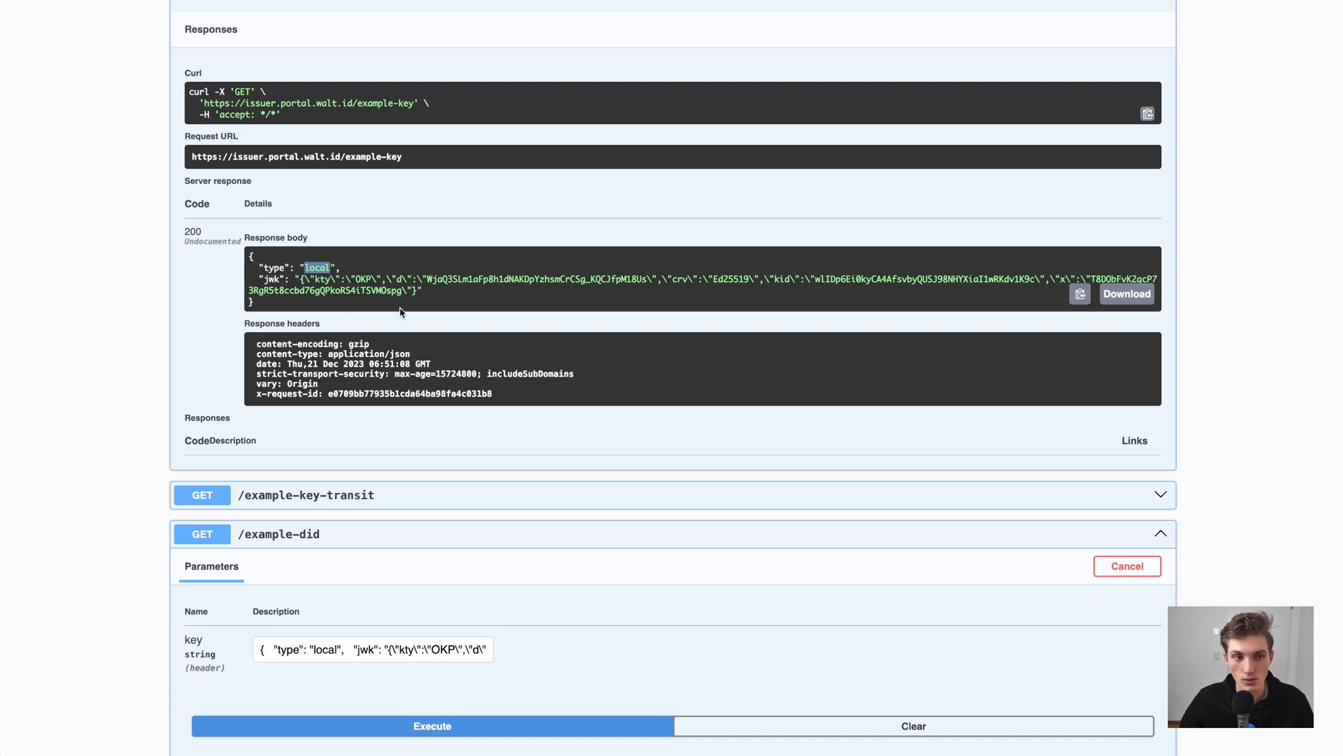
pyautogui.moveTo(417, 290)
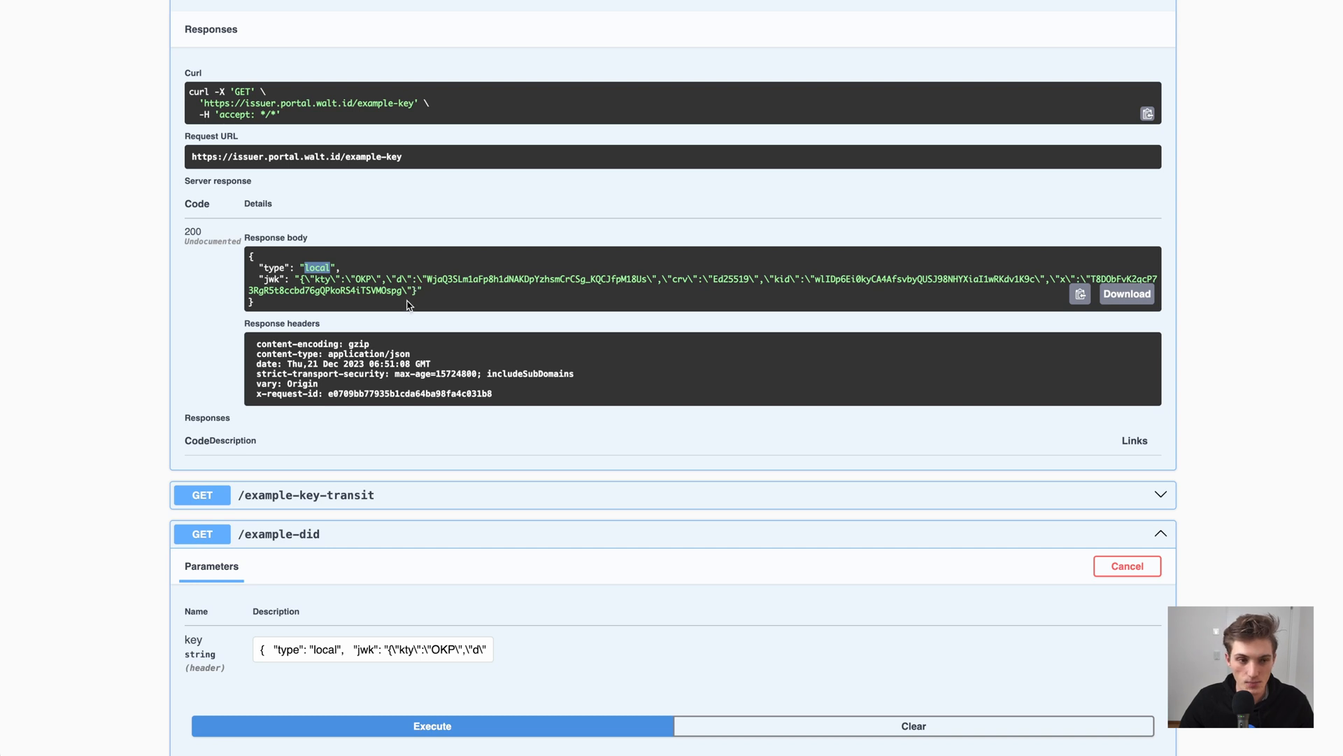
pyautogui.moveTo(405, 319)
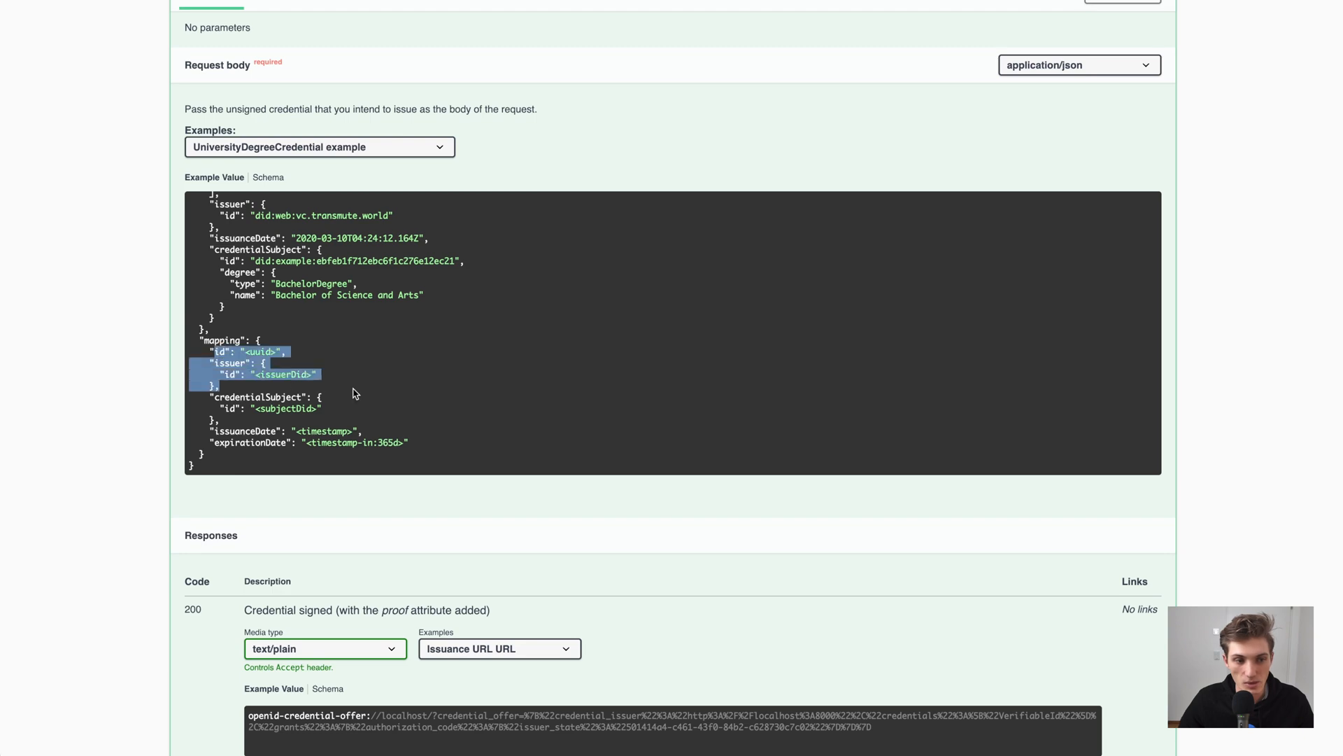
# Highlight the mapping entries in the issuance request body and scroll down
pyautogui.moveTo(351, 392); pyautogui.dragTo(359, 430)
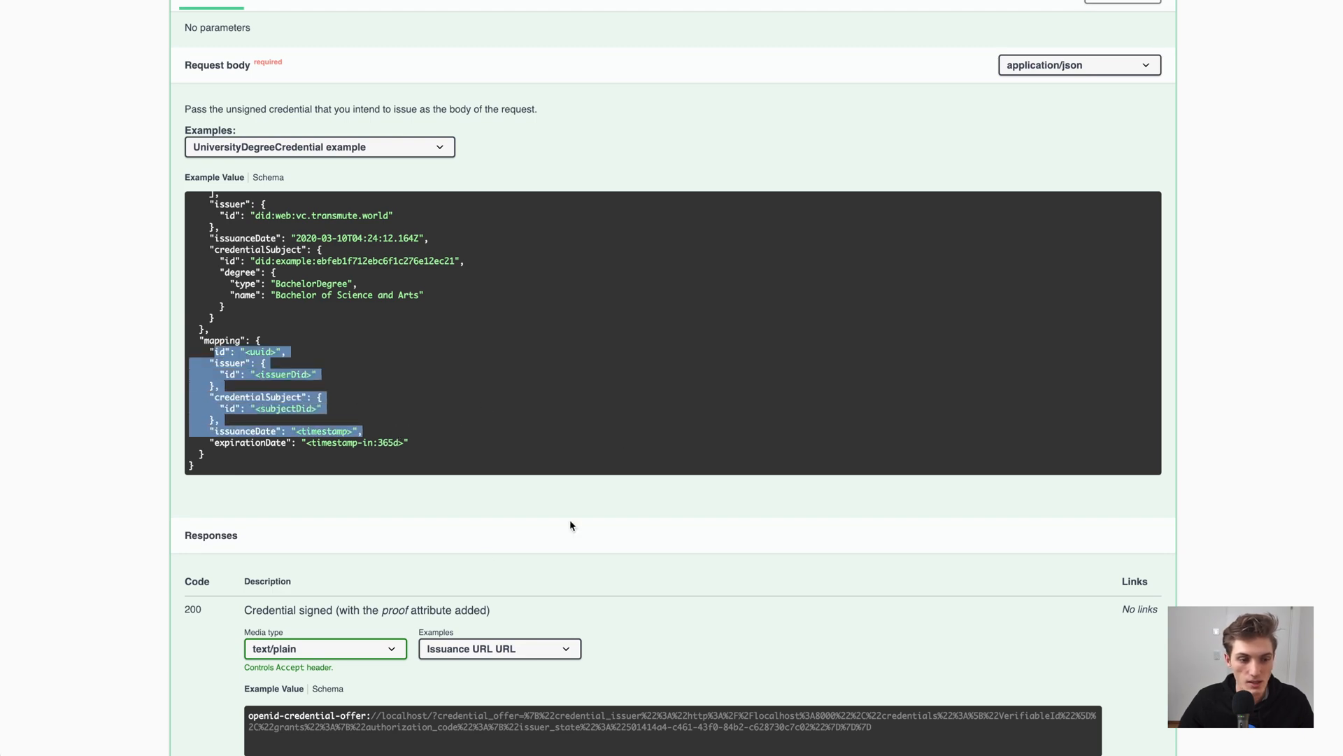
pyautogui.scroll(-3)
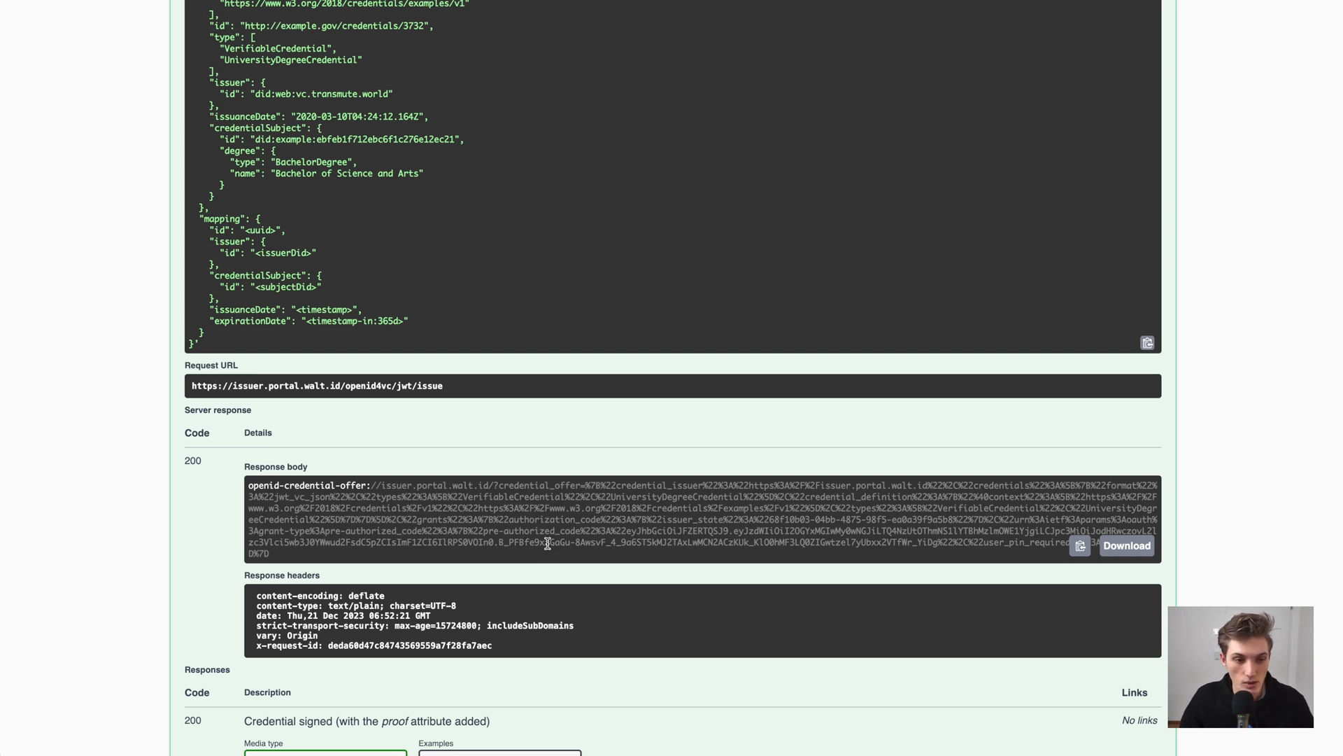
pyautogui.moveTo(396, 501)
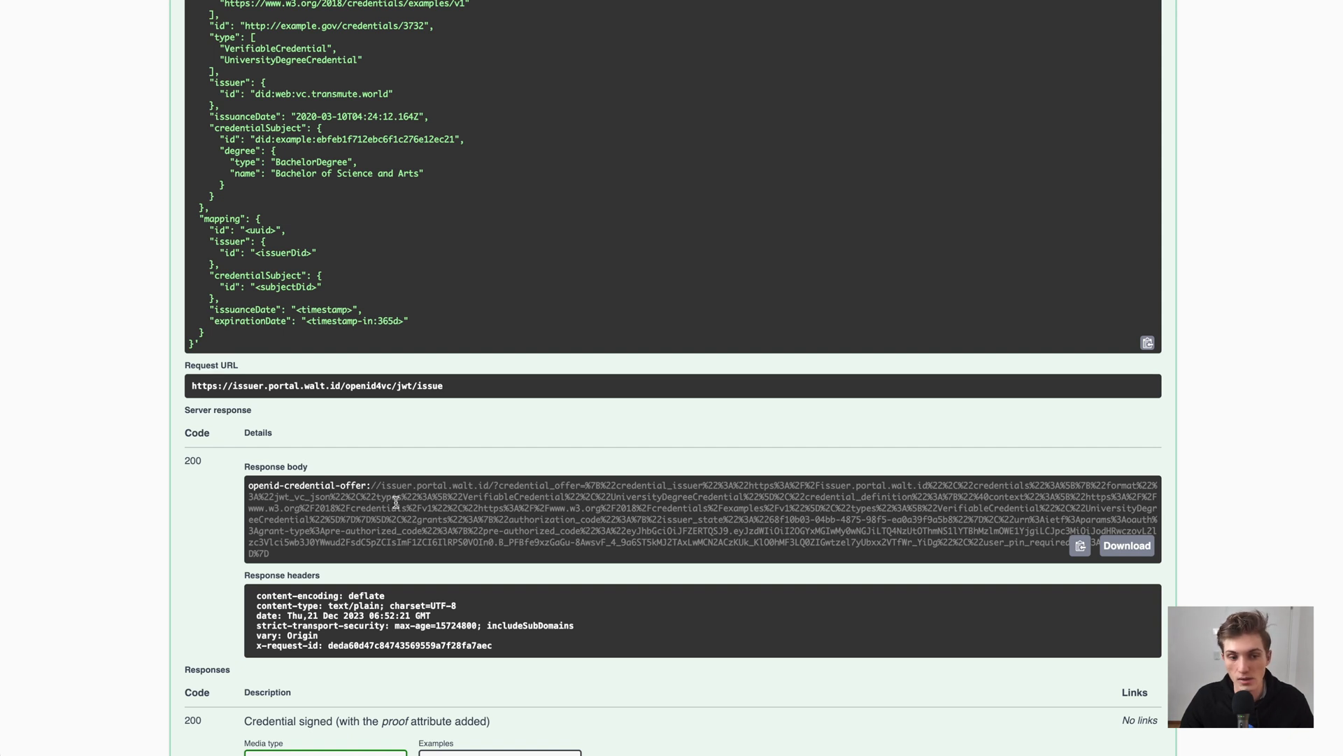
pyautogui.moveTo(276, 557)
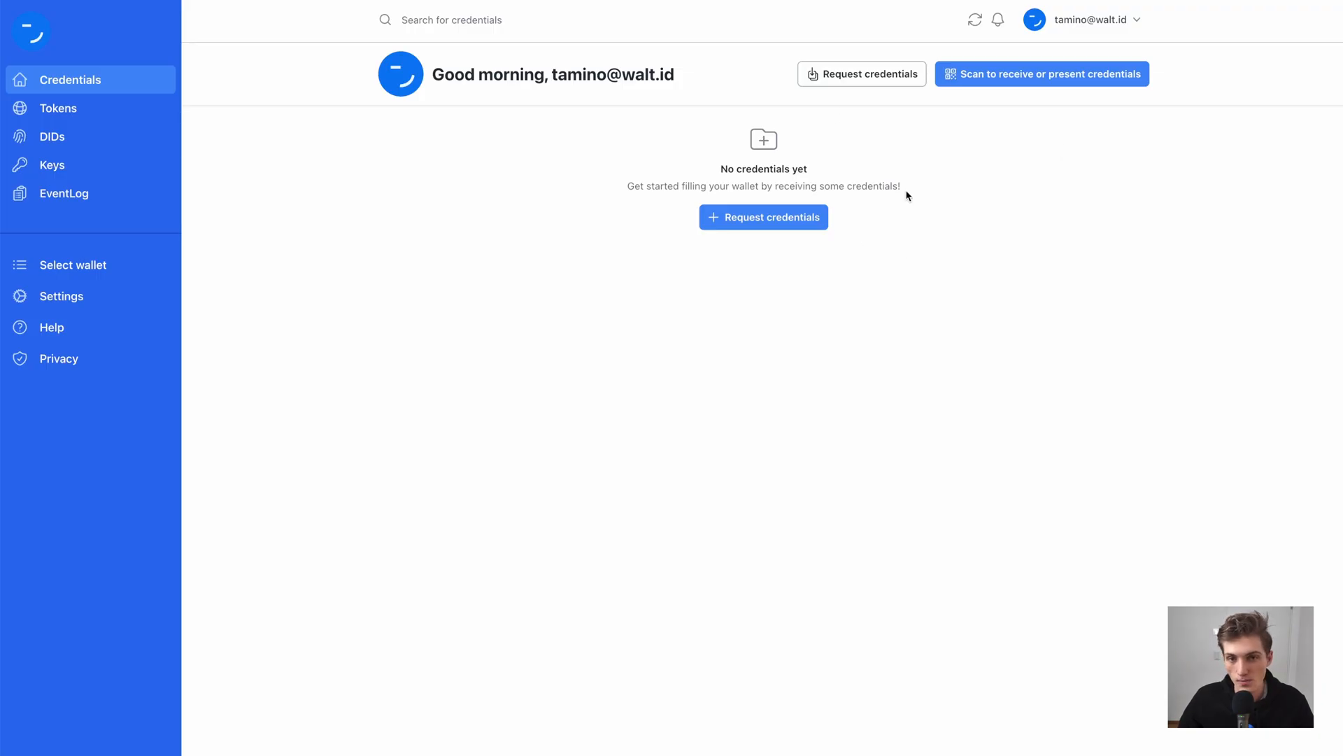
pyautogui.moveTo(1070, 82)
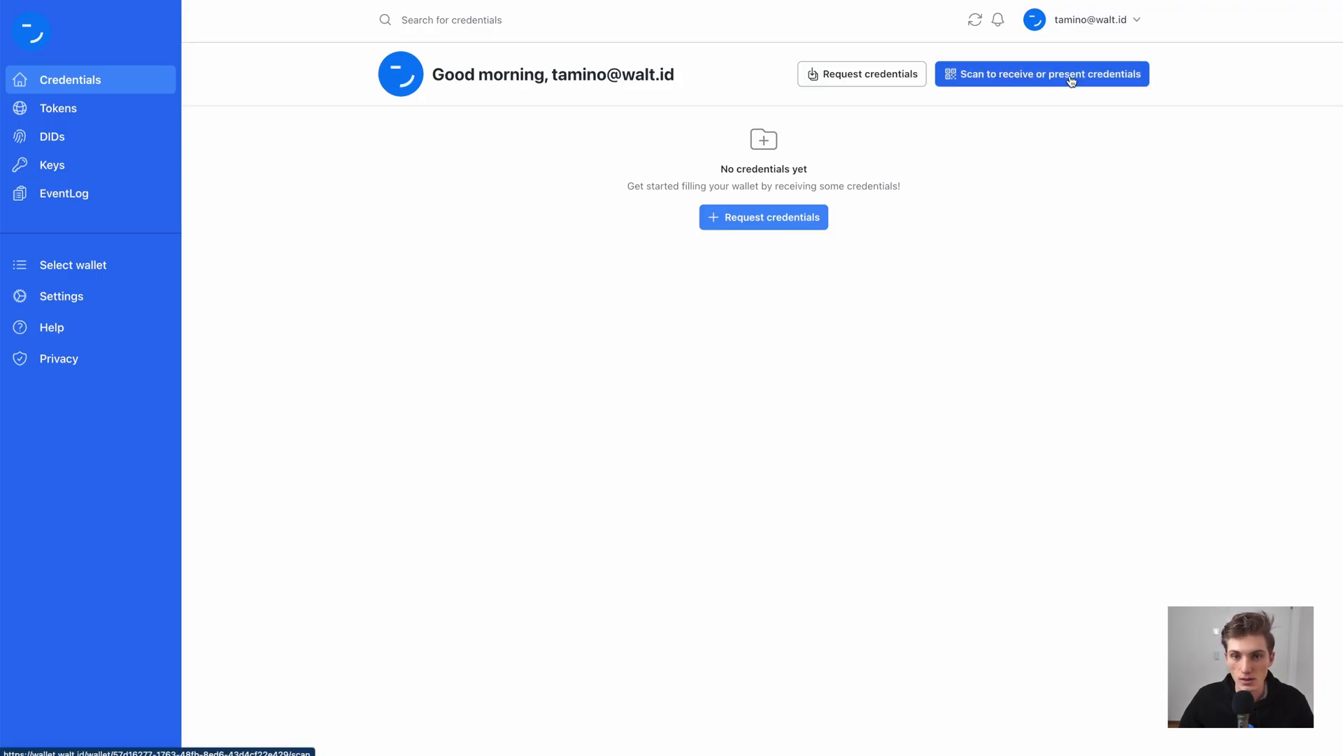
# Submit the pasted offer URL, accept the University Degree Credential, and open its details
pyautogui.click(1050, 74)
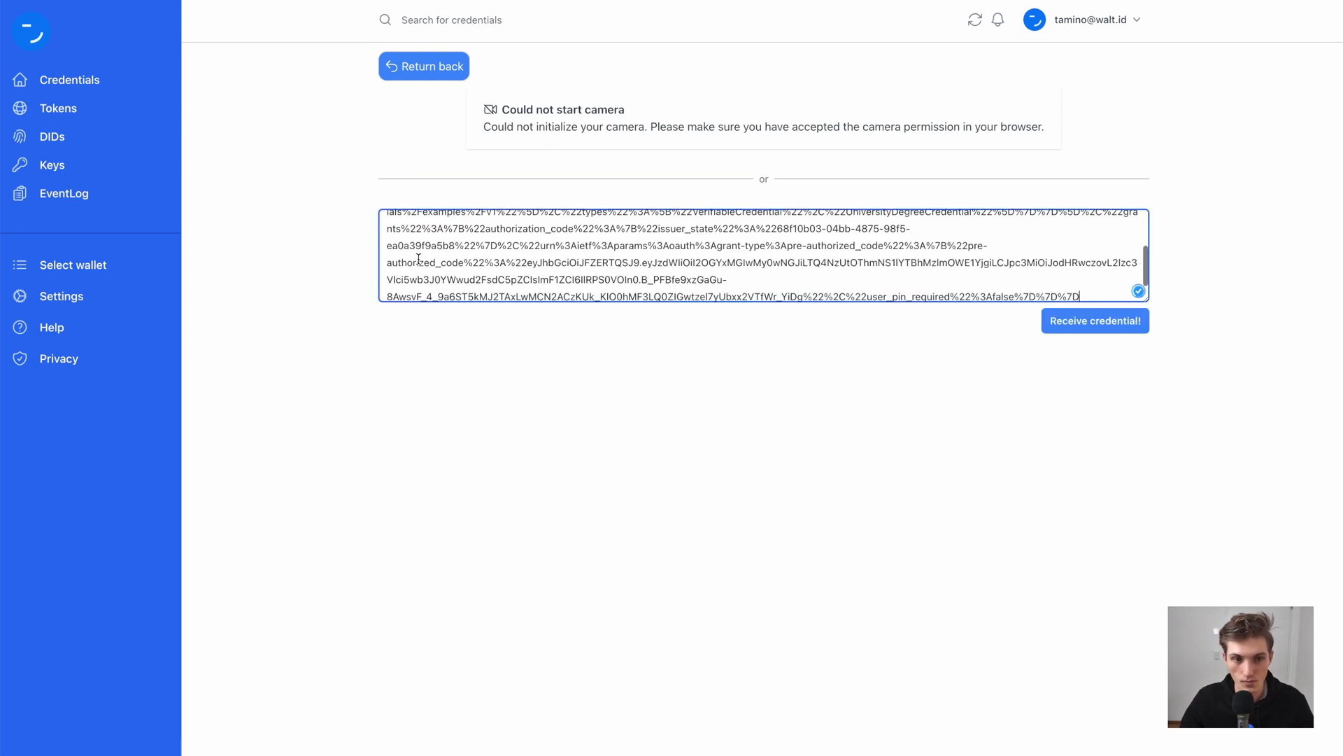
pyautogui.click(1095, 321)
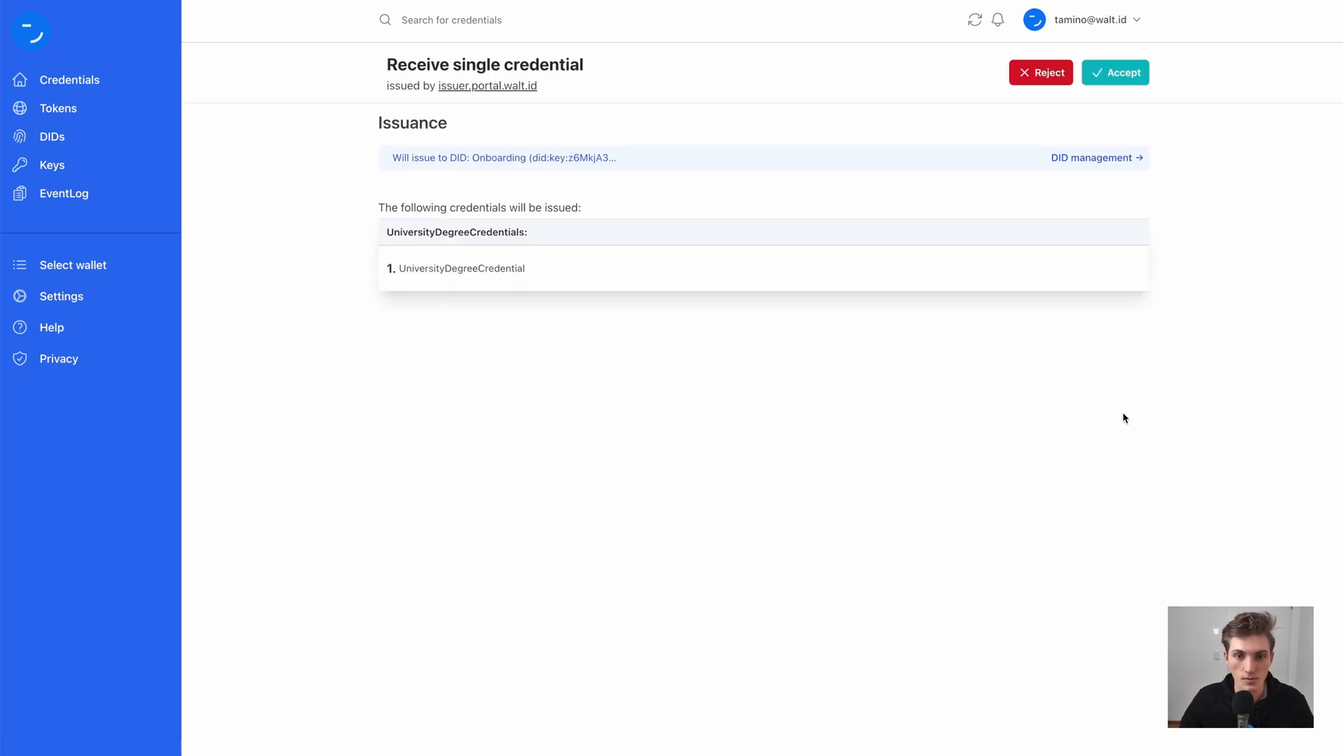
pyautogui.moveTo(1148, 417)
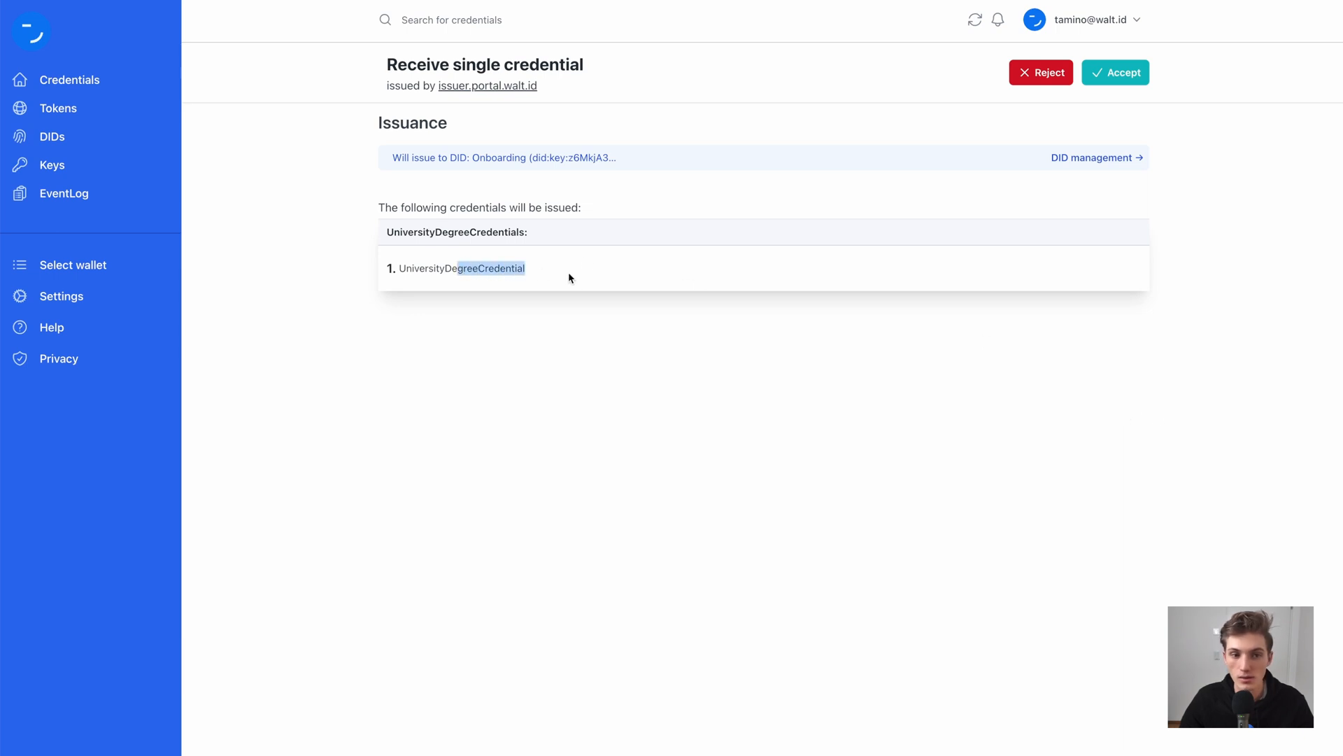
pyautogui.click(1116, 72)
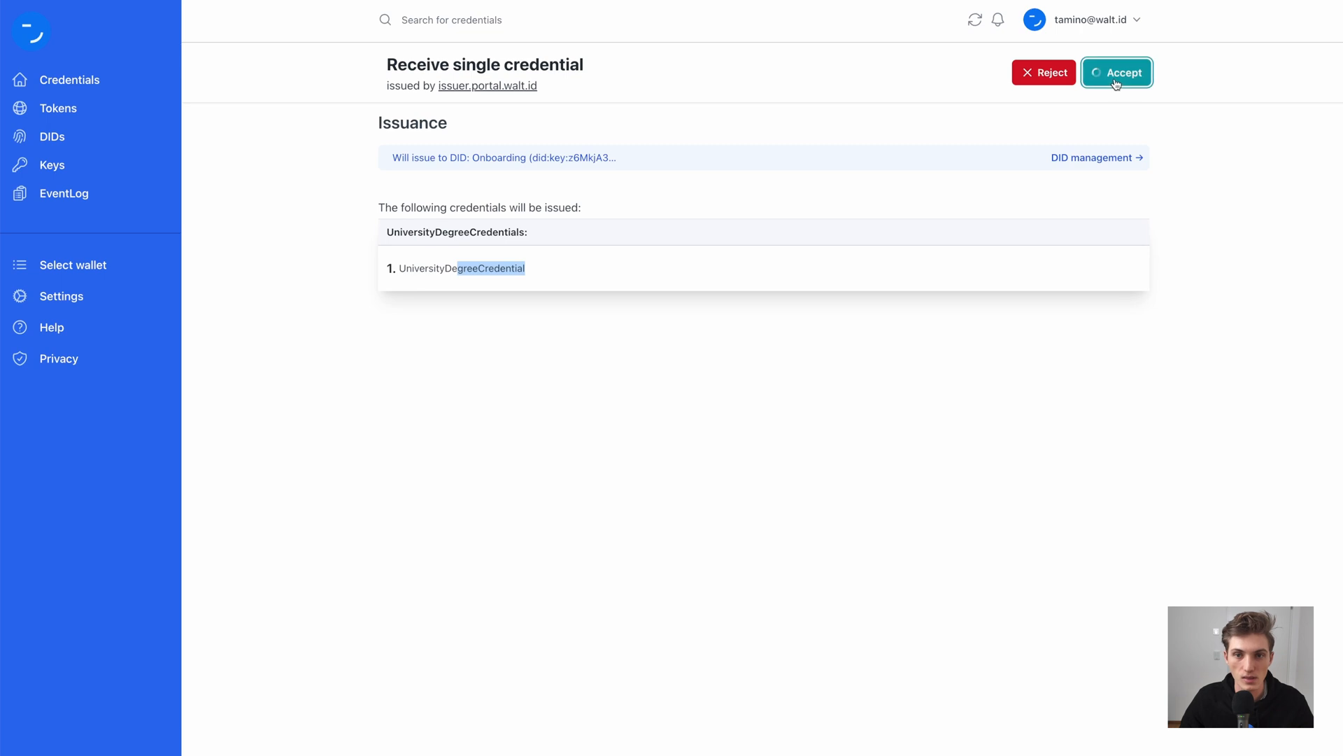
pyautogui.click(1117, 72)
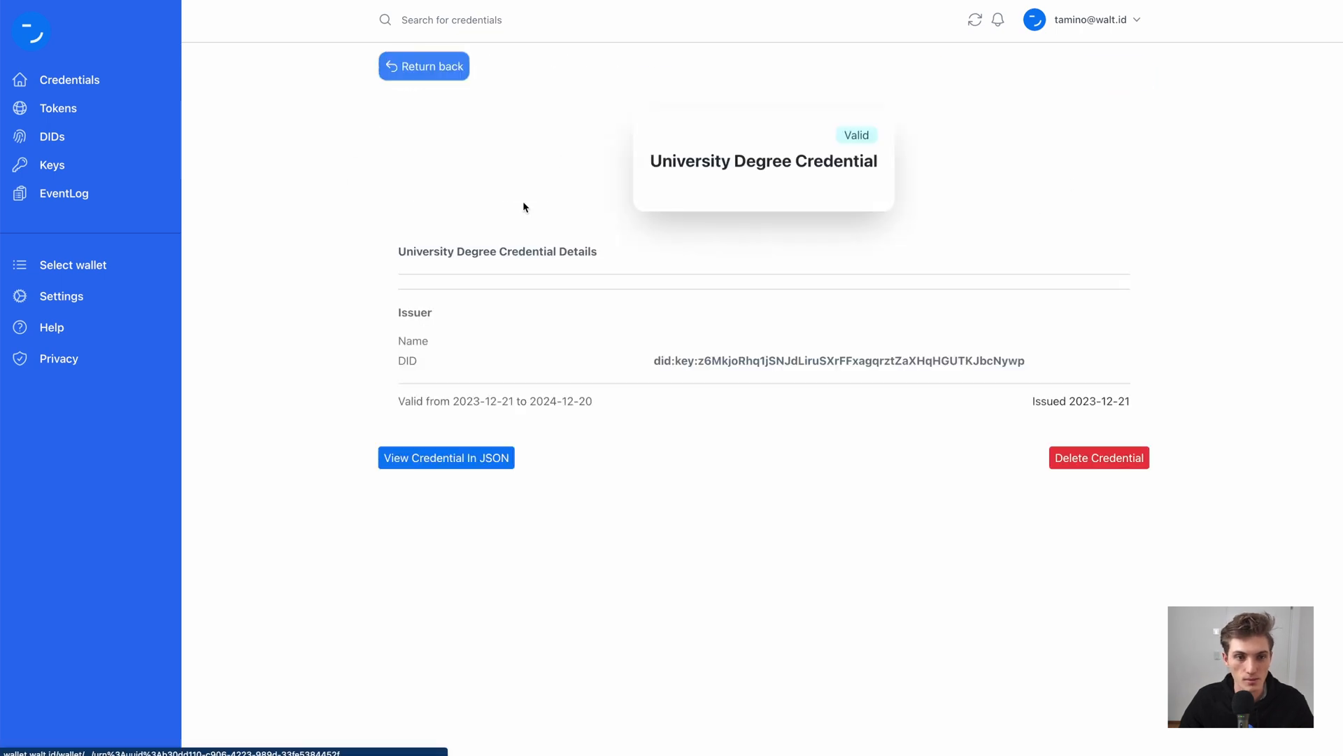
pyautogui.moveTo(673, 389)
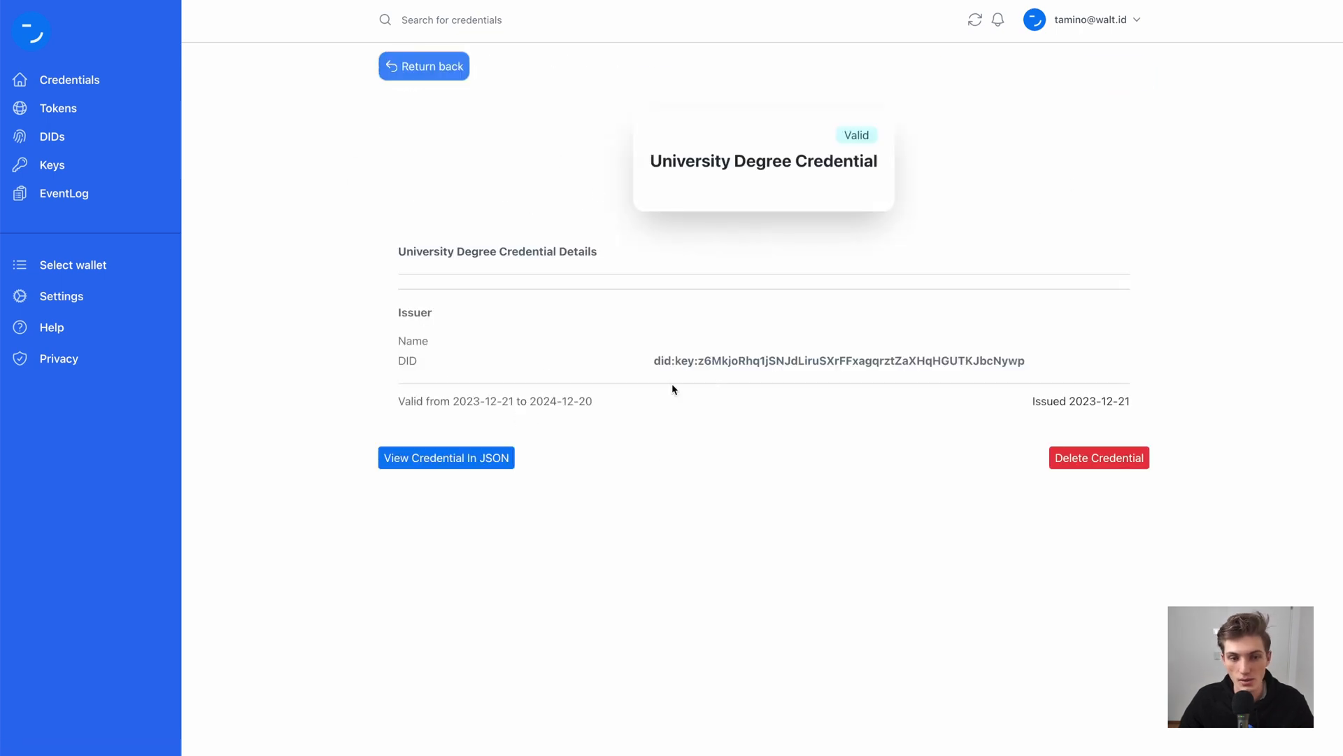
# Show the credential's JWT and JSON, highlighting the credentialSubject id did:key
pyautogui.click(446, 457)
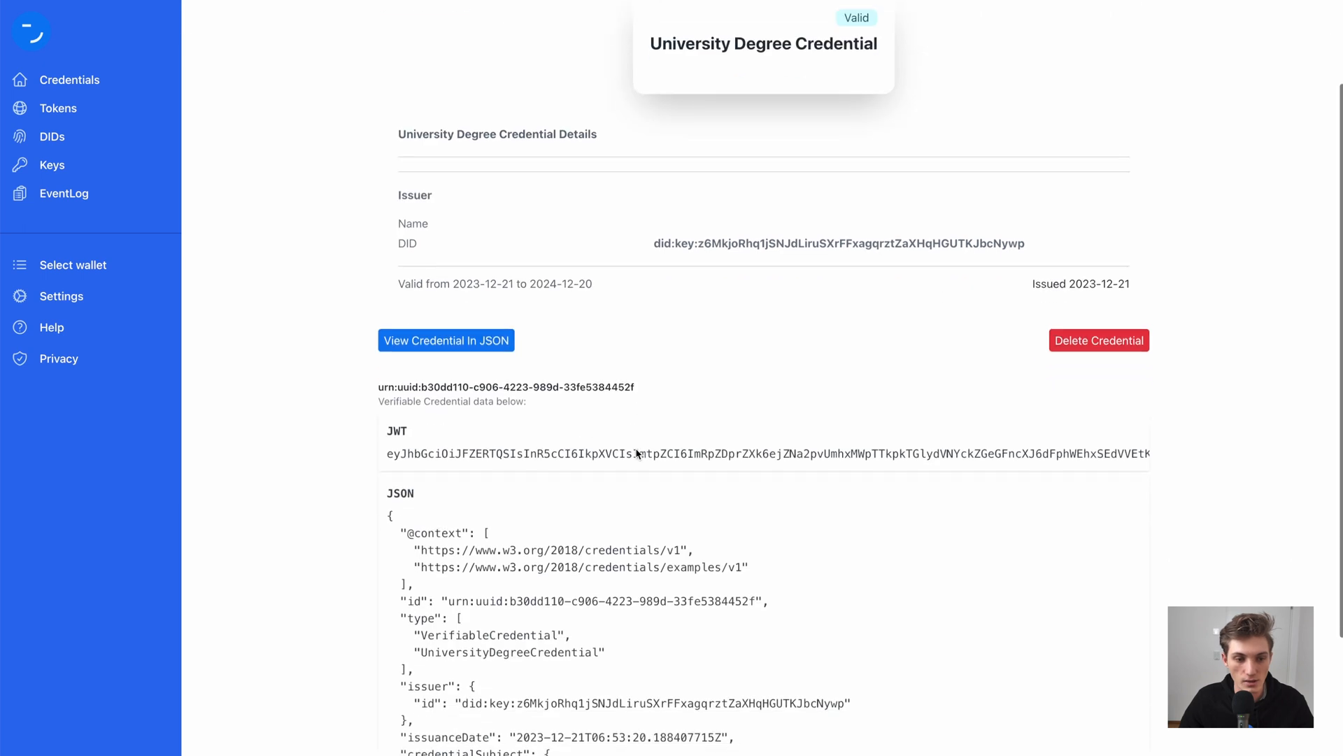
pyautogui.scroll(-3)
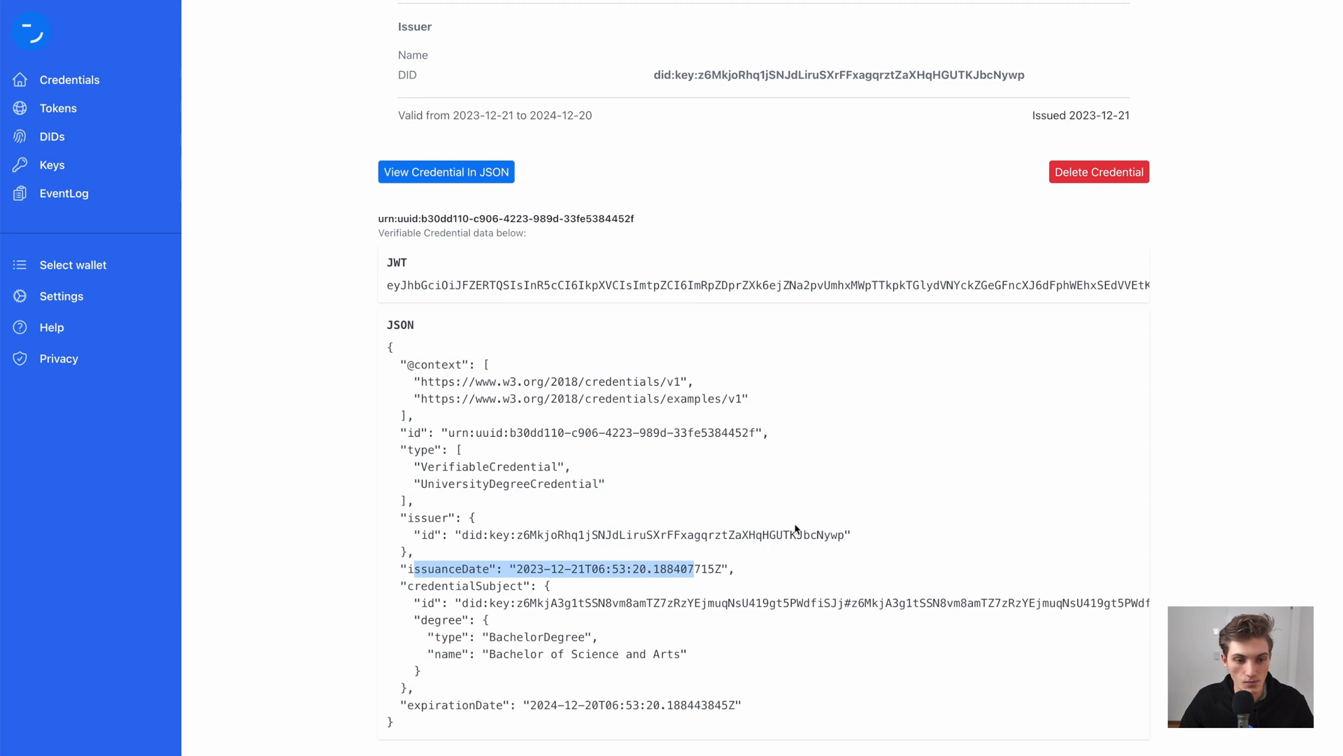
pyautogui.moveTo(635, 534); pyautogui.dragTo(818, 534)
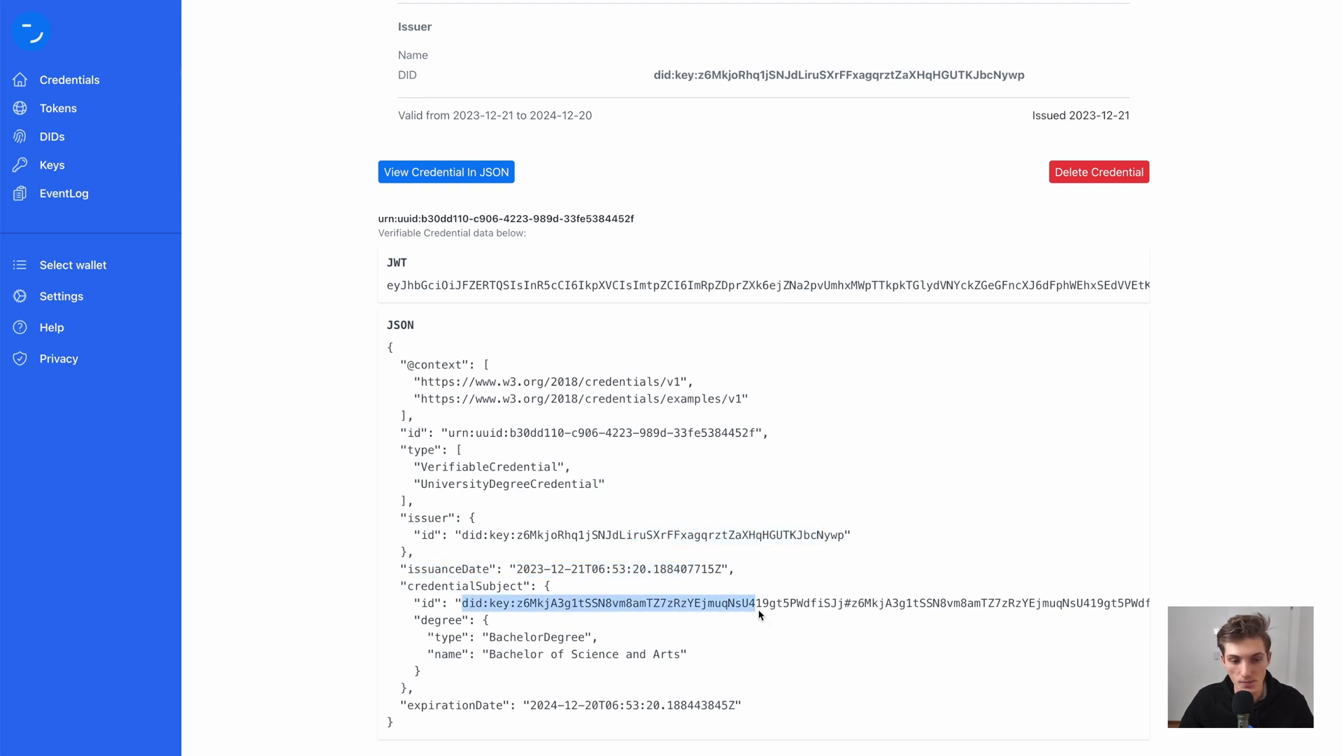
pyautogui.click(896, 644)
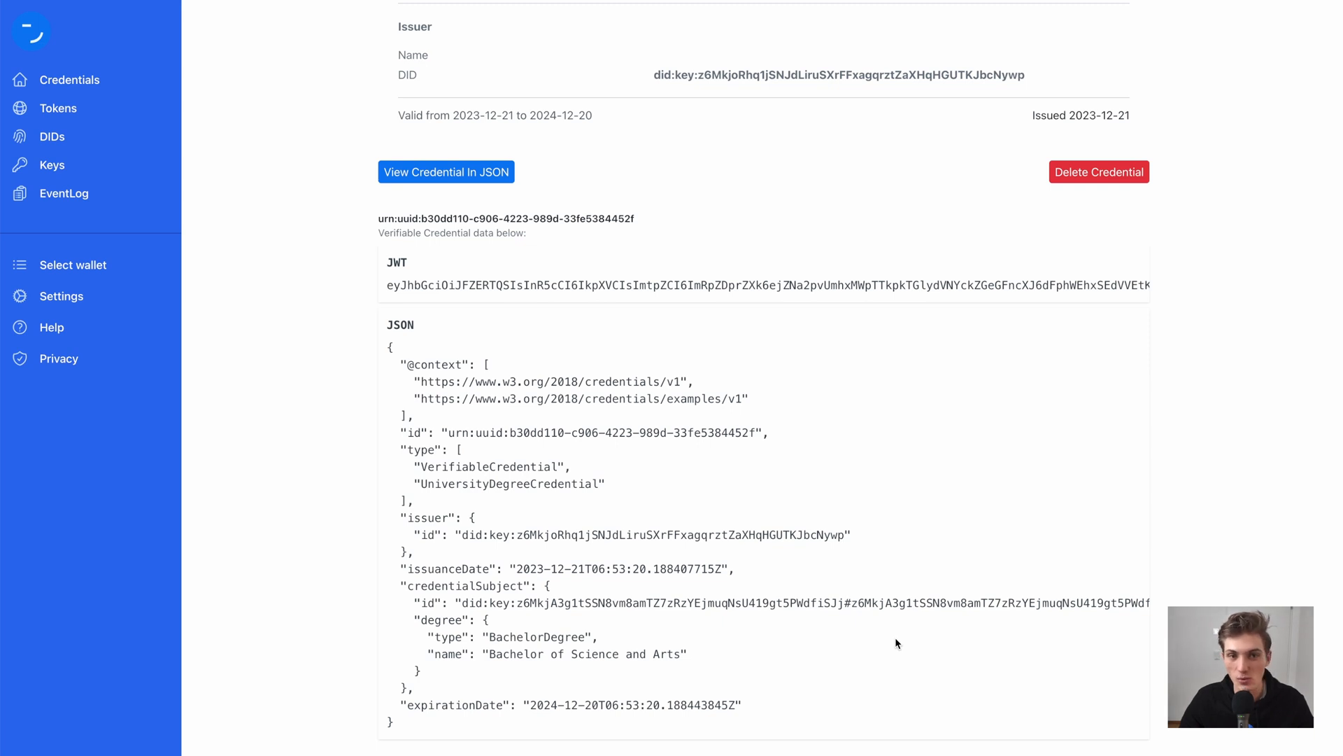
pyautogui.moveTo(902, 640)
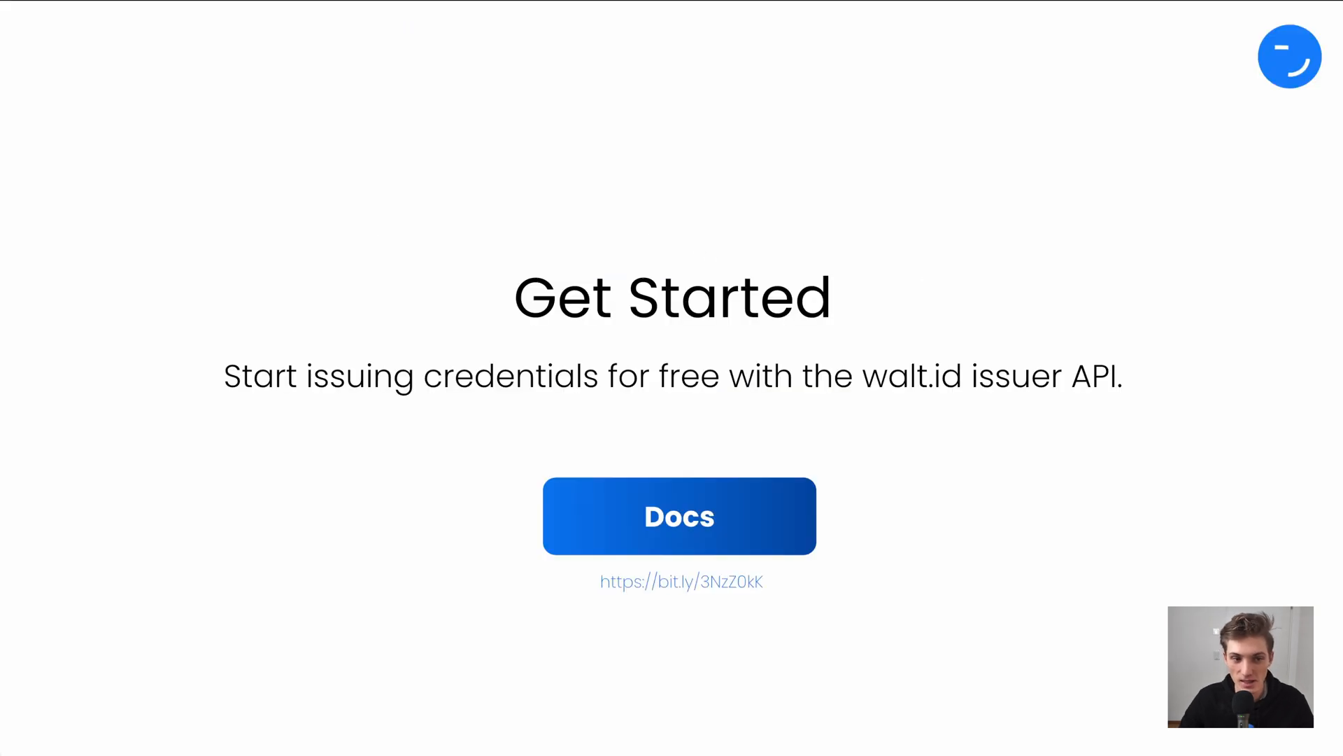
pyautogui.moveTo(419, 203)
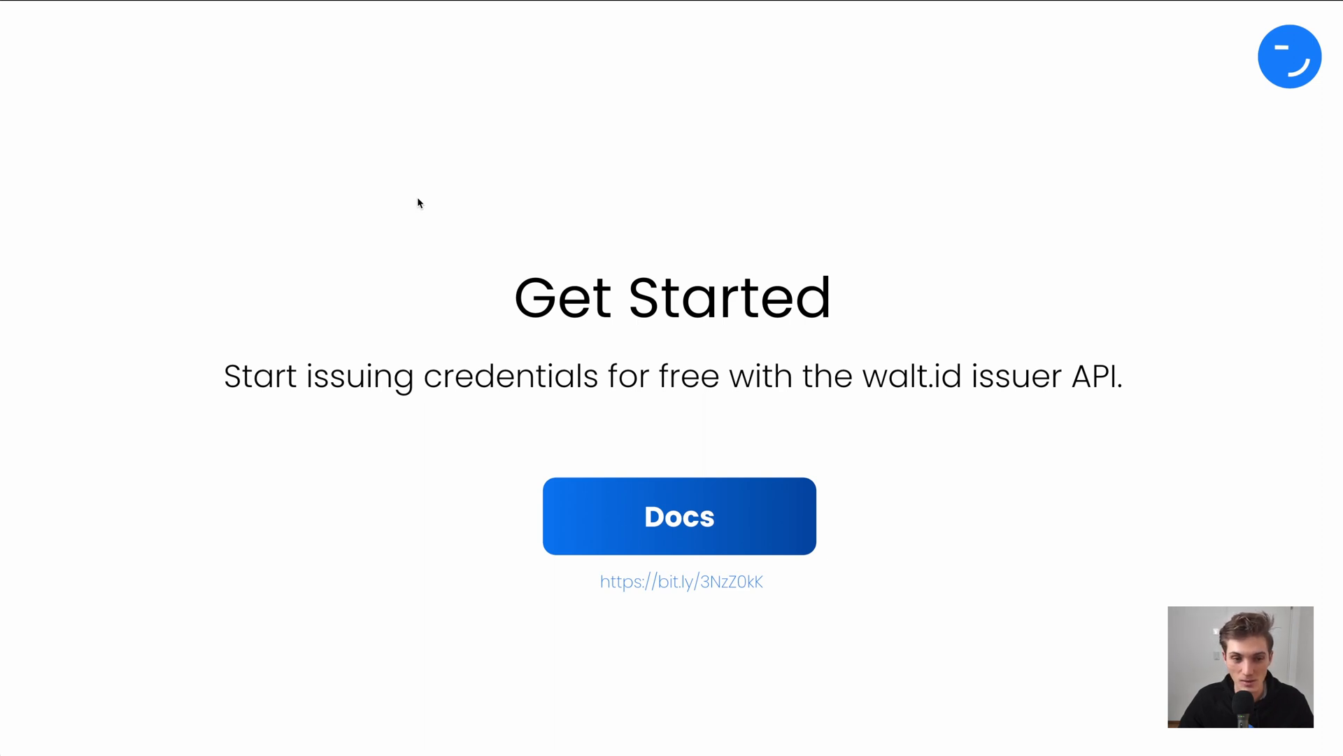
pyautogui.moveTo(565, 253)
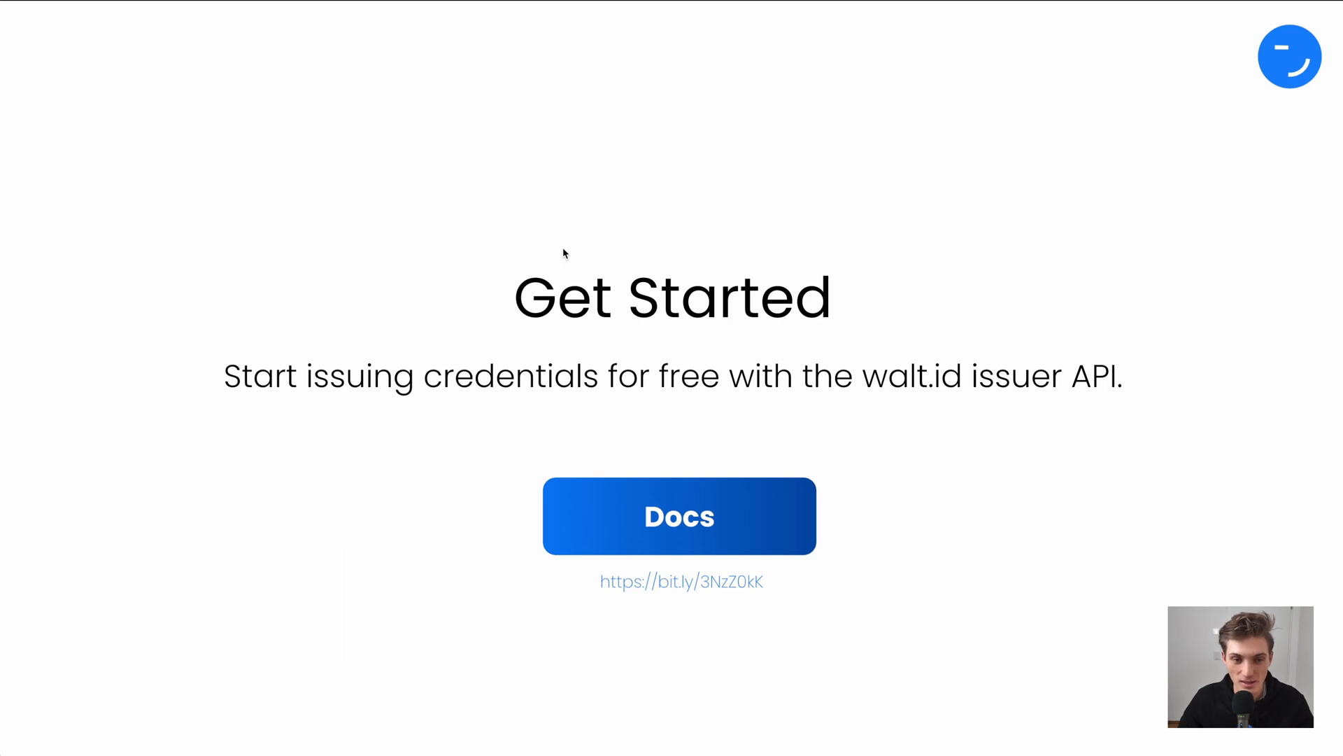